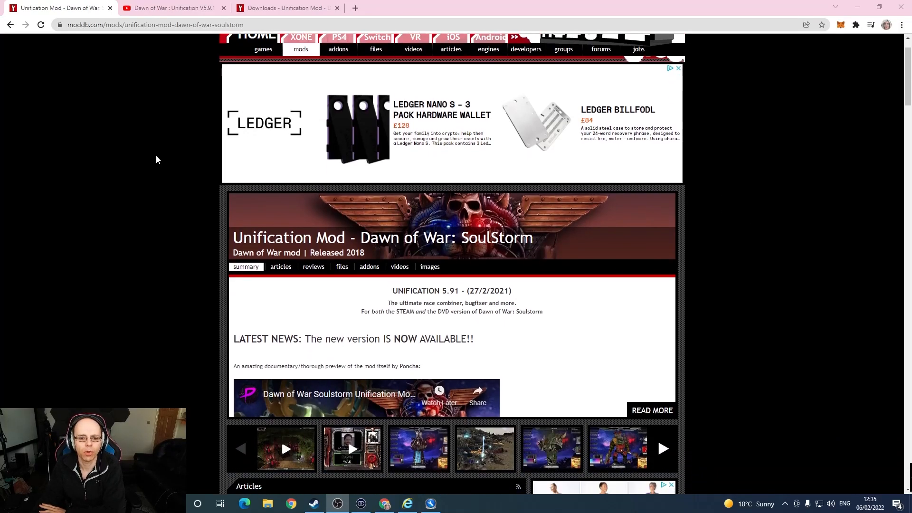
Look through the Unification Mod page on ModDB before heading to its downloads.
scroll("down", 3)
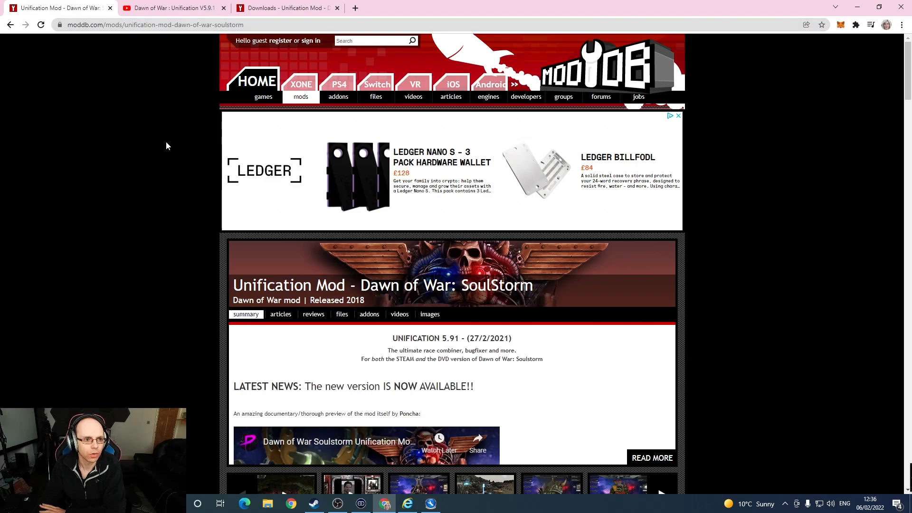
mouse_move(166, 174)
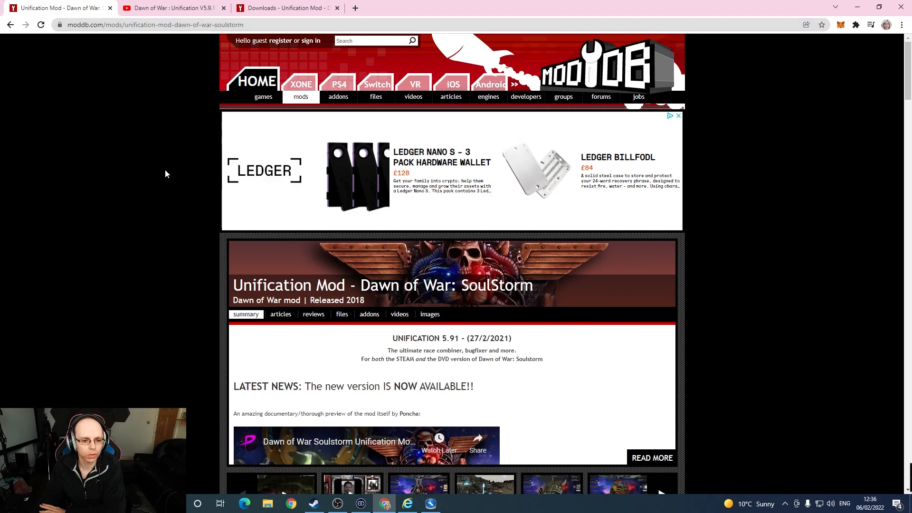
scroll("down", 3)
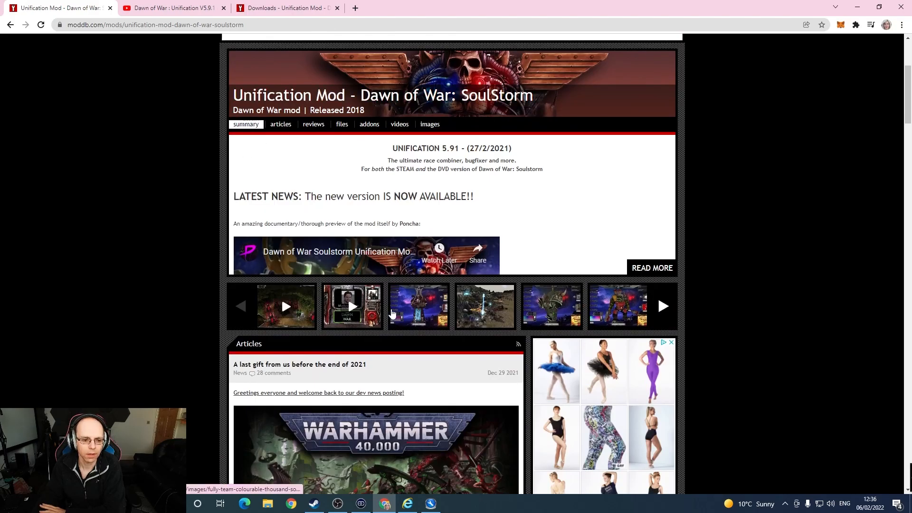
scroll("down", 3)
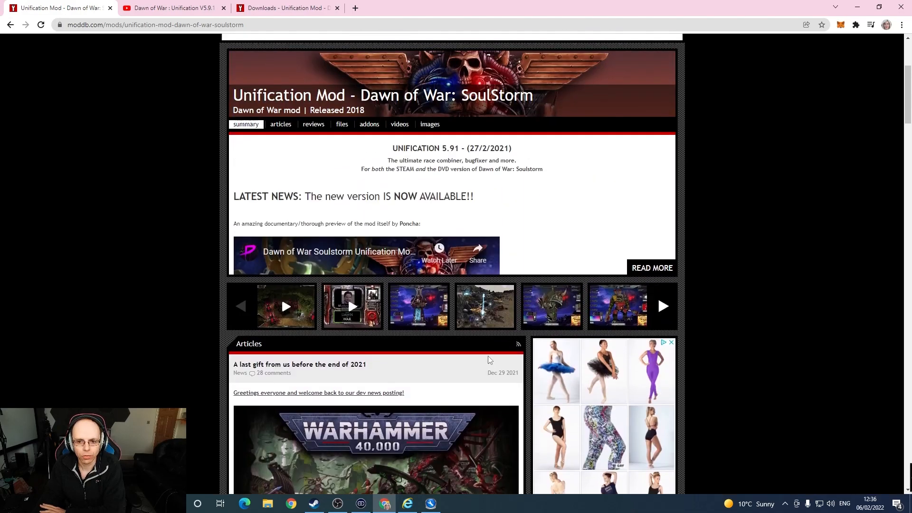
scroll("up", 3)
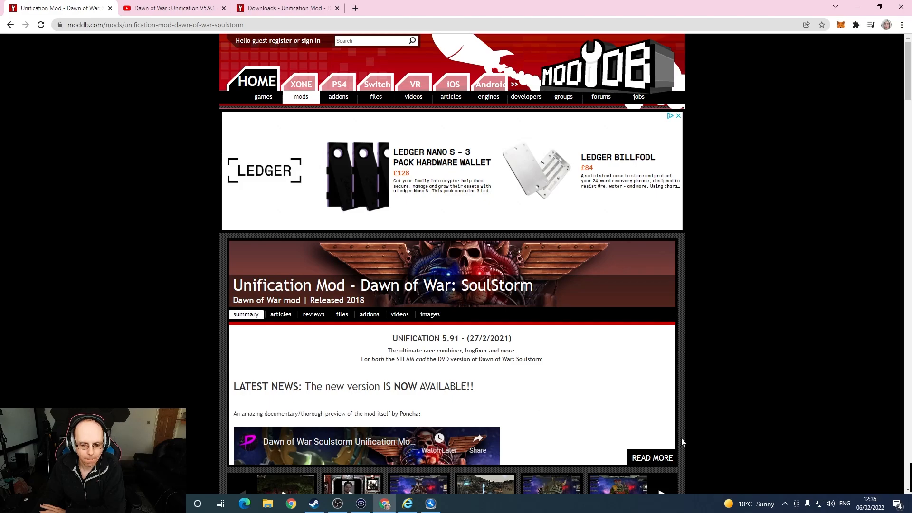
scroll("down", 3)
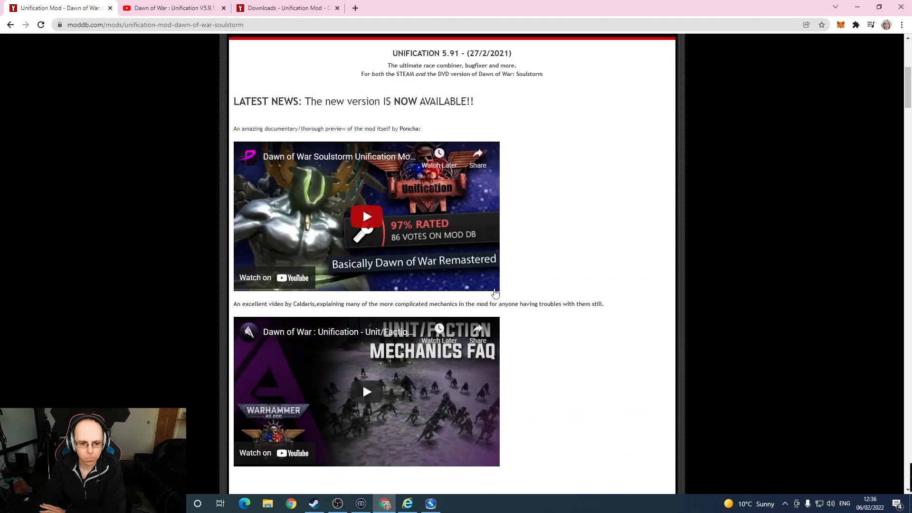
scroll("down", 3)
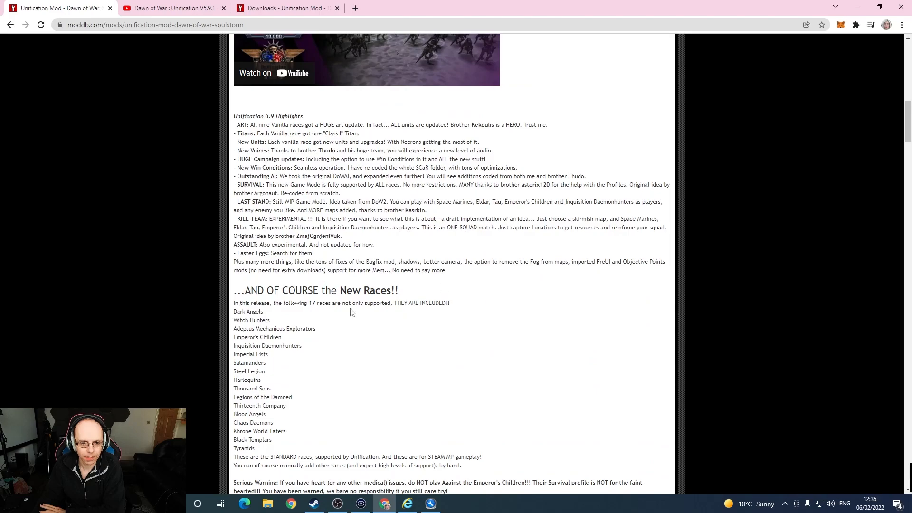
scroll("down", 3)
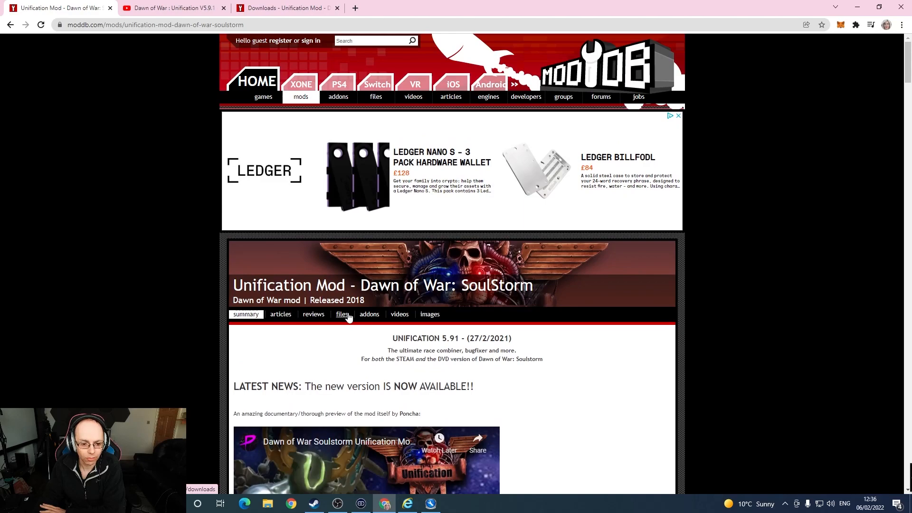
Switch to the mod's files list and scroll through the v5.9.0 downloads.
left_click(341, 315)
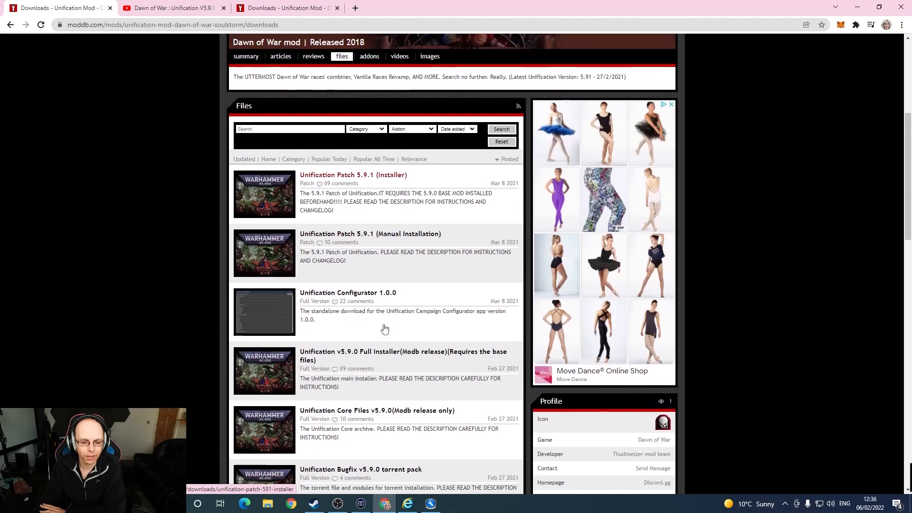
scroll("down", 3)
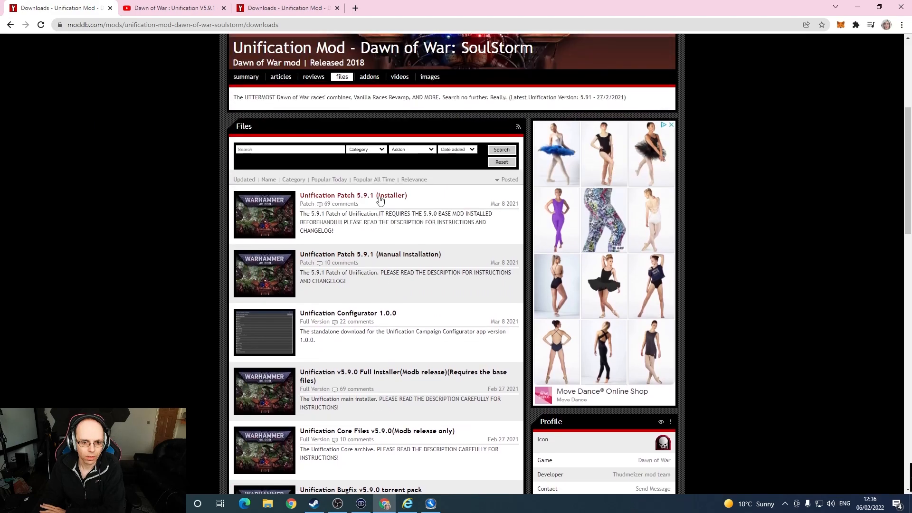
scroll("down", 3)
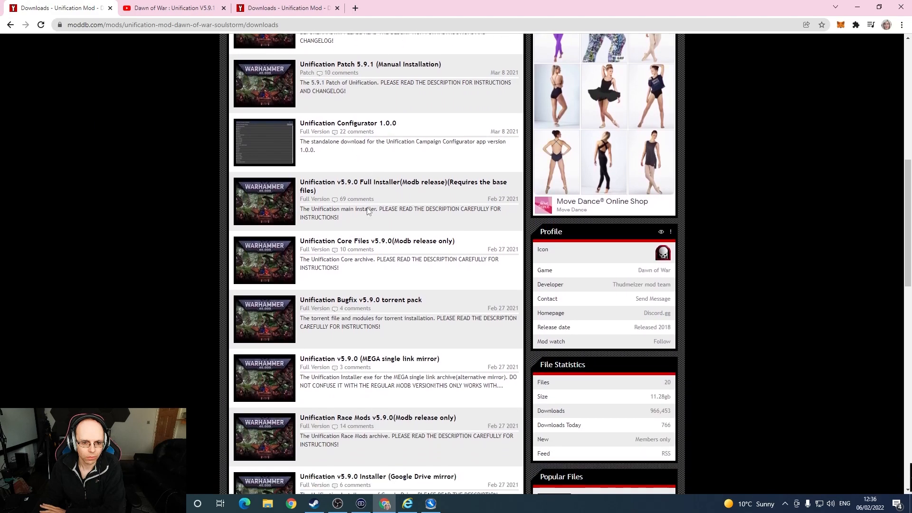
mouse_move(404, 187)
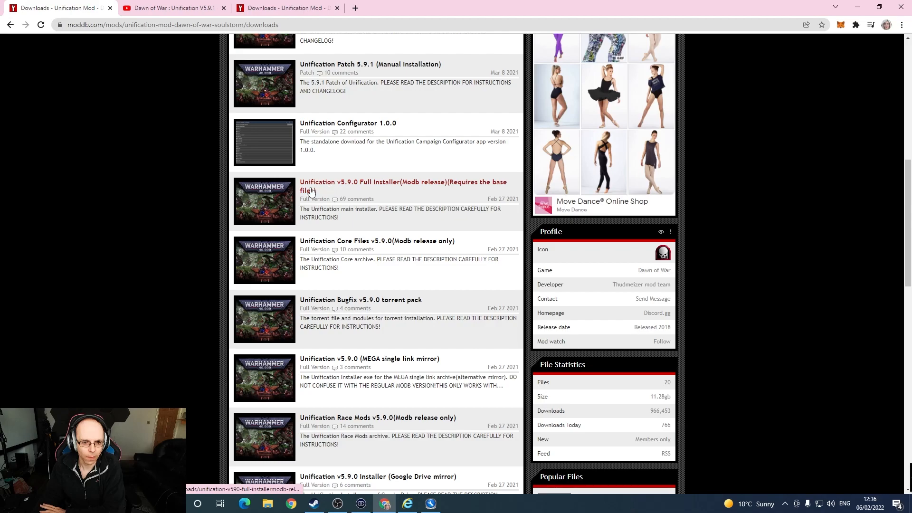
mouse_move(346, 190)
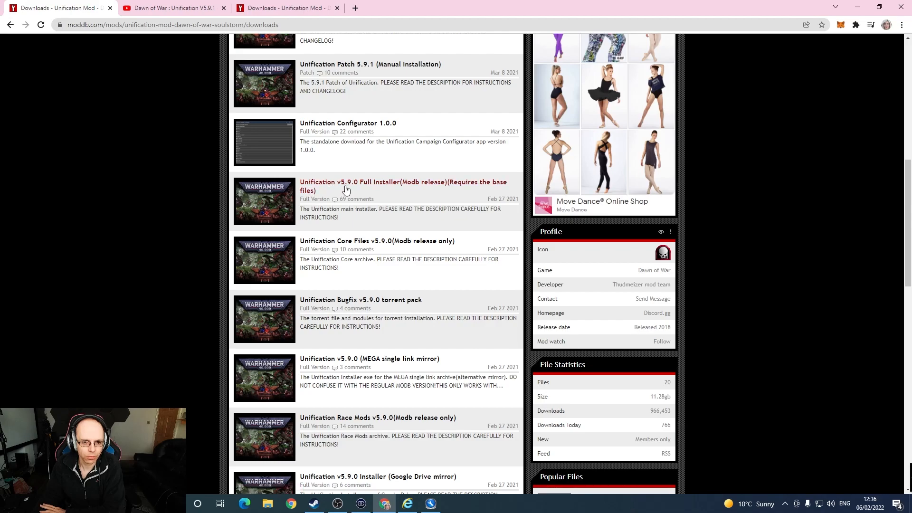
mouse_move(355, 190)
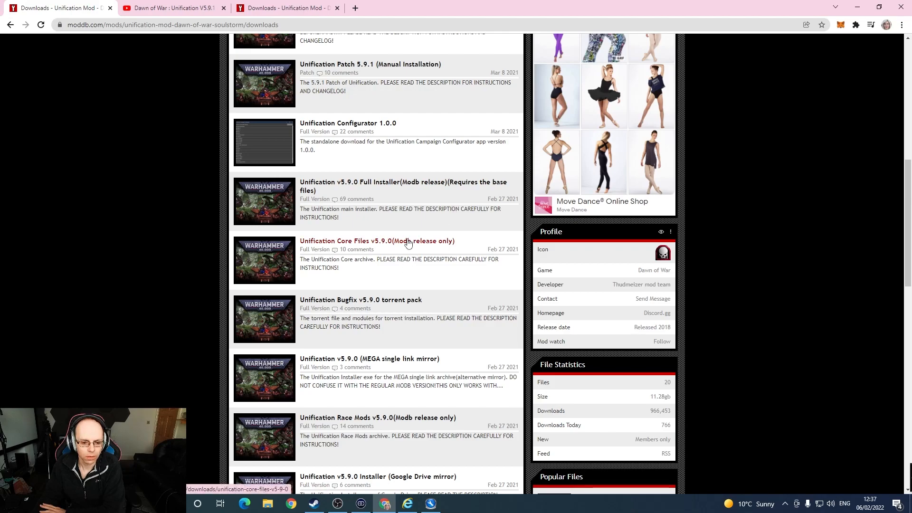
scroll("down", 3)
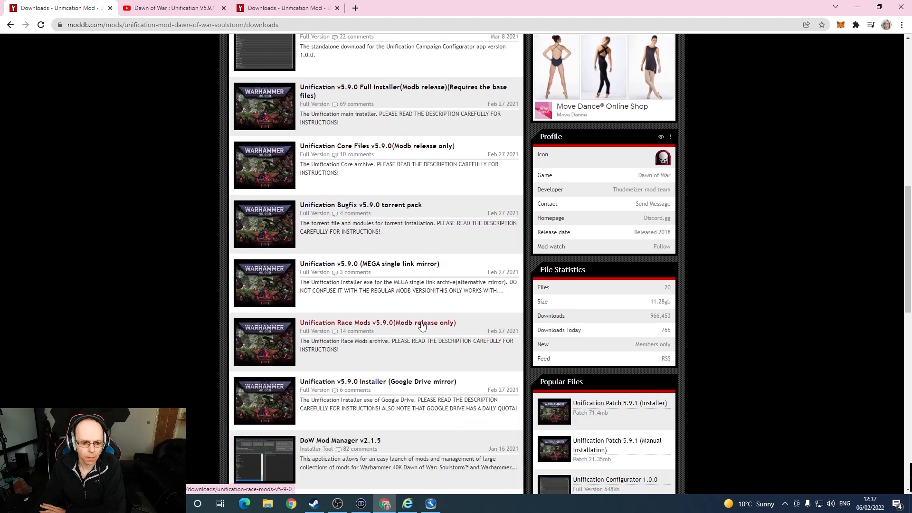
left_click(377, 322)
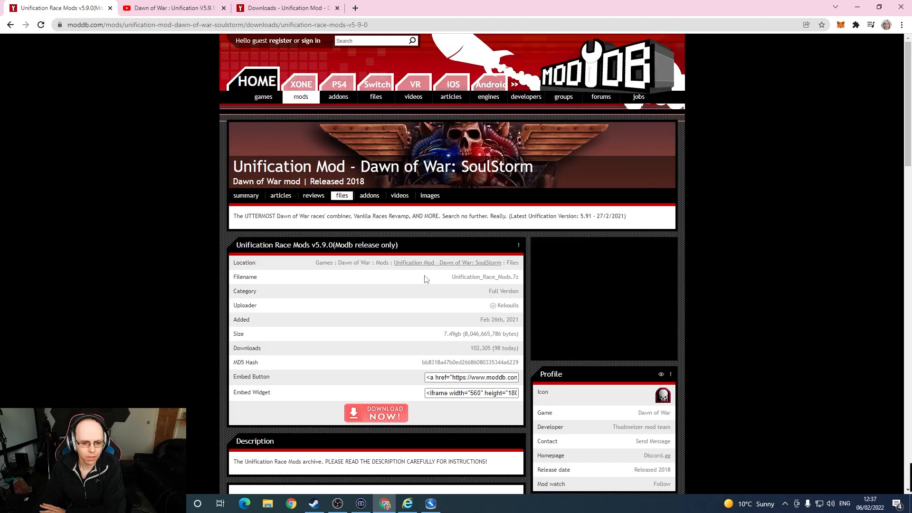
mouse_move(294, 255)
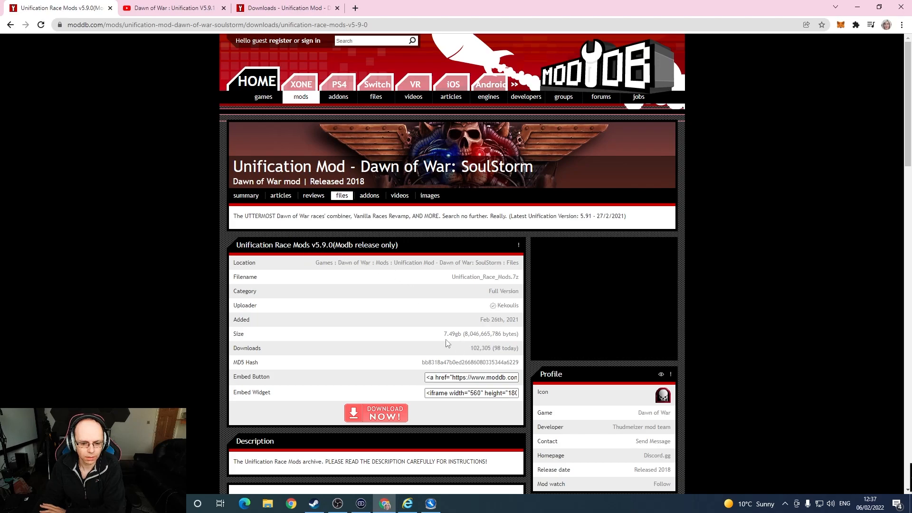
mouse_move(161, 143)
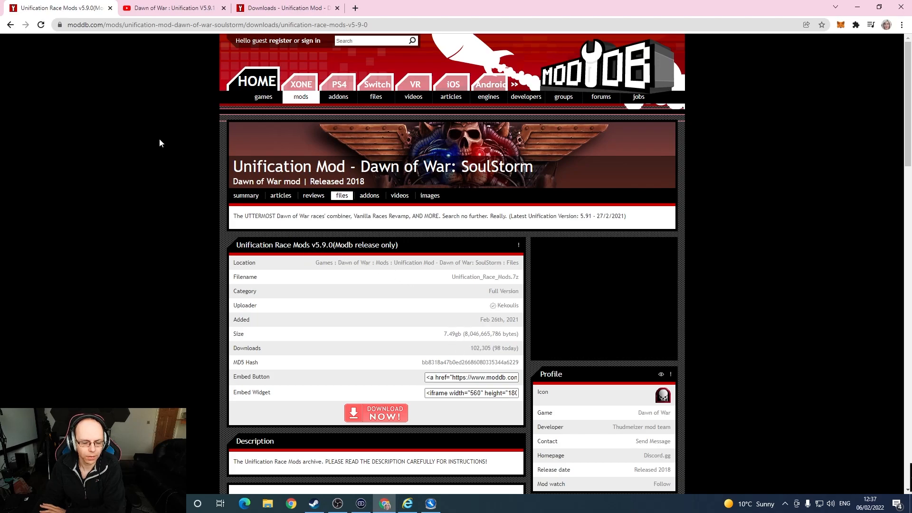
left_click(9, 25)
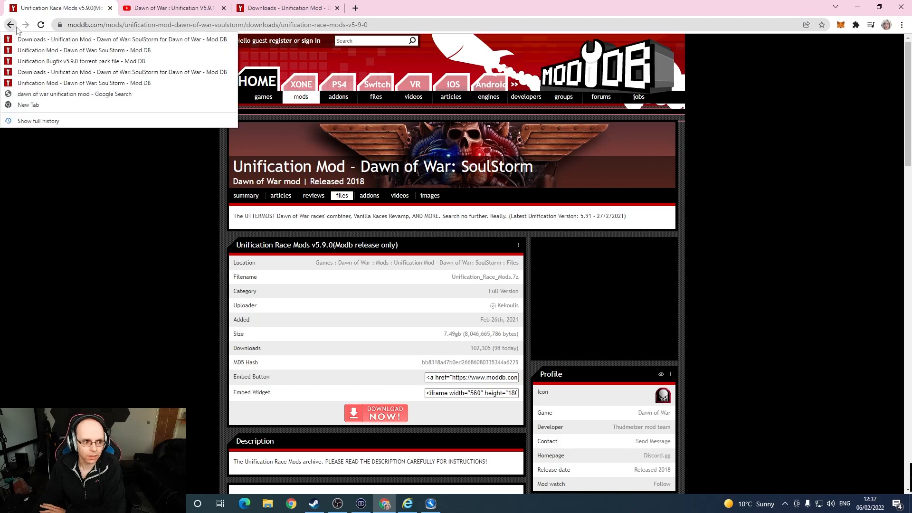
left_click(10, 24)
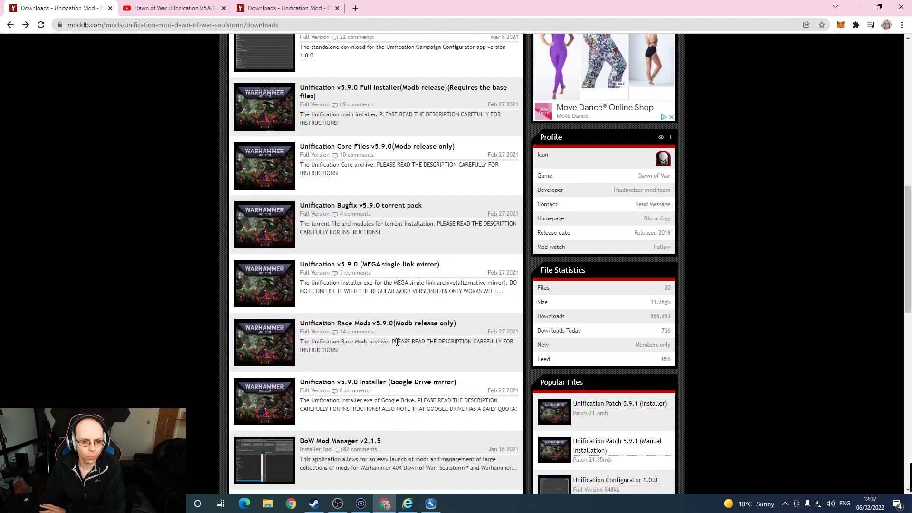
scroll("down", 3)
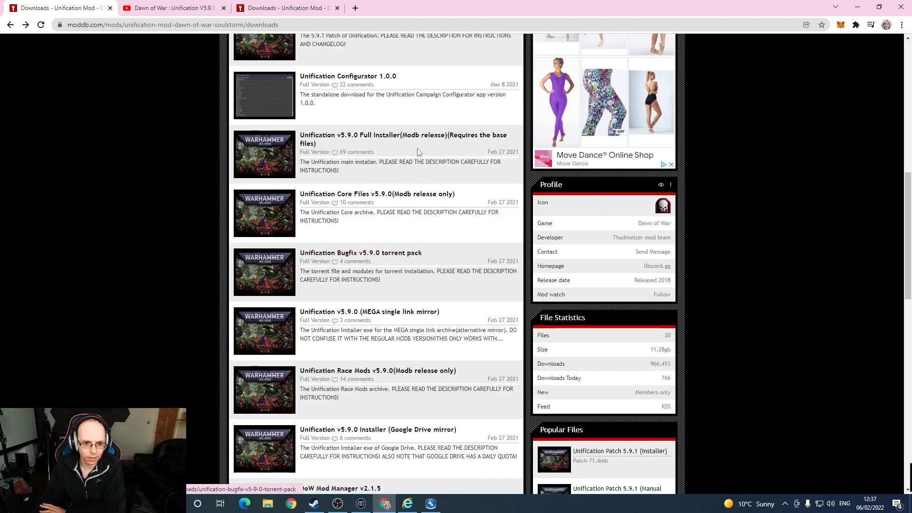
left_click(403, 139)
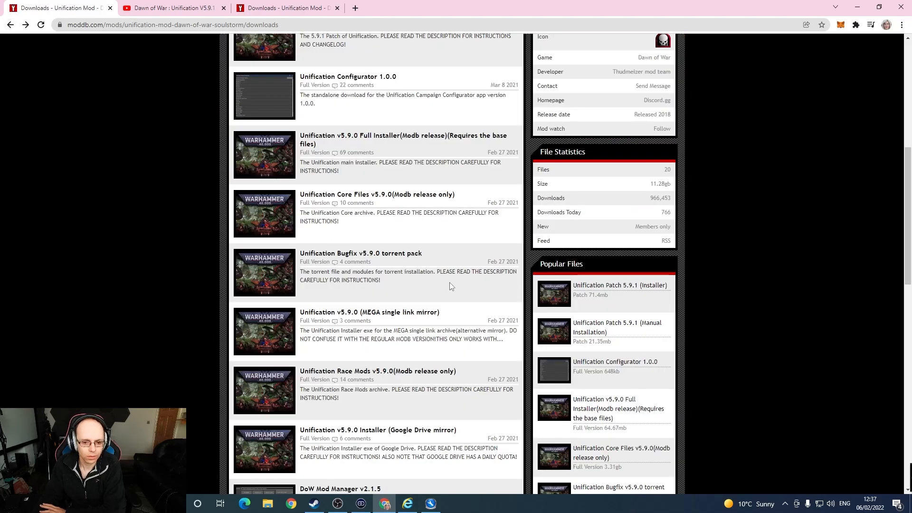
Open the Unification Core Files v5.9.0 page, then bring up File Explorer.
left_click(377, 194)
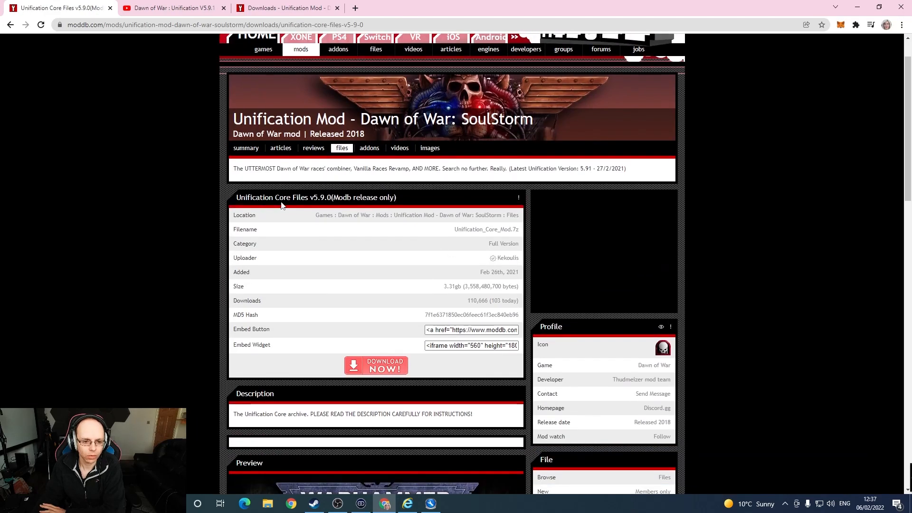
mouse_move(387, 315)
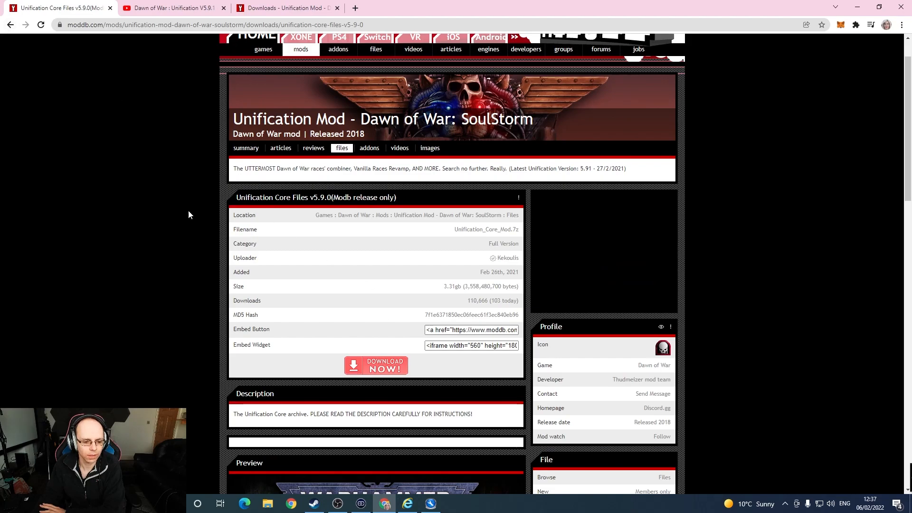
left_click(268, 504)
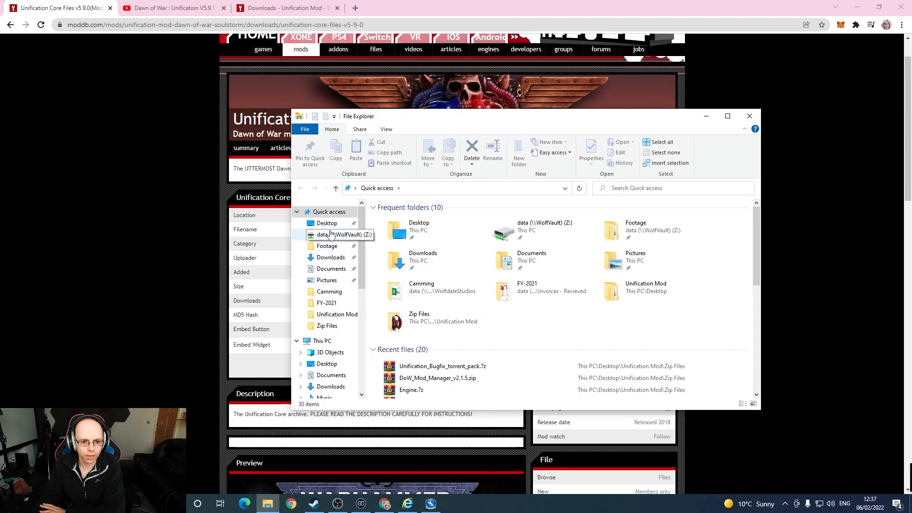
Browse to the Unification Mod folder on the Desktop and check the v5.9.0 full installer.
left_click(326, 222)
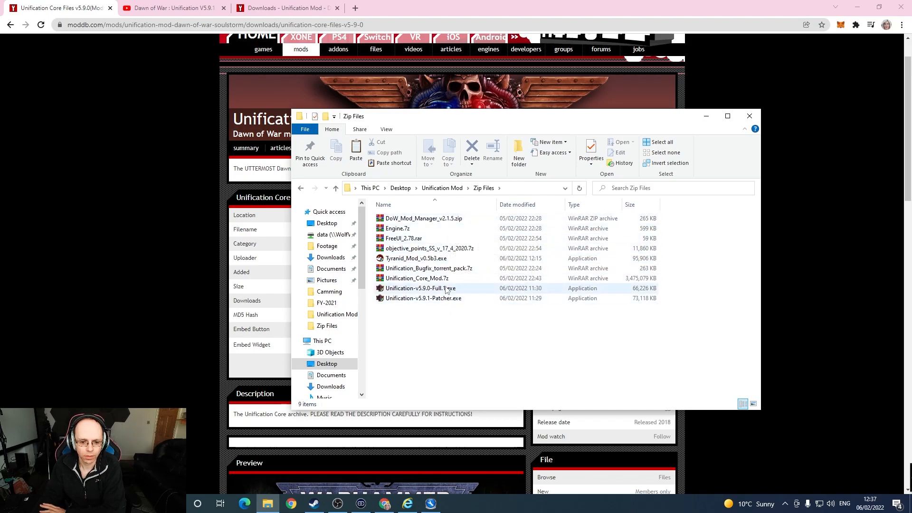
left_click(416, 279)
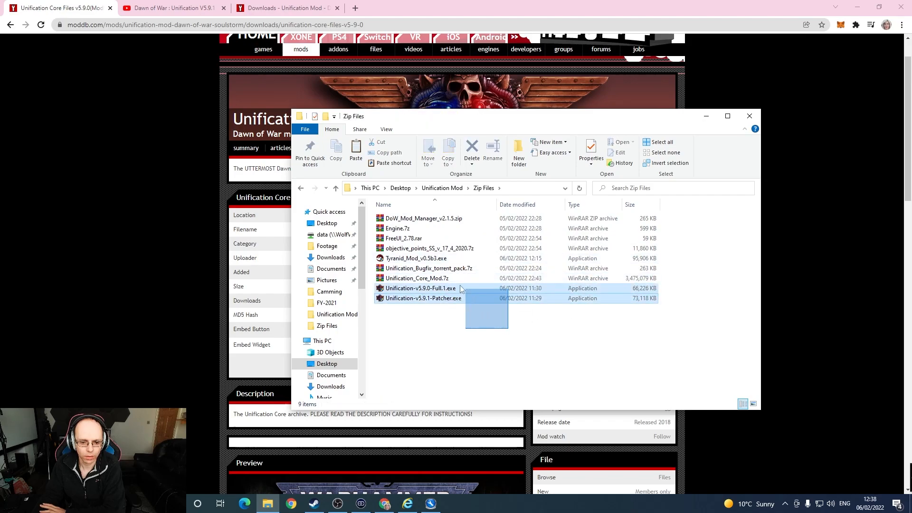
left_click(417, 279)
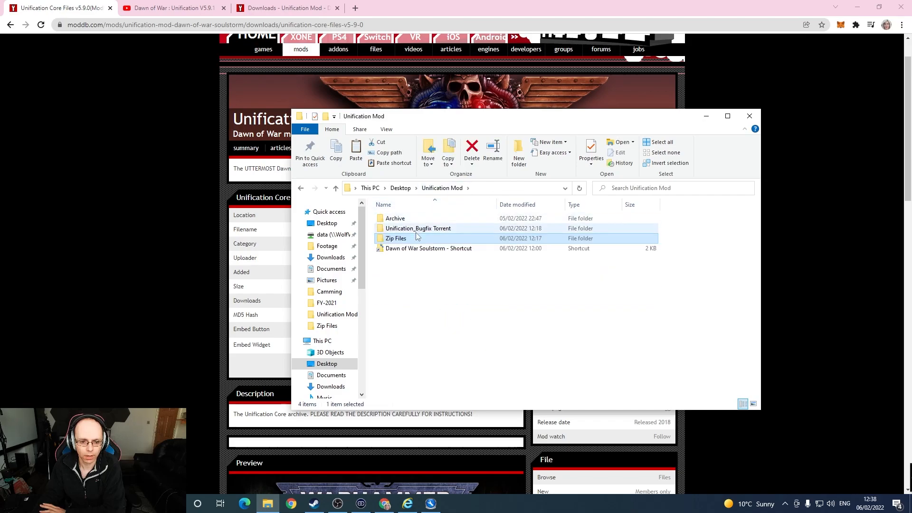
Look inside the Unification_Bugfix Torrent folder, then leave Explorer for the download page.
double_click(418, 228)
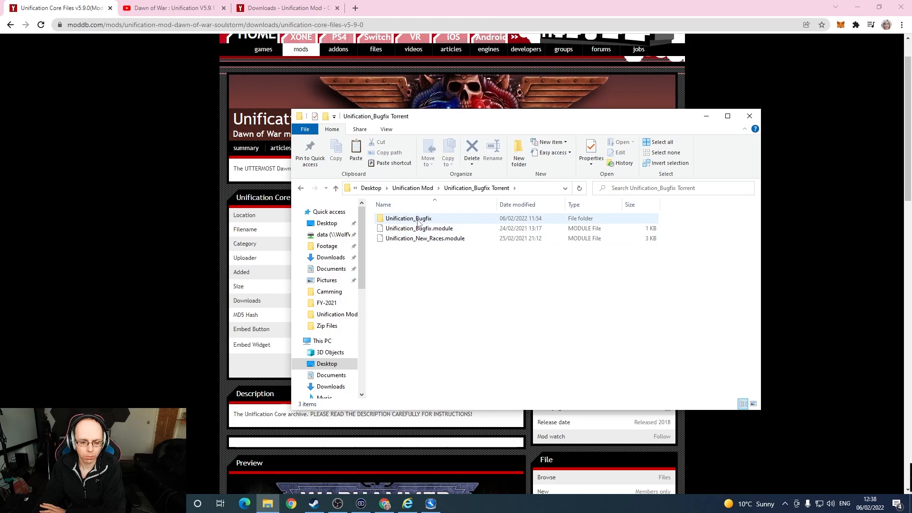
double_click(408, 218)
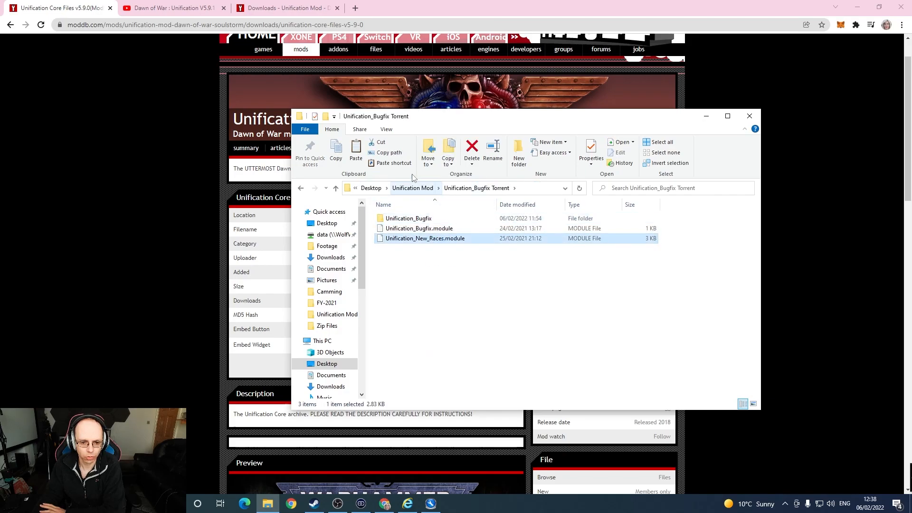
left_click(327, 326)
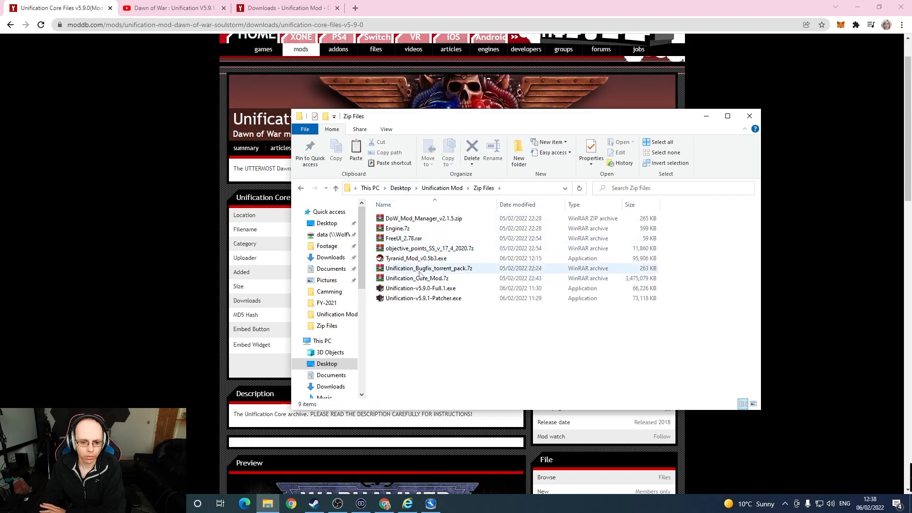
mouse_move(429, 268)
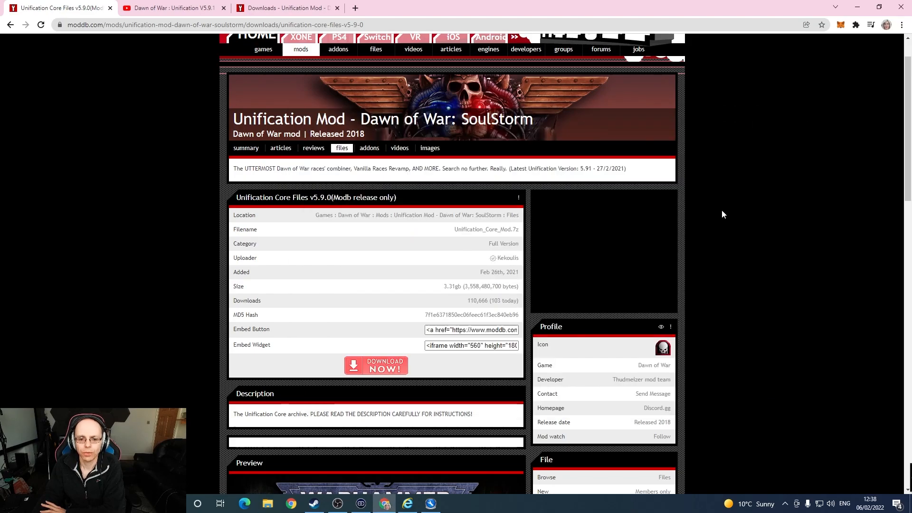
mouse_move(352, 265)
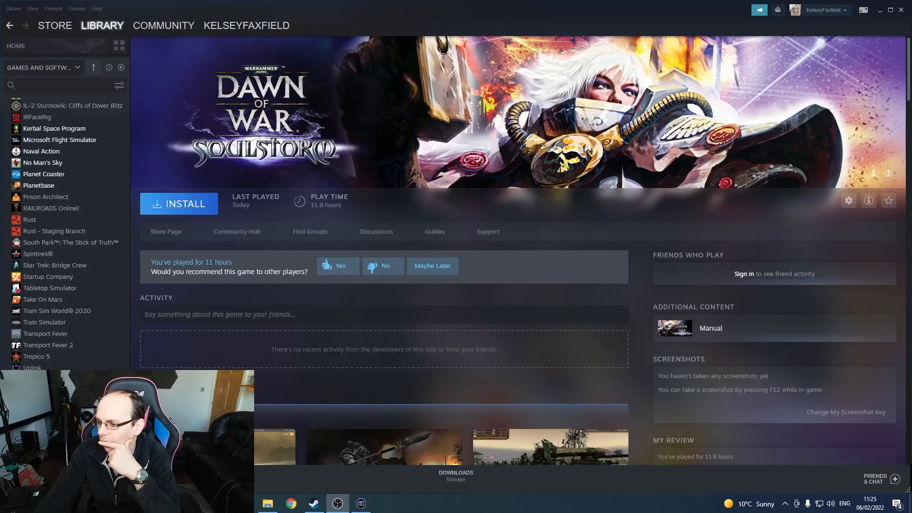
mouse_move(320, 204)
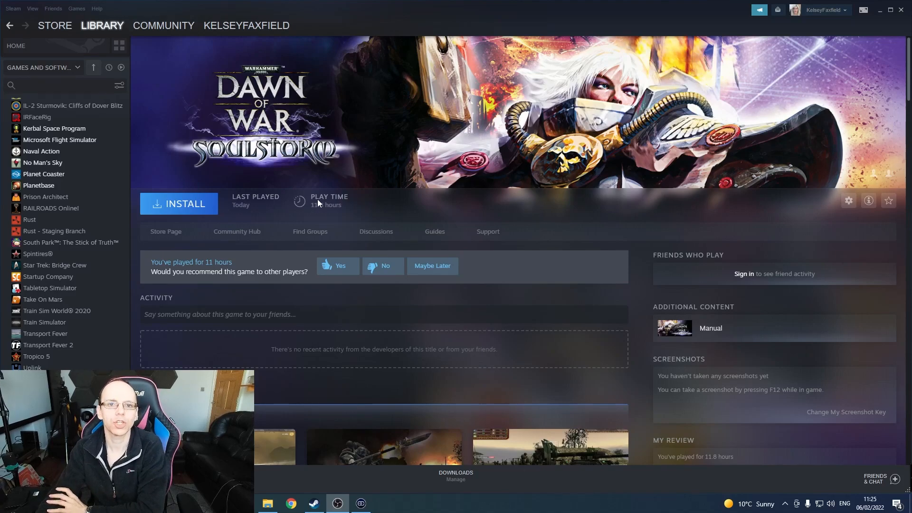
mouse_move(185, 203)
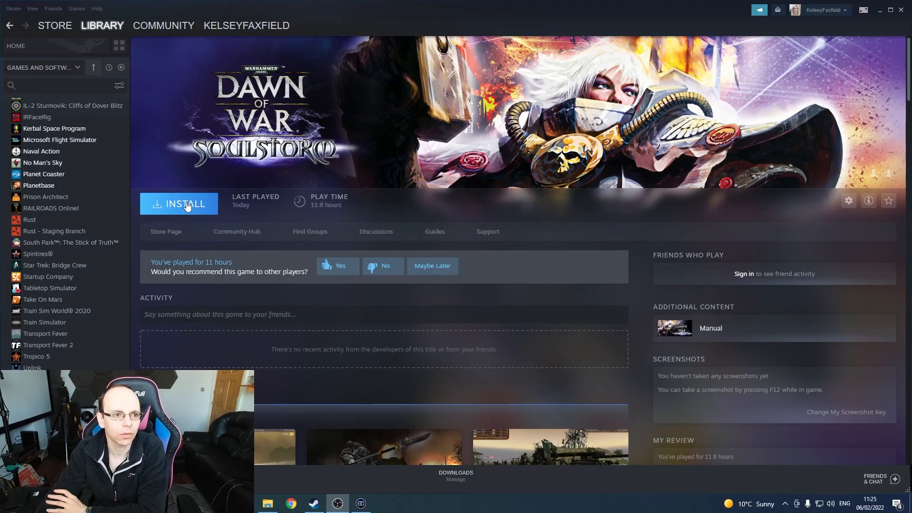
Start installing Dawn of War – Soulstorm from its Steam library page.
left_click(185, 204)
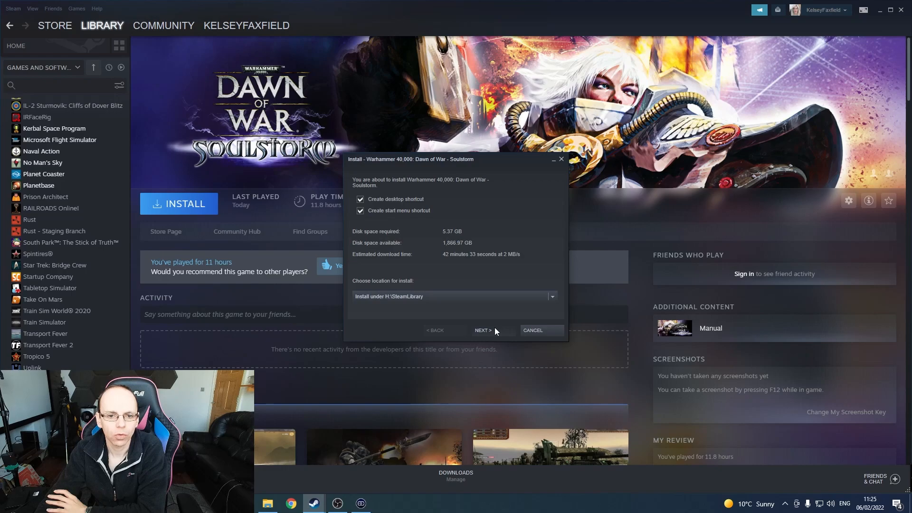
Confirm the Soulstorm install location and follow its download in the Downloads view.
left_click(483, 330)
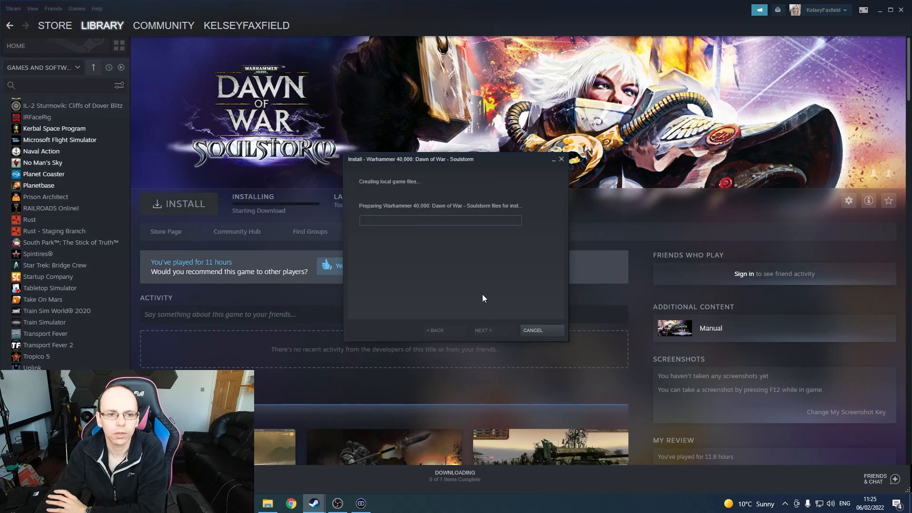
left_click(483, 330)
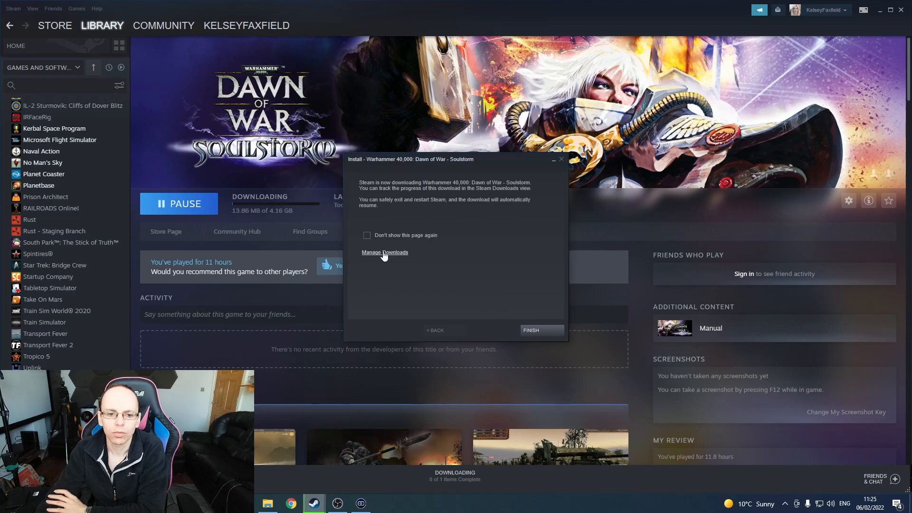
left_click(384, 252)
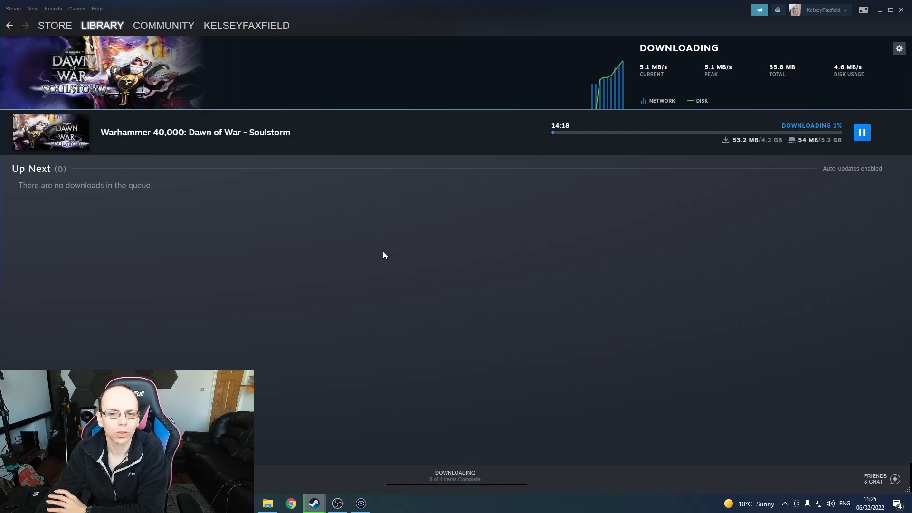
mouse_move(446, 272)
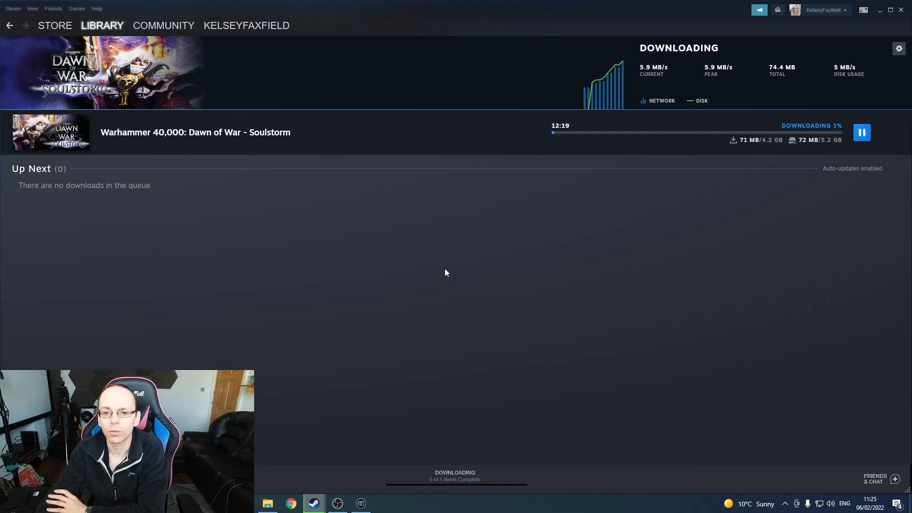
mouse_move(481, 261)
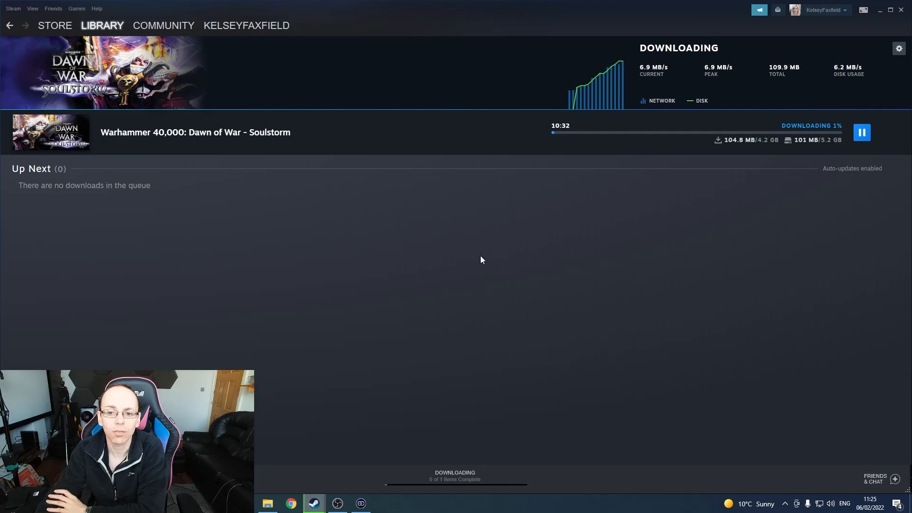
mouse_move(482, 251)
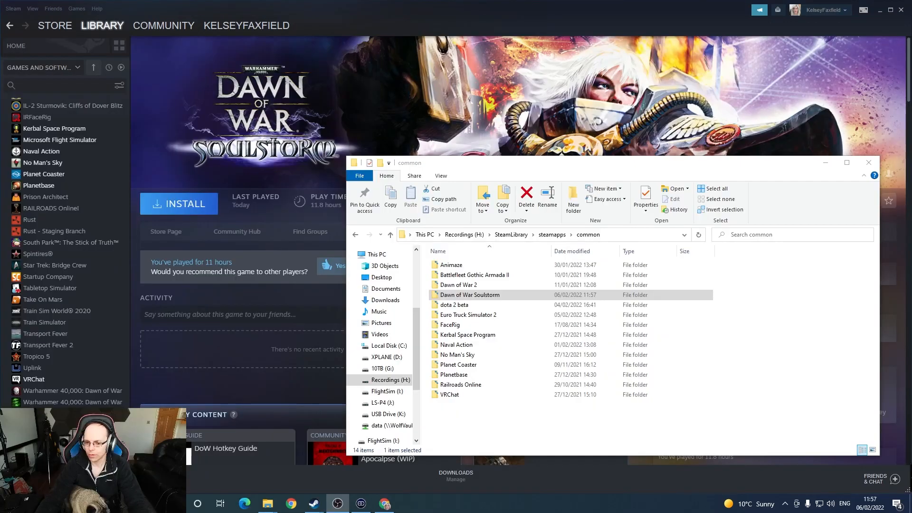
Delete the Dawn of War Soulstorm folder from the SteamLibrary common folder.
left_click(470, 295)
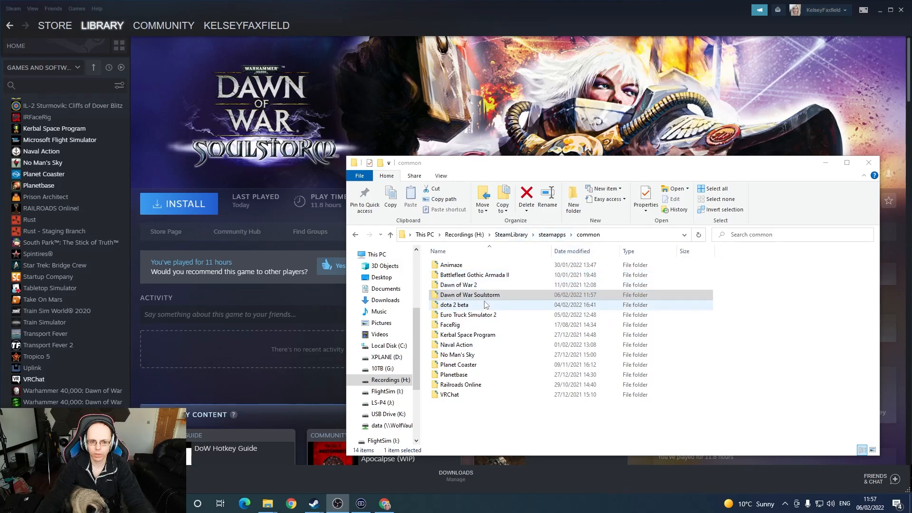
left_click(469, 294)
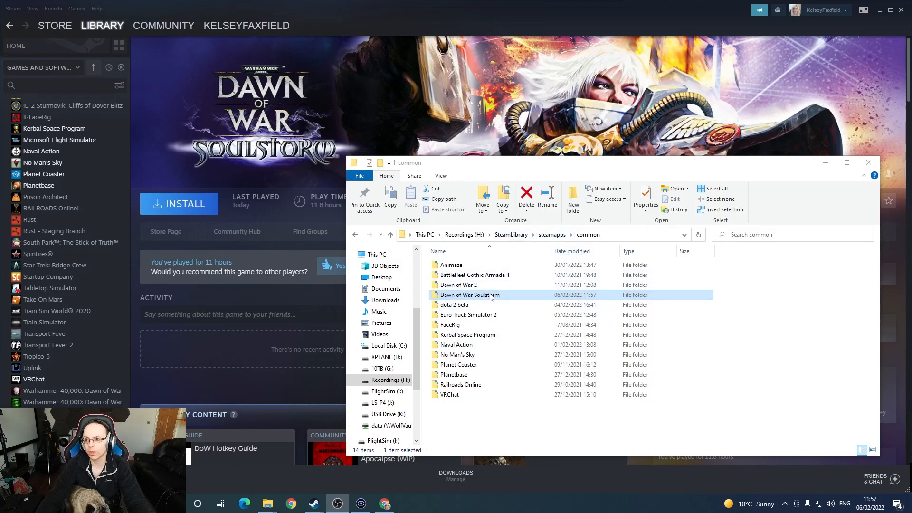
right_click(470, 295)
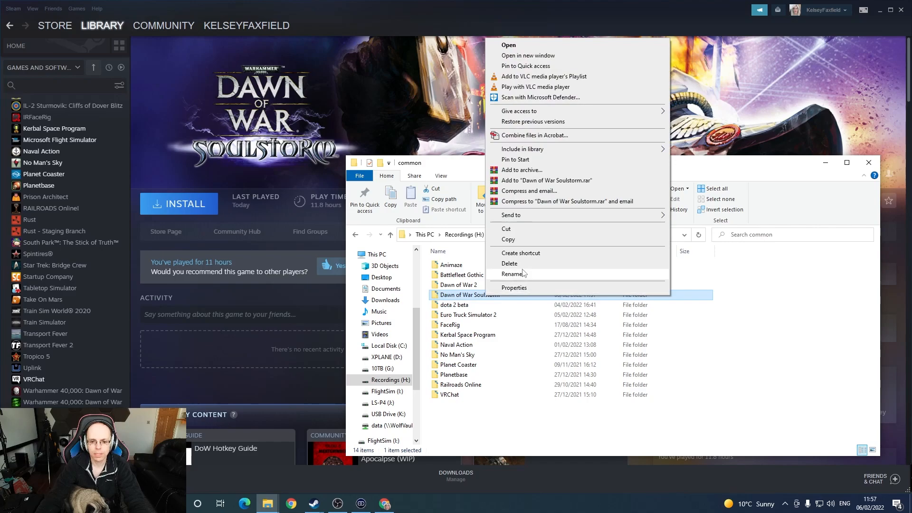
left_click(509, 263)
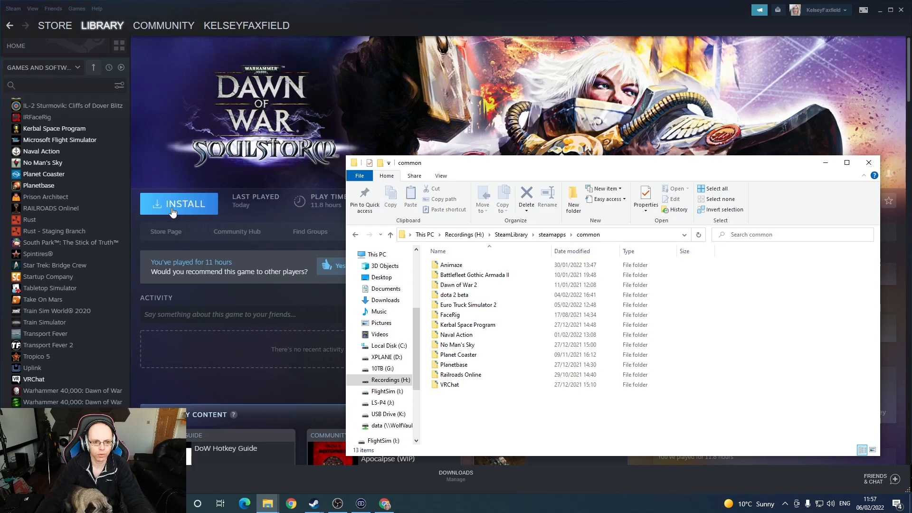
Reinstall Dawn of War – Soulstorm and let the 4.16 GB download run again.
left_click(179, 204)
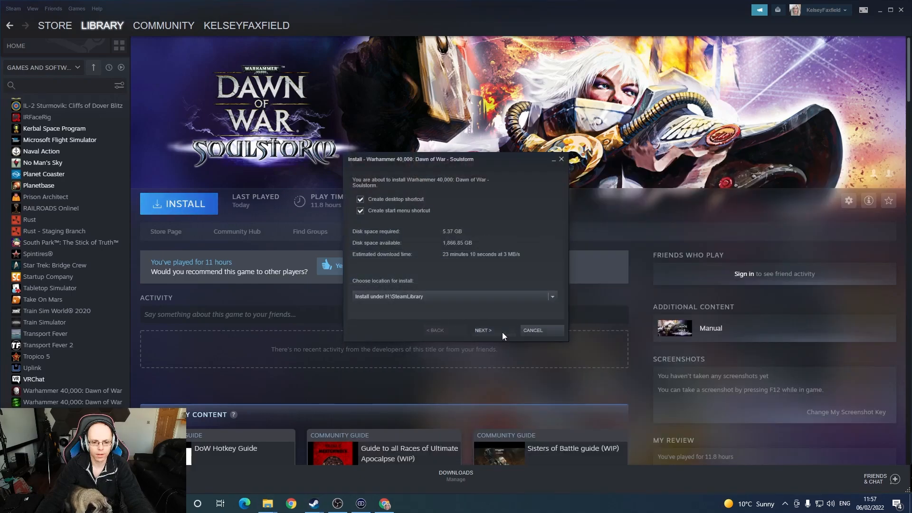
mouse_move(509, 335)
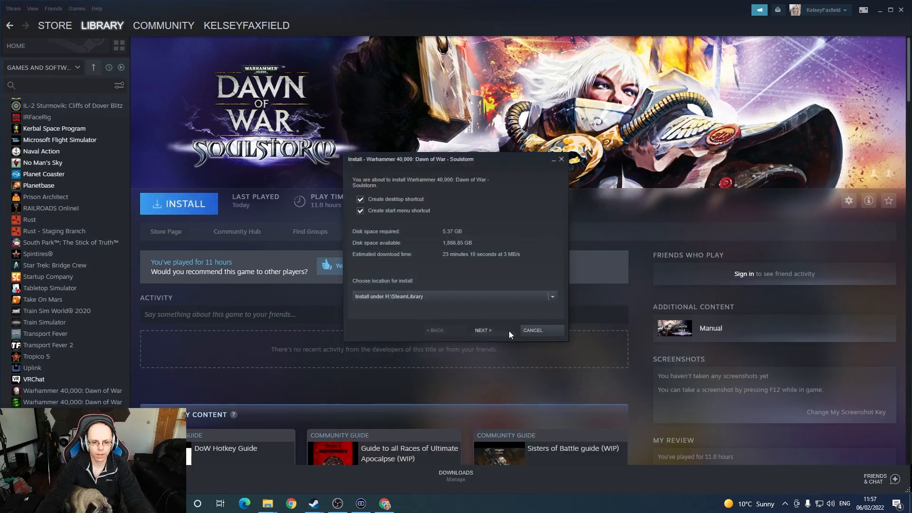
left_click(483, 330)
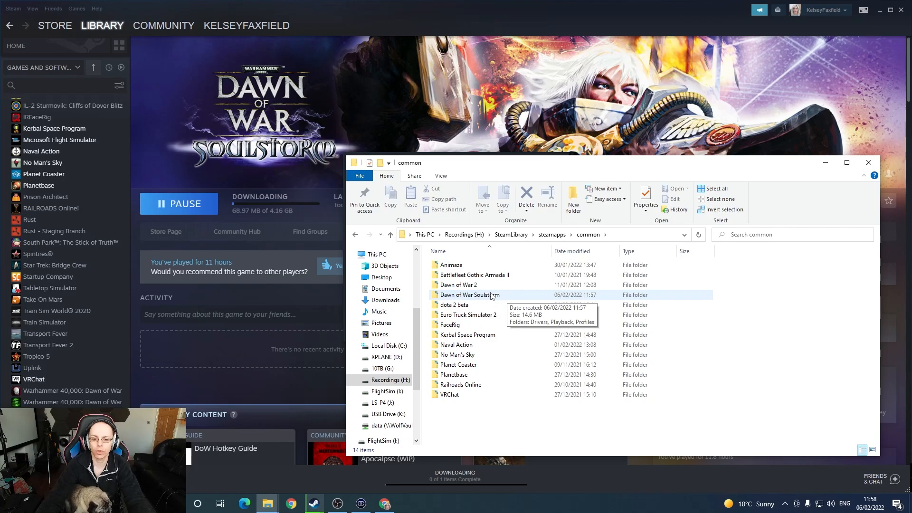
mouse_move(494, 344)
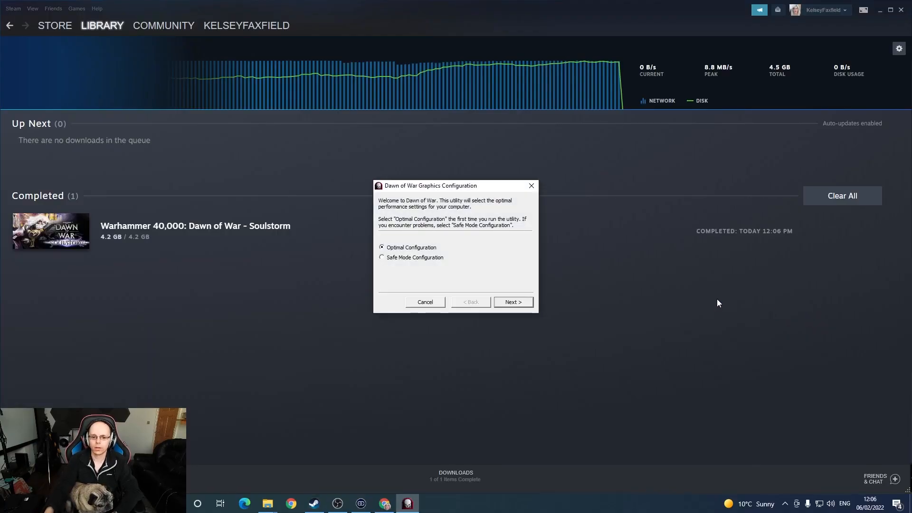
Choose the GeForce GTX 980 at 1920 by 1080 and 60 Hertz in the graphics configuration.
left_click(512, 302)
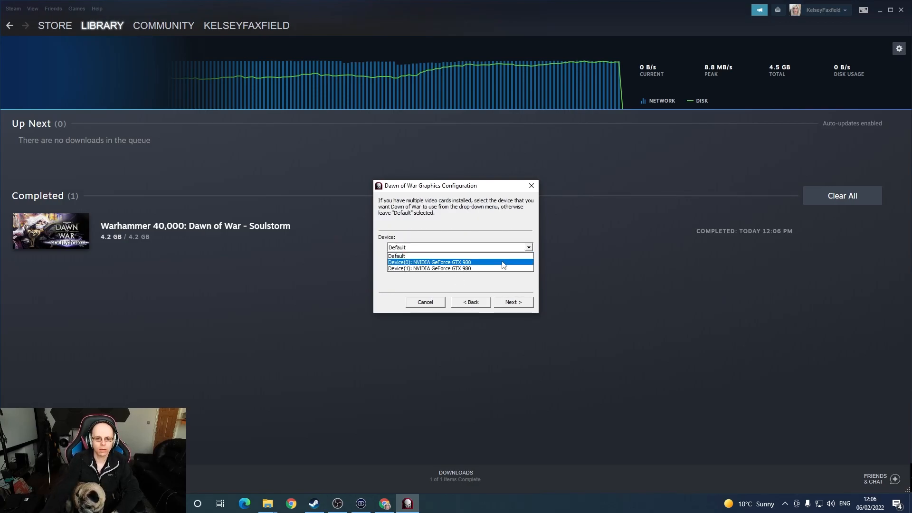
left_click(512, 302)
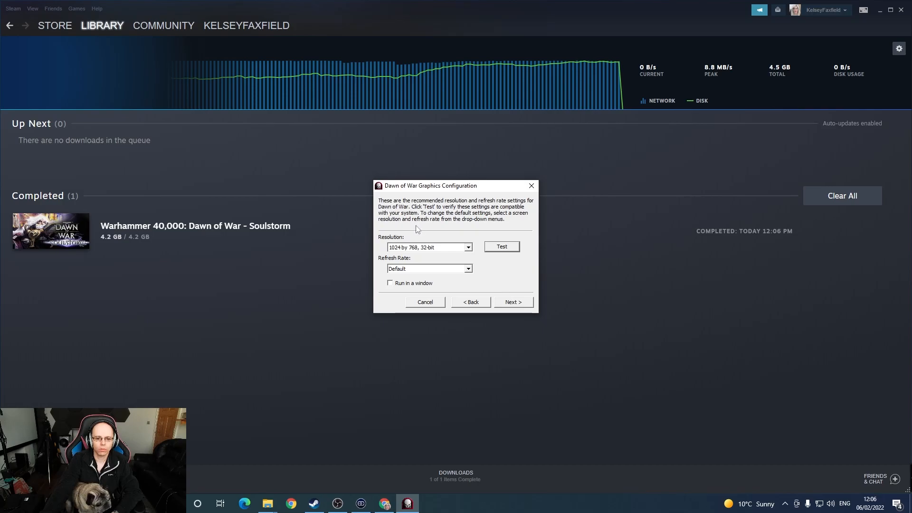
left_click(468, 247)
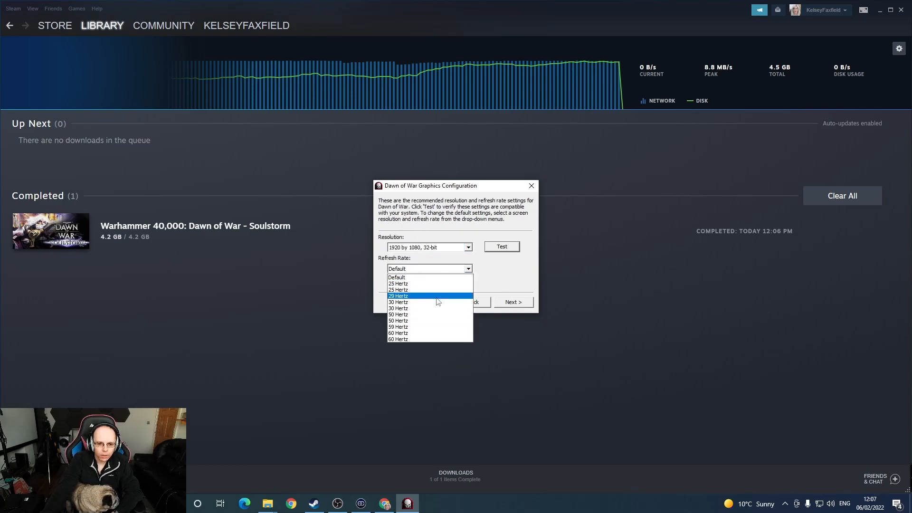
left_click(398, 338)
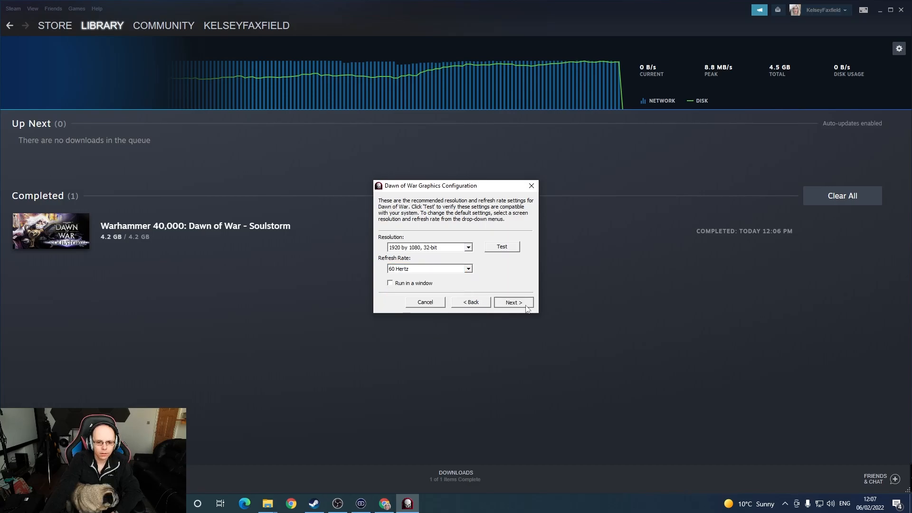
left_click(513, 302)
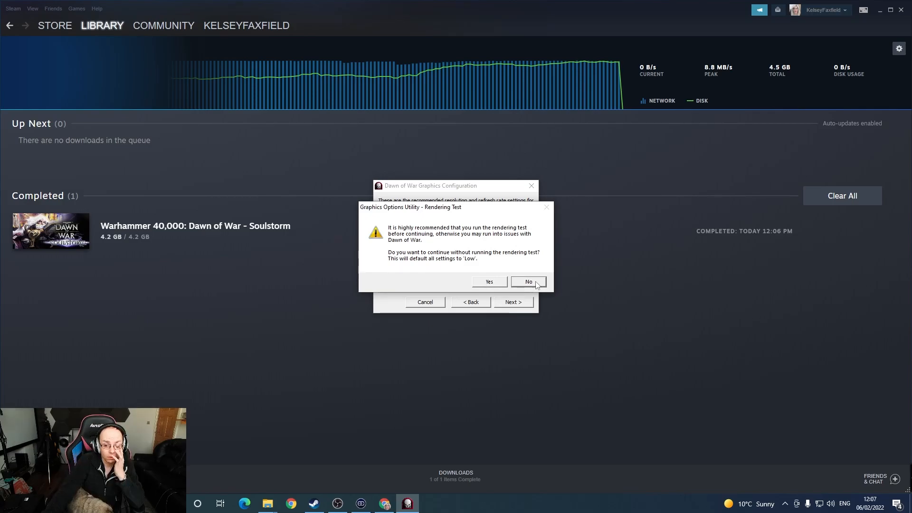
Run the rendering test, review the summary and save the graphics settings.
left_click(527, 282)
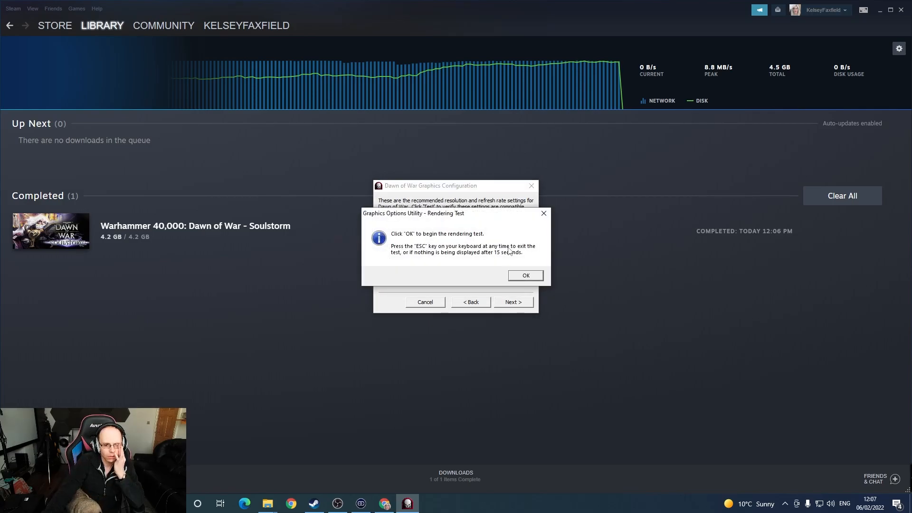
left_click(524, 276)
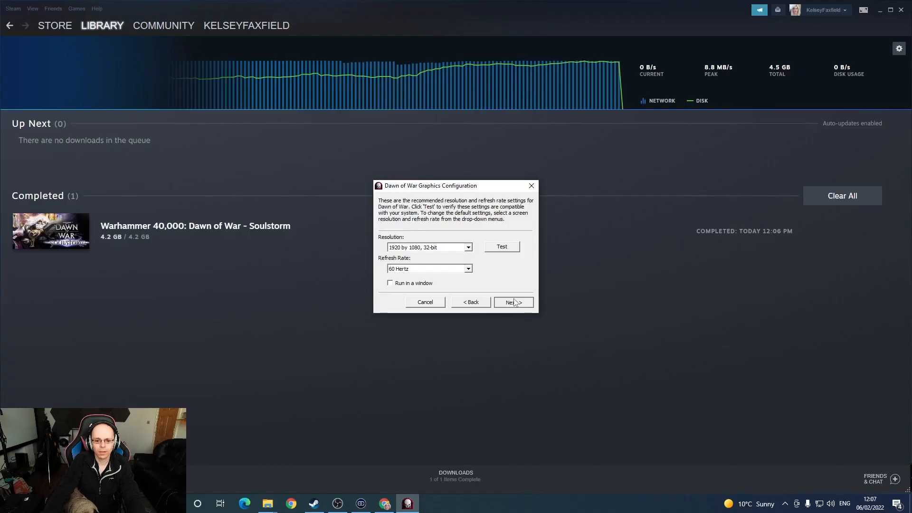
left_click(512, 302)
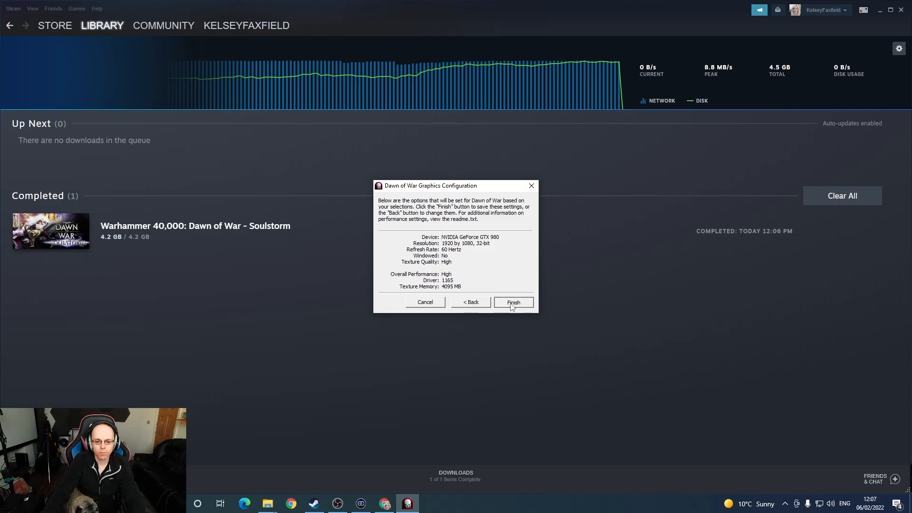
left_click(512, 302)
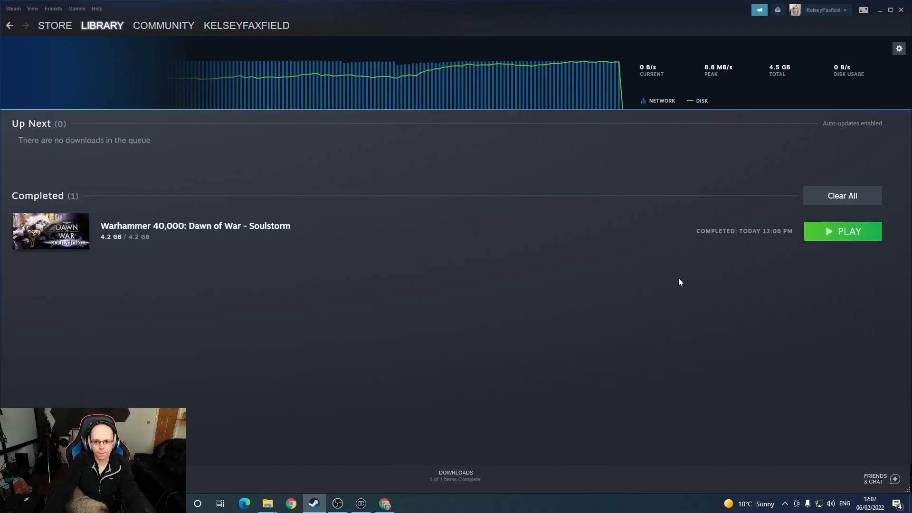
mouse_move(627, 303)
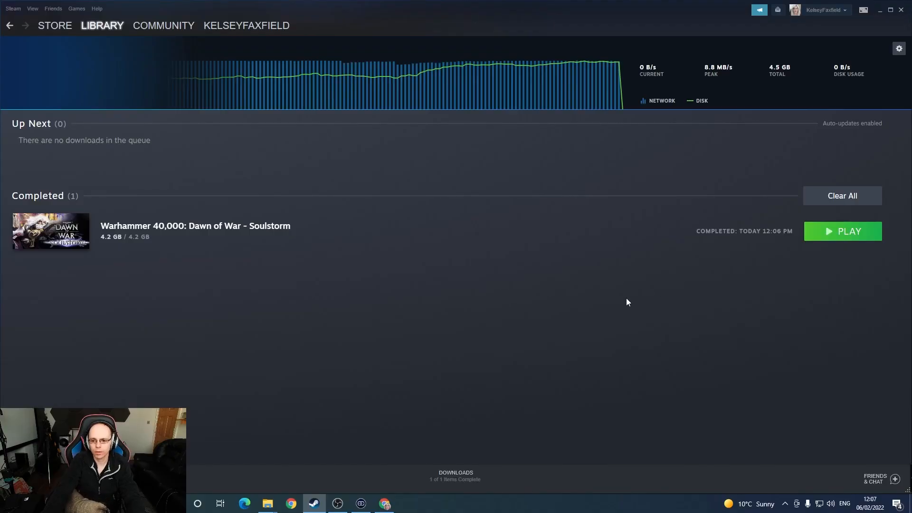
mouse_move(849, 243)
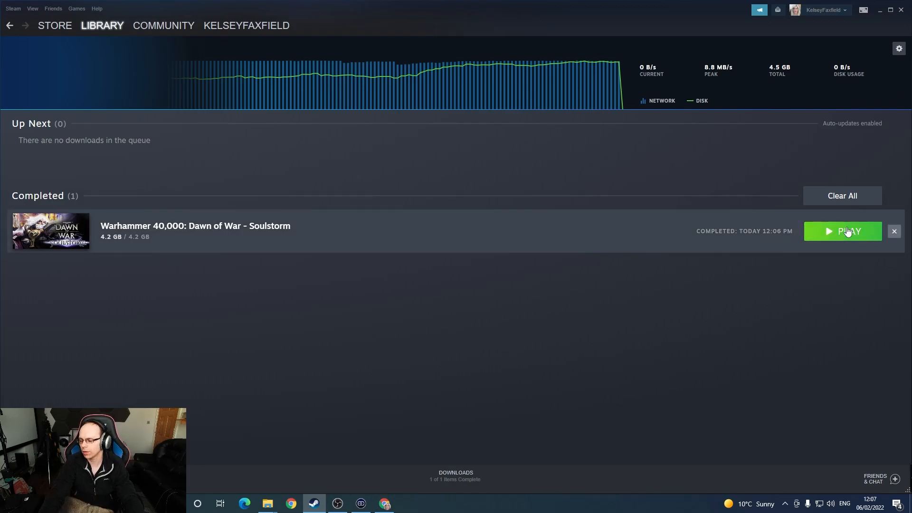
Launch Soulstorm to its main menu, then quit back to the desktop.
left_click(843, 231)
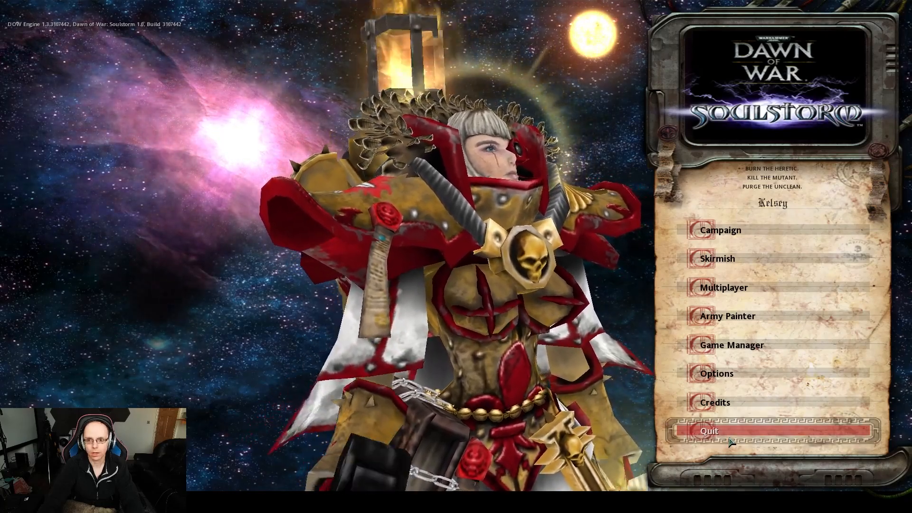
left_click(709, 431)
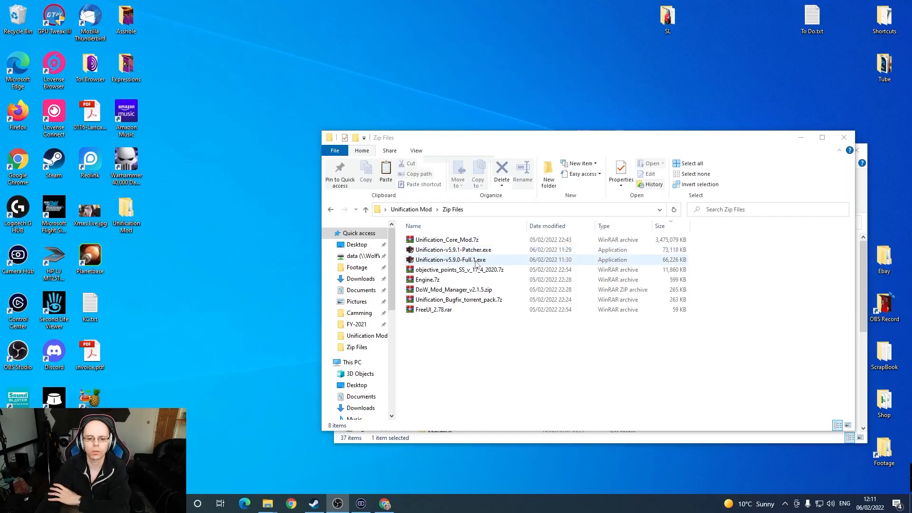
Browse from Zip Files into the Unification_Bugfix Torrent > Unification_Bugfix folder.
left_click(447, 240)
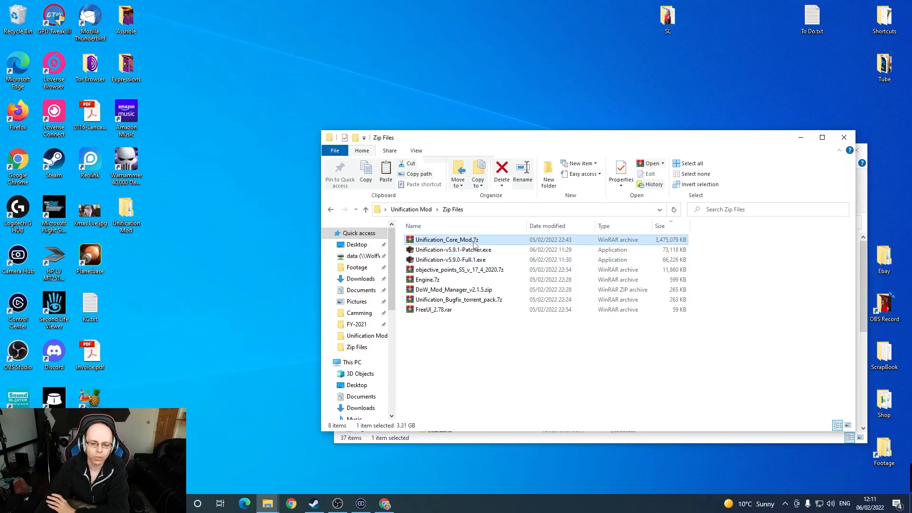
left_click(453, 250)
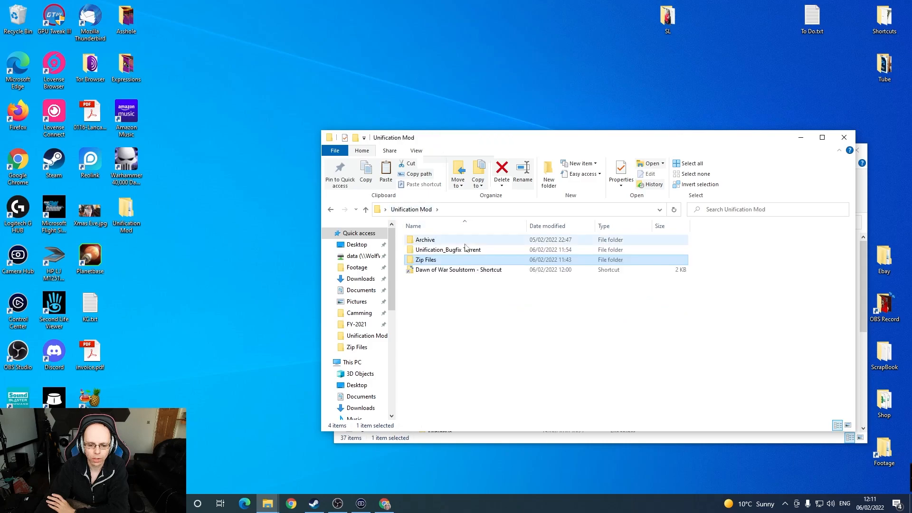
left_click(448, 250)
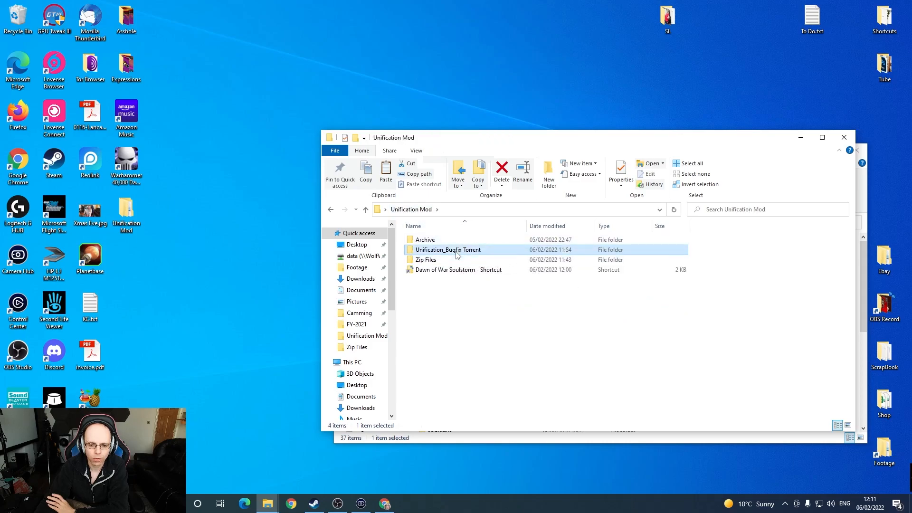
double_click(448, 250)
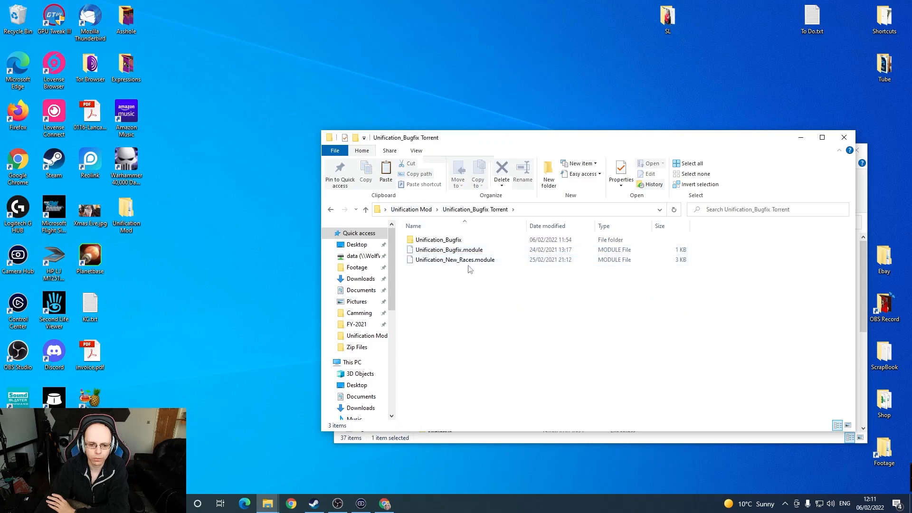
left_click(437, 240)
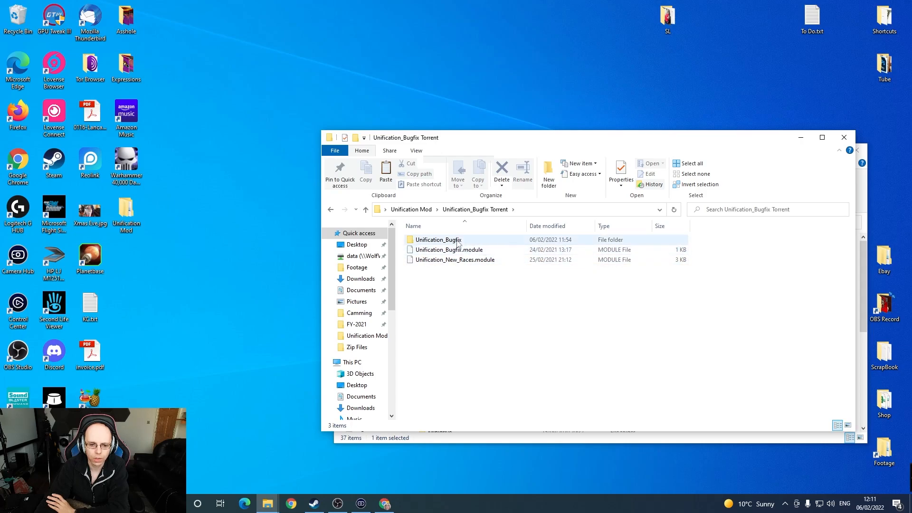
double_click(437, 240)
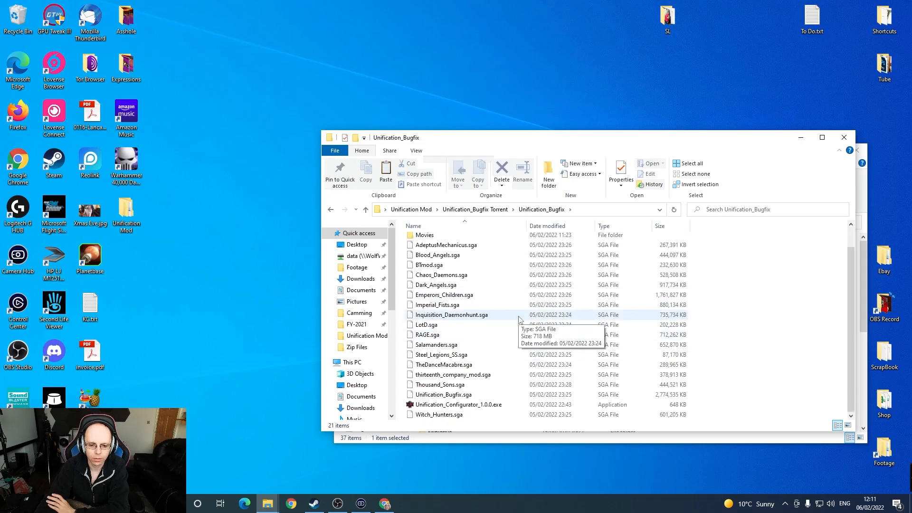
Return to Zip Files and launch the Unification-v5.9.0-Full.1.exe installer.
left_click(475, 209)
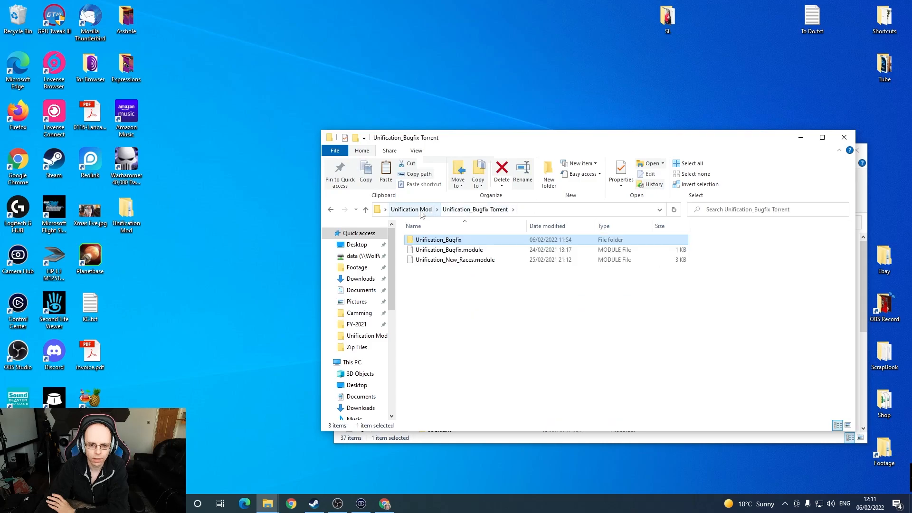
left_click(411, 209)
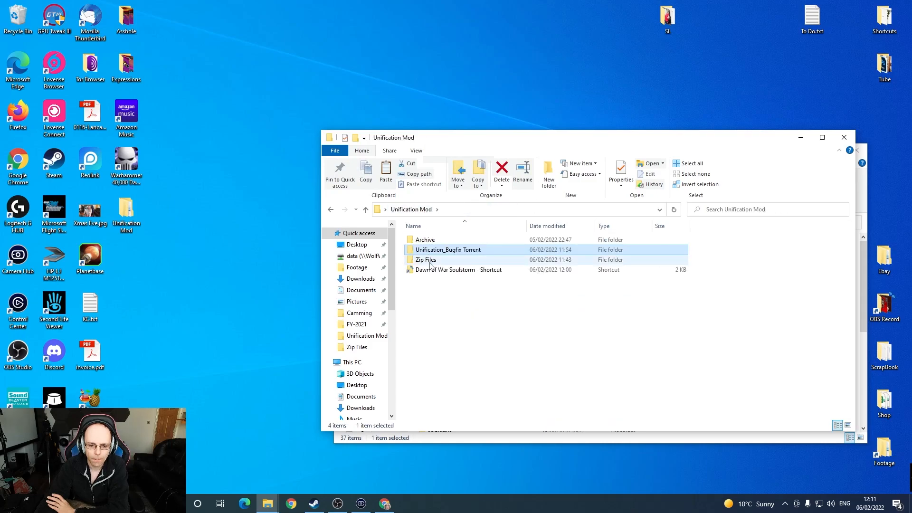
double_click(426, 259)
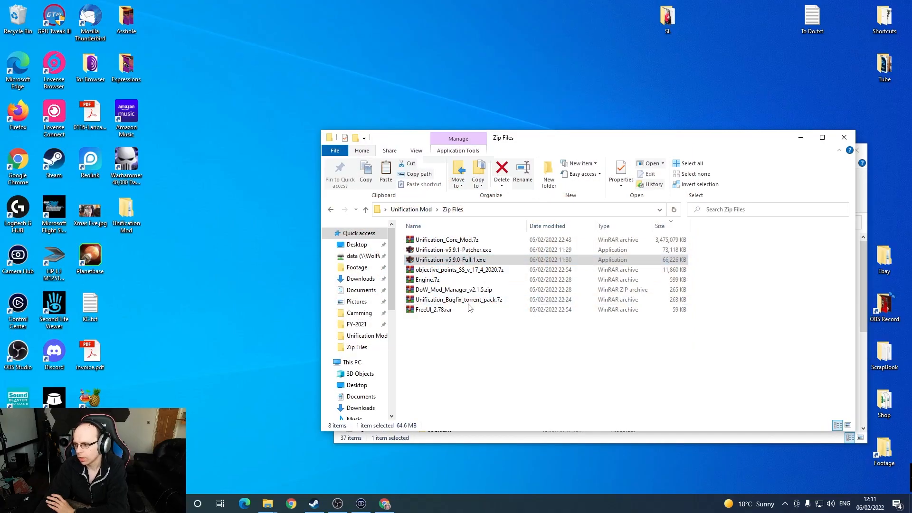
double_click(450, 259)
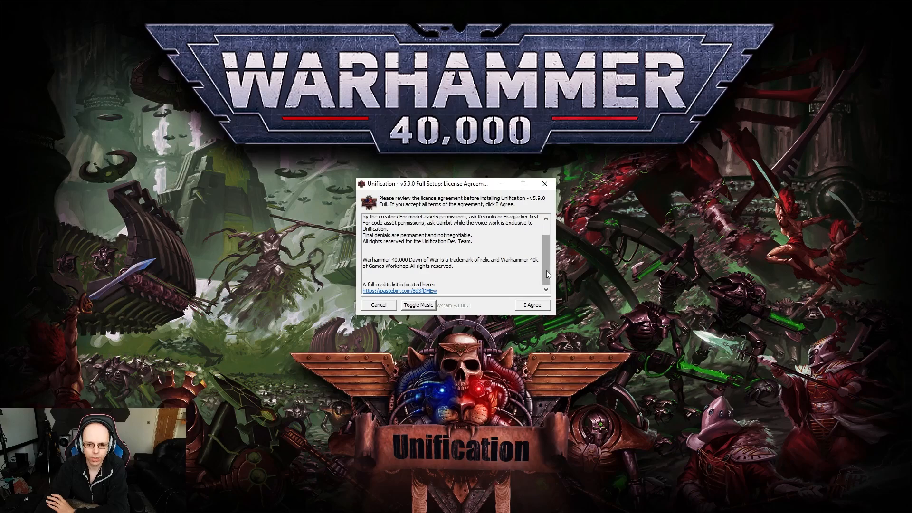
Accept the licence, keep the default Soulstorm folder and all components, and start the Unification install with the log shown.
left_click(531, 305)
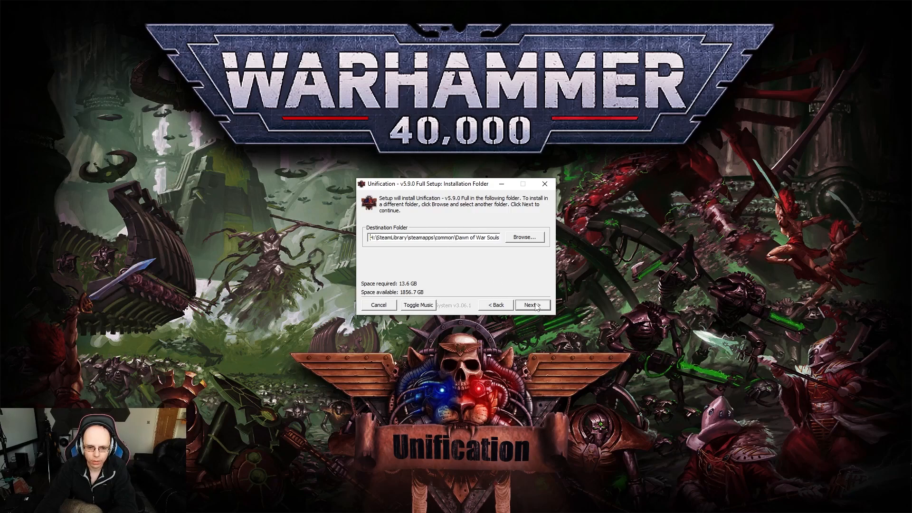
left_click(531, 305)
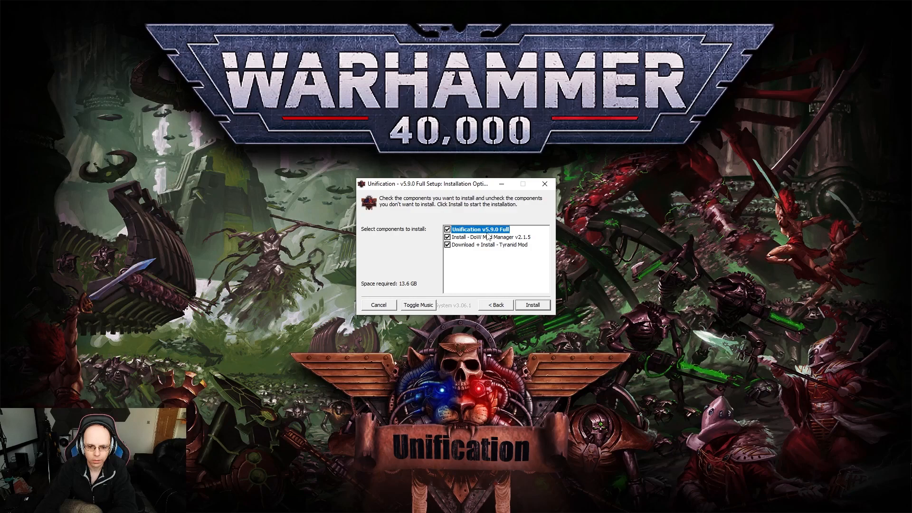
mouse_move(511, 258)
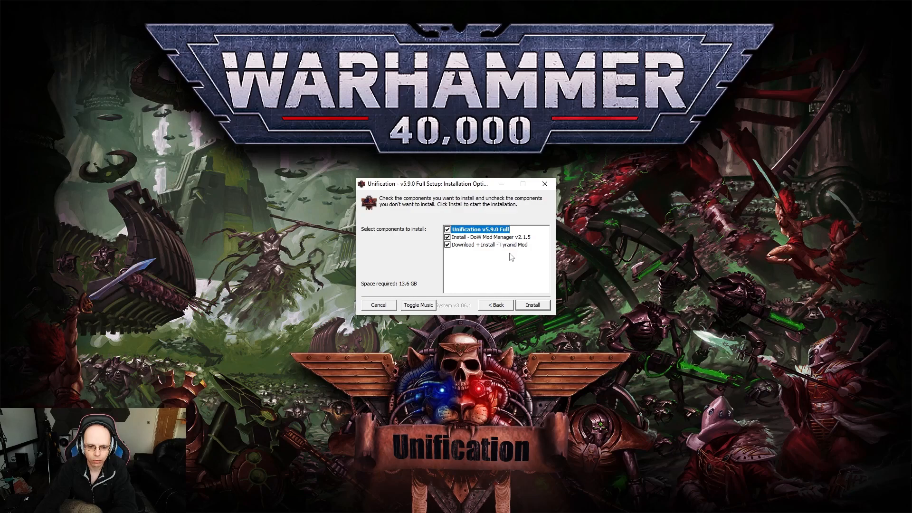
mouse_move(485, 258)
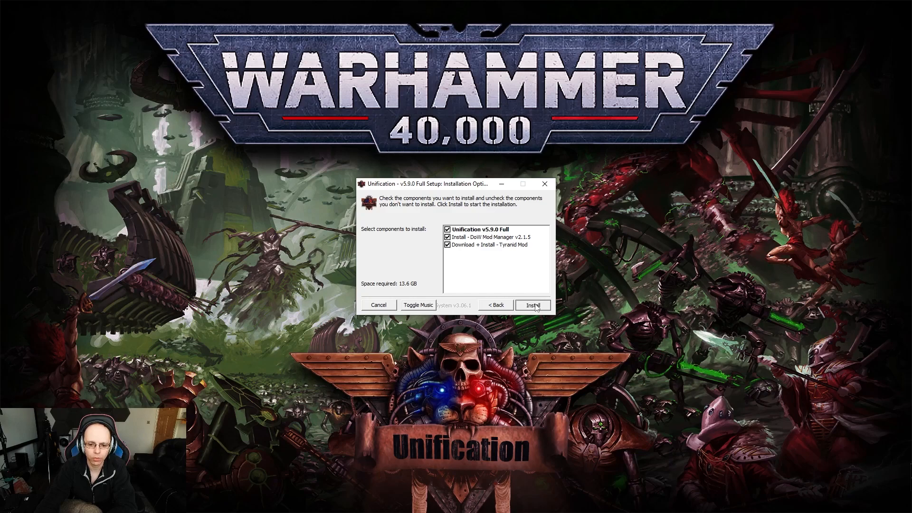
left_click(532, 306)
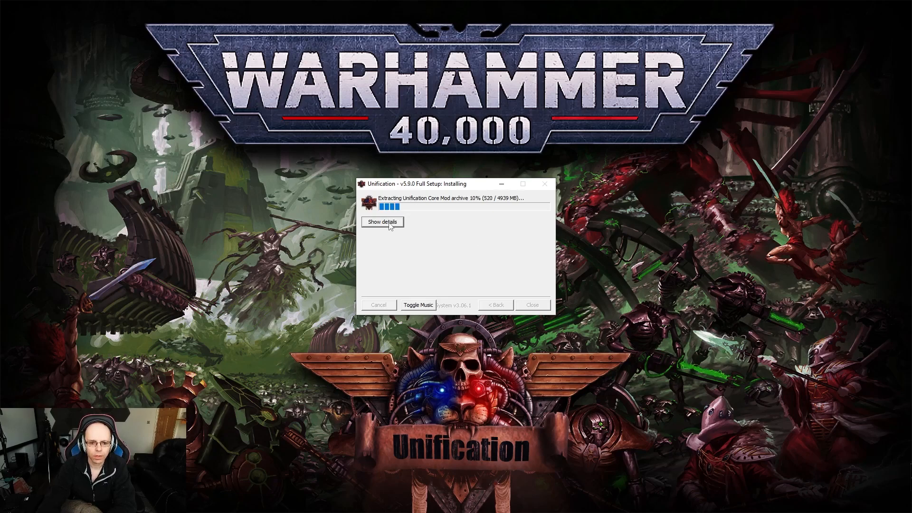
left_click(382, 221)
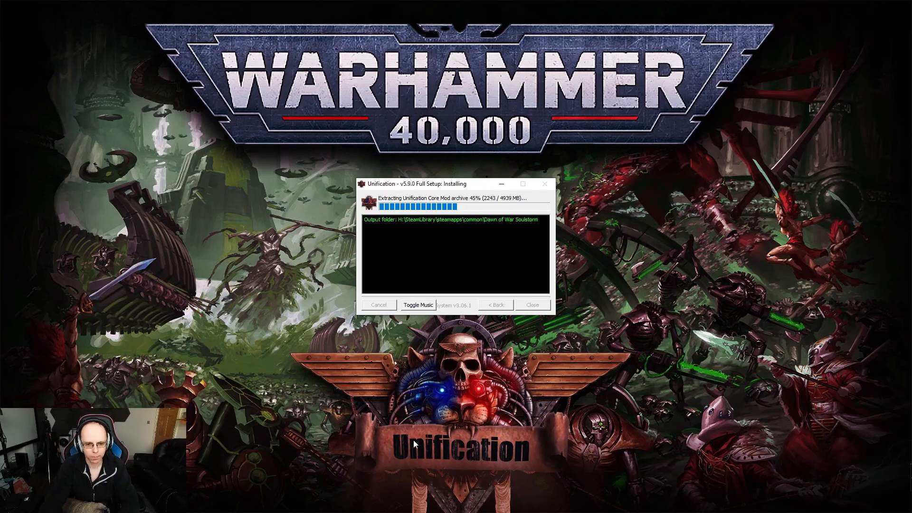
left_click(198, 504)
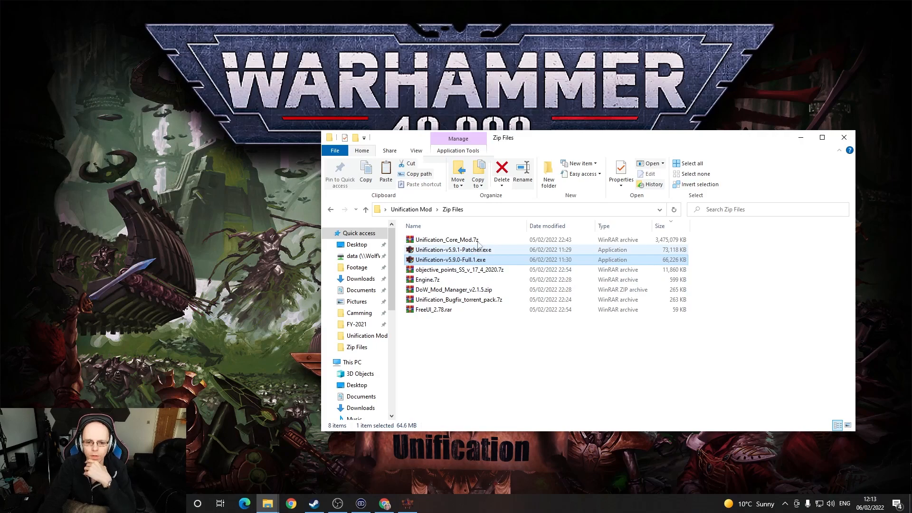
mouse_move(477, 245)
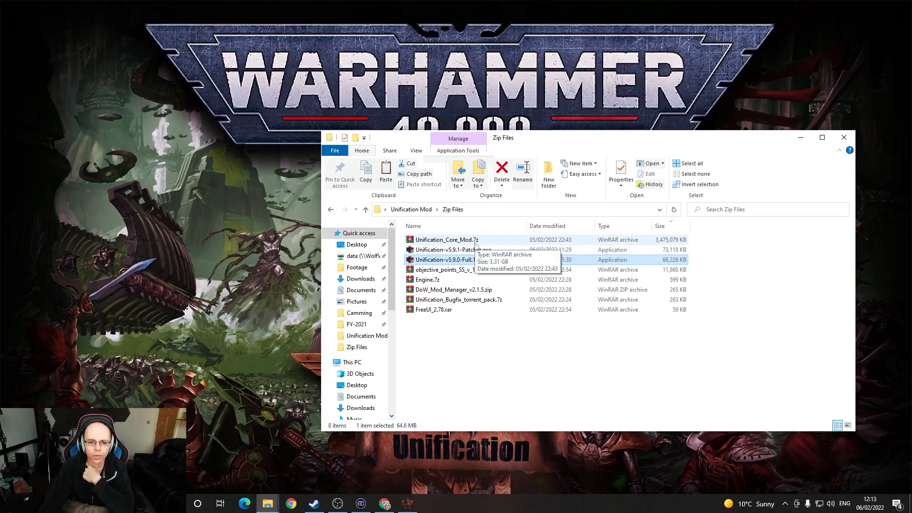
Look over the Zip Files downloads in File Explorer before returning to the Unification setup.
left_click(446, 240)
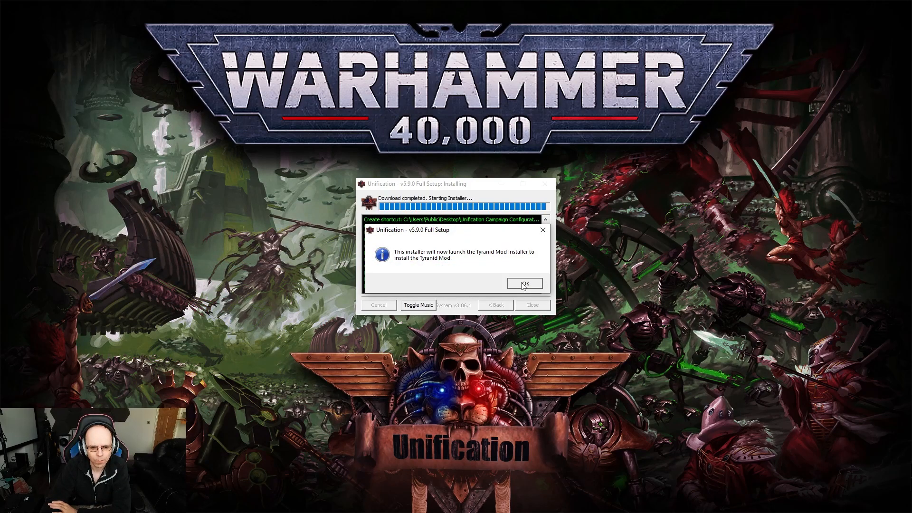
Launch the Tyranid Mod installer, accept its licence and default folder, and install all four components.
left_click(523, 284)
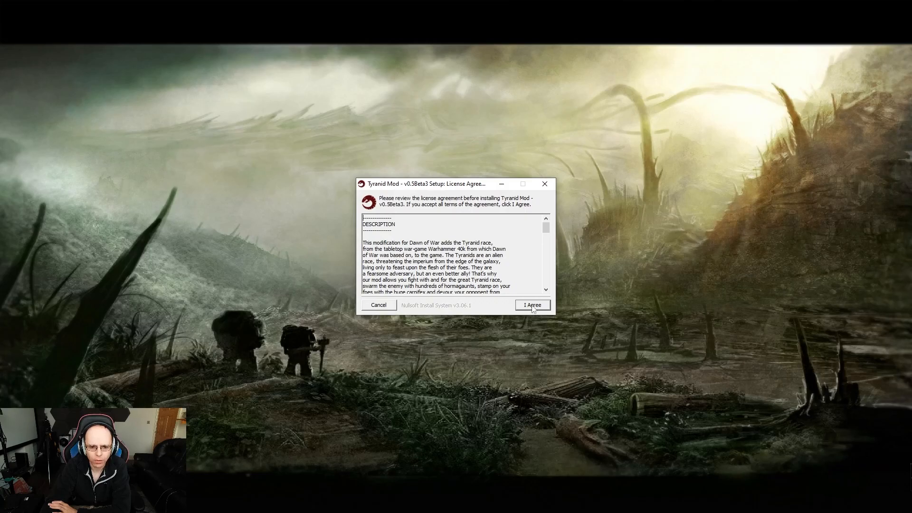
left_click(531, 305)
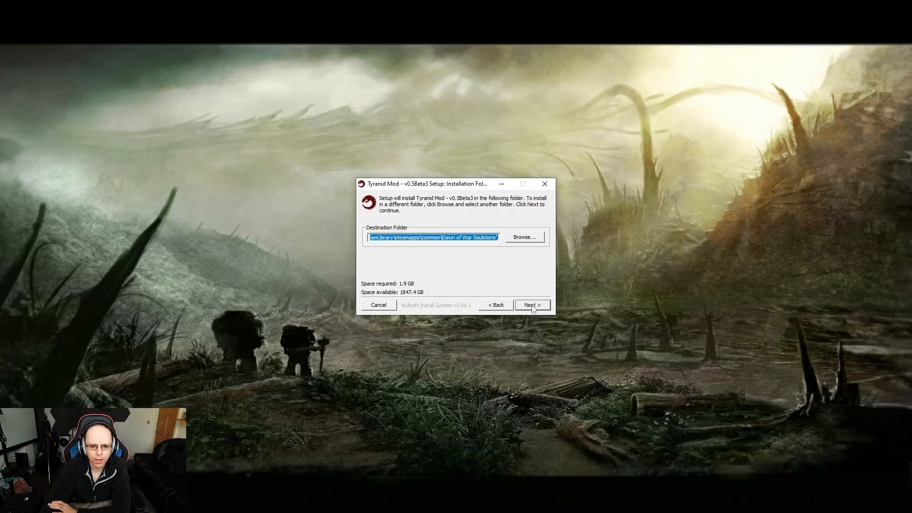
left_click(460, 237)
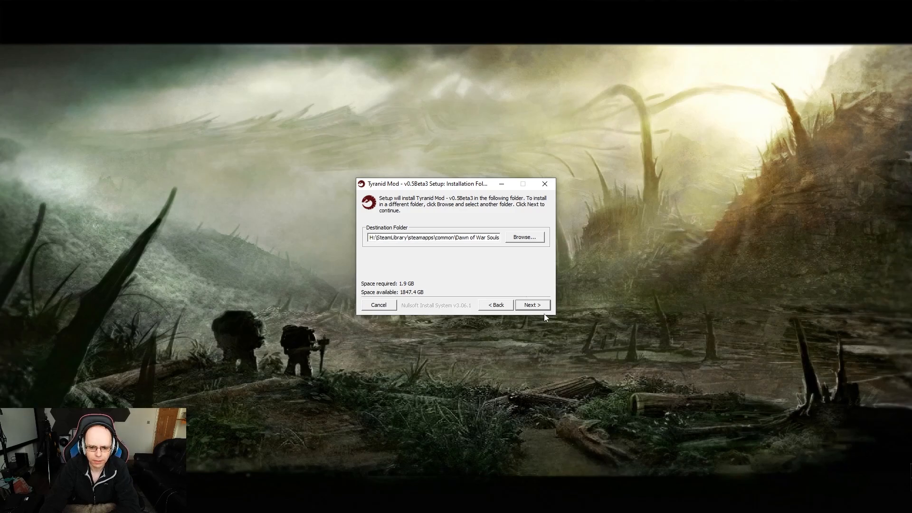
left_click(530, 305)
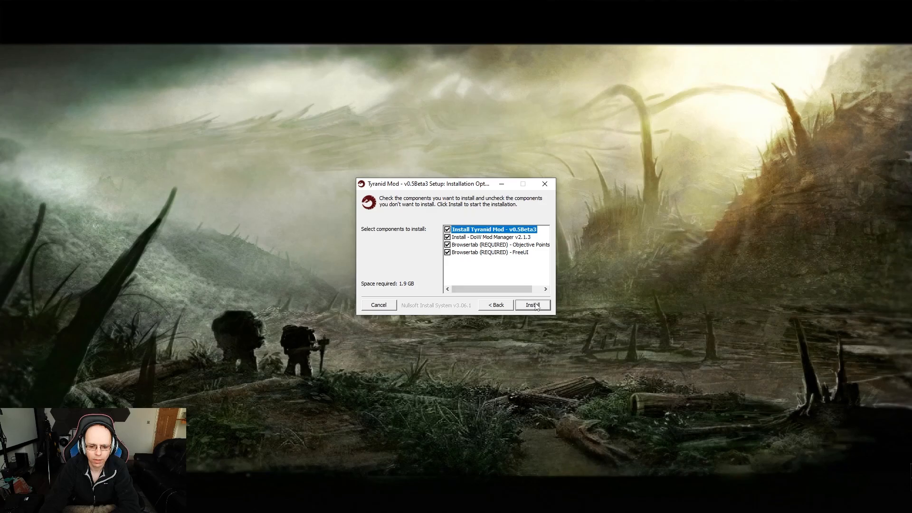
left_click(530, 305)
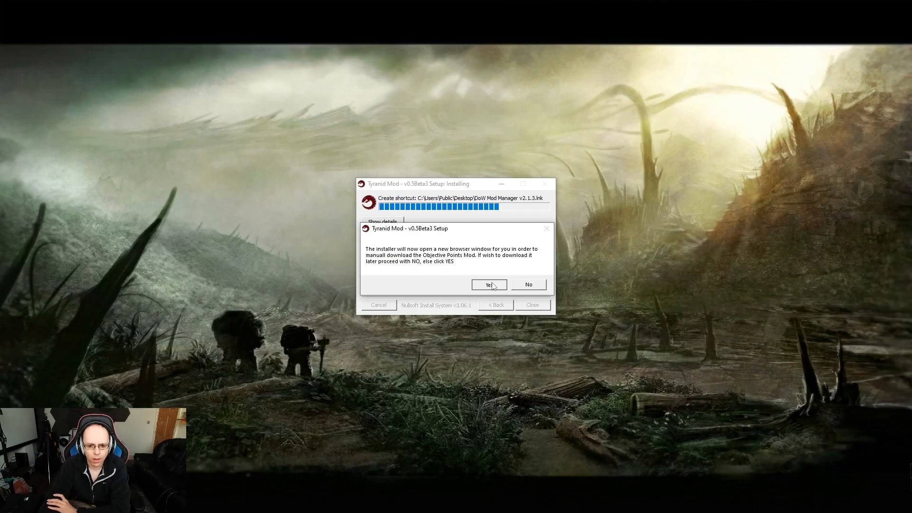
Open the Objective Points download page, skip the FreeUI page, and close the finished Tyranid Mod installer.
left_click(489, 284)
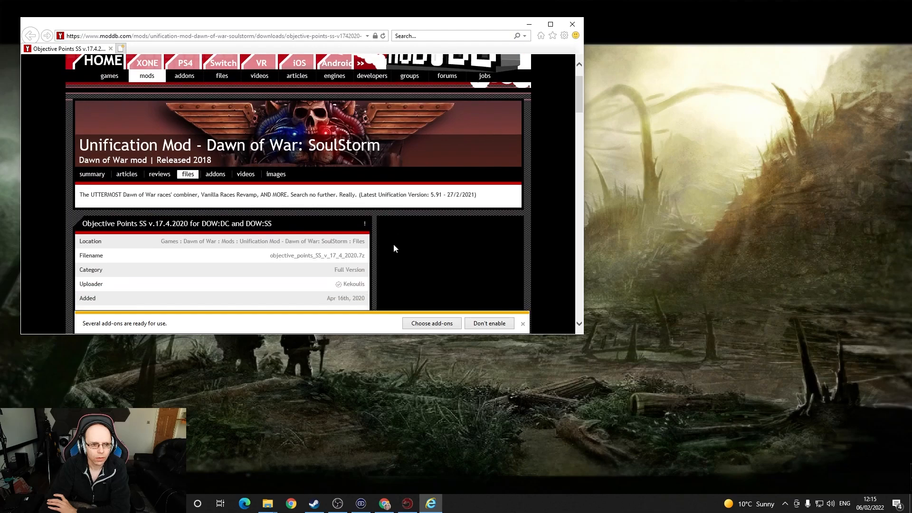
scroll("down", 3)
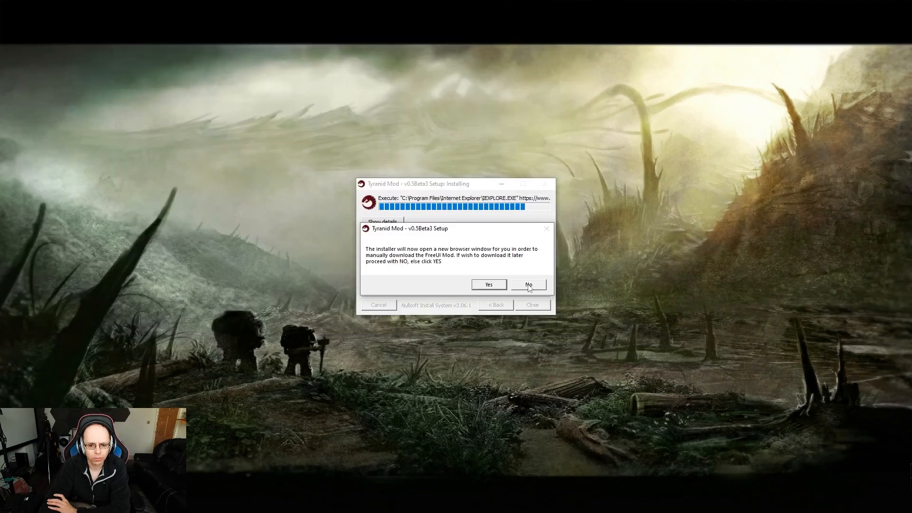
left_click(527, 285)
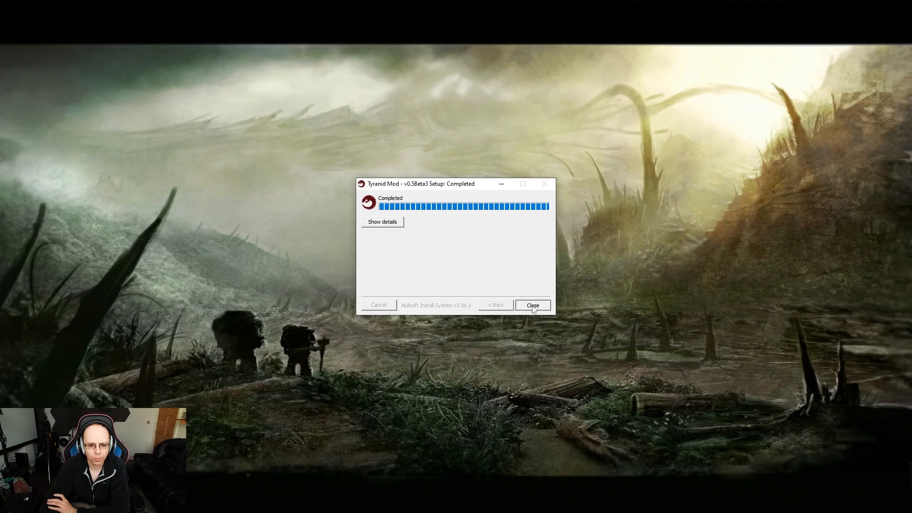
left_click(532, 305)
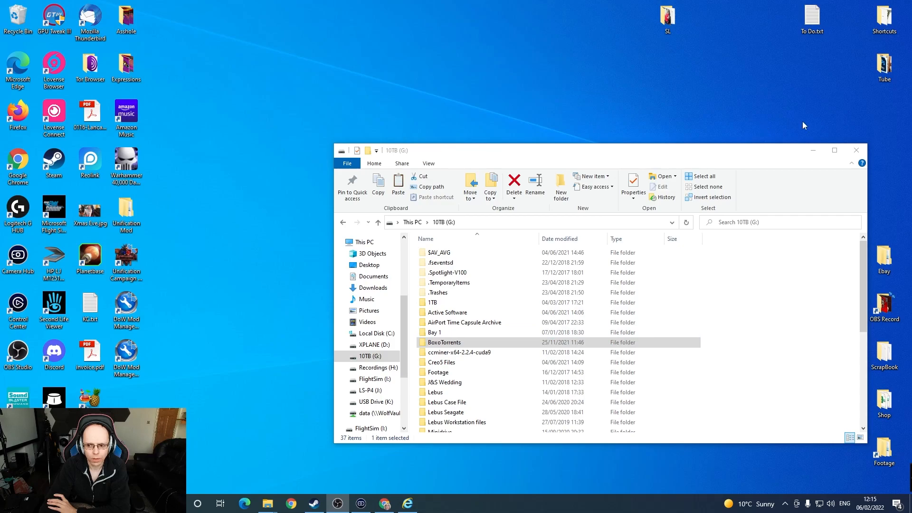
Extract the objective points archive into its own folder in Zip Files.
left_click(855, 150)
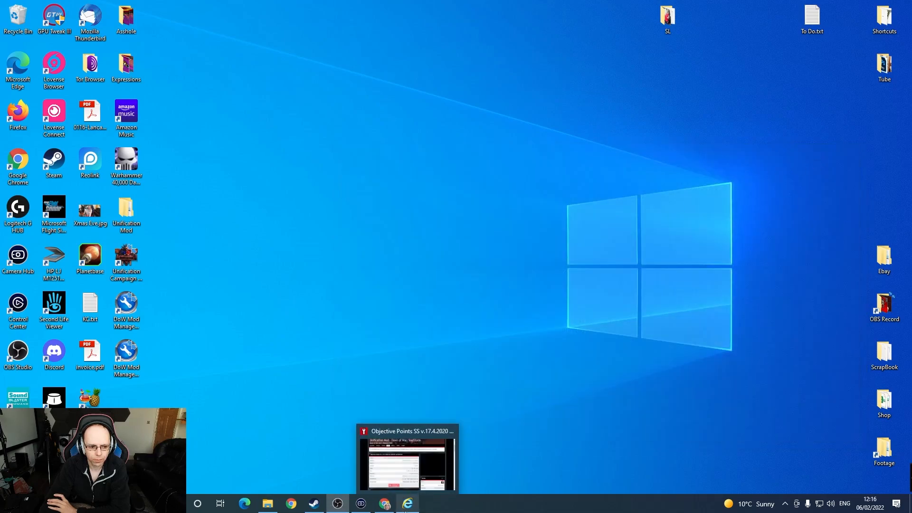
left_click(268, 503)
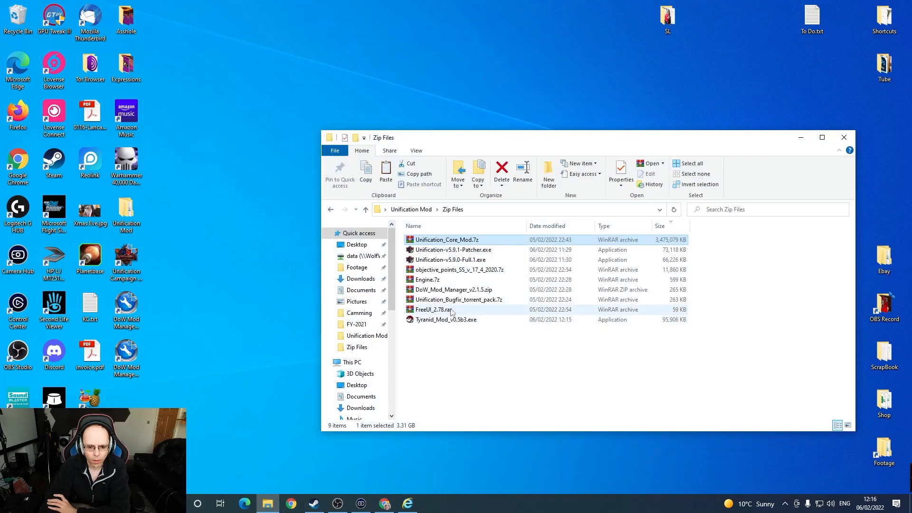
mouse_move(454, 309)
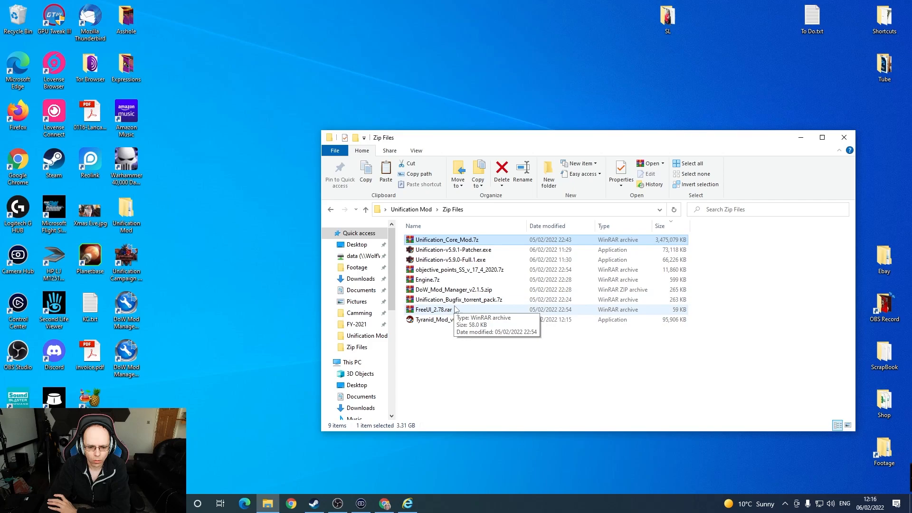
mouse_move(434, 310)
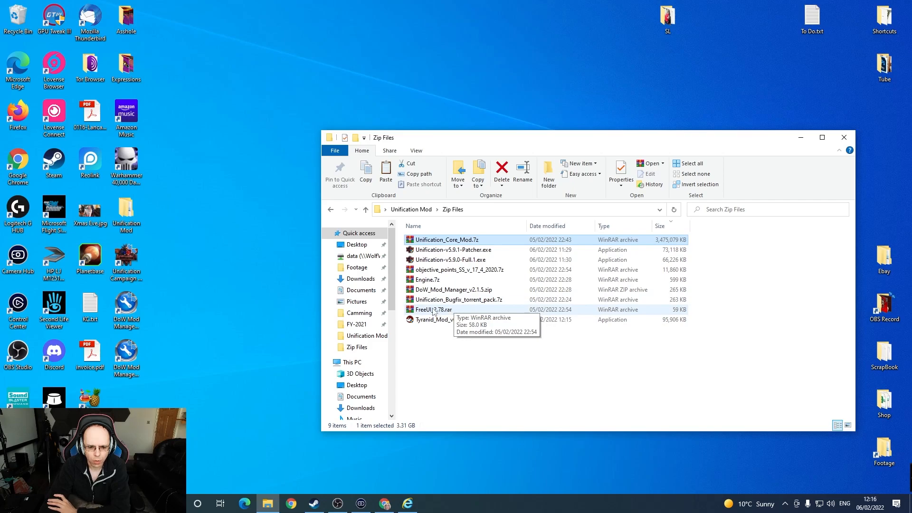
left_click(460, 269)
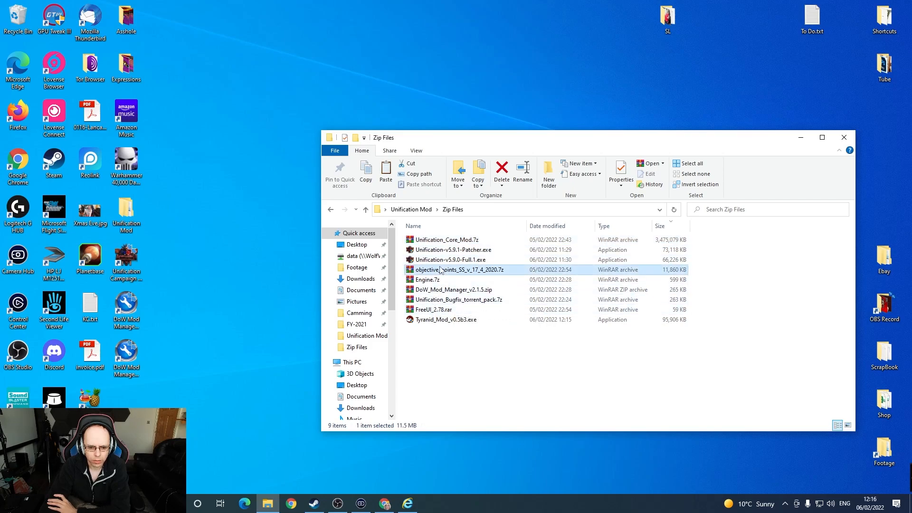
right_click(460, 269)
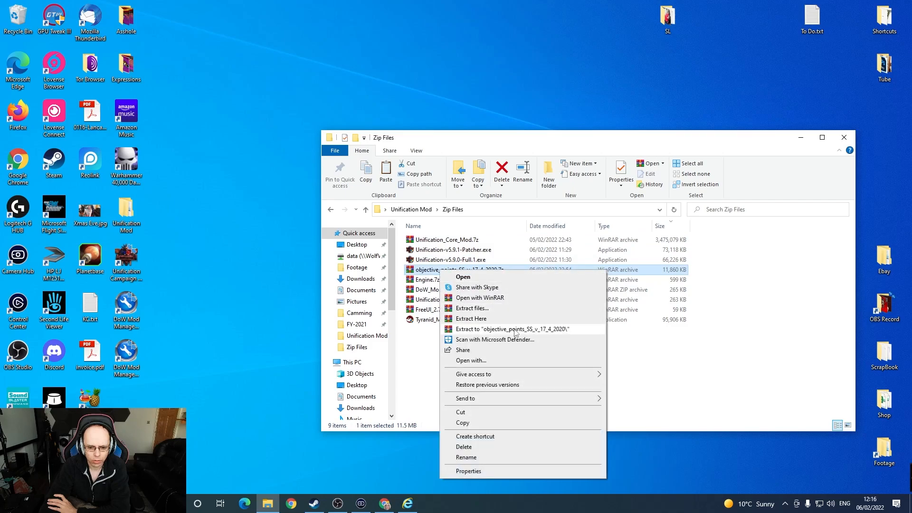
left_click(472, 319)
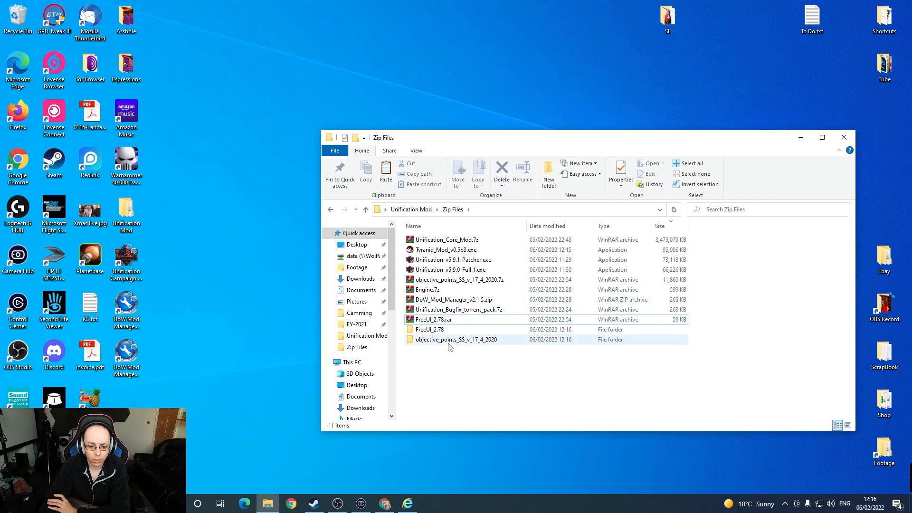
Open the extracted FreeUI_2.78 folder and copy the FreeUI folder and module file.
double_click(456, 339)
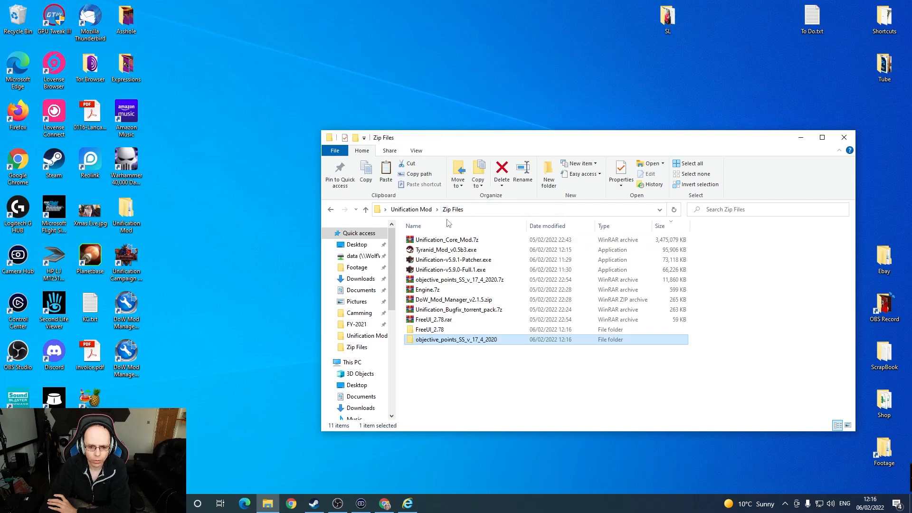
double_click(429, 330)
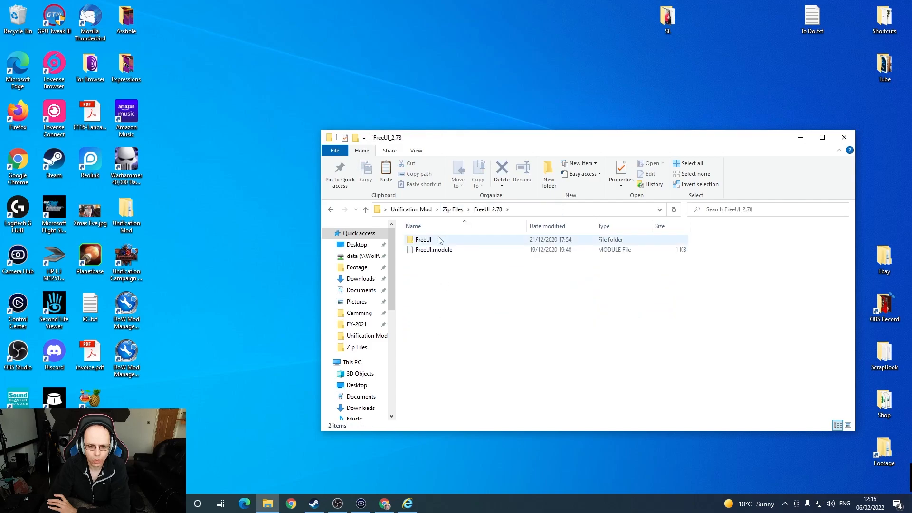
right_click(433, 250)
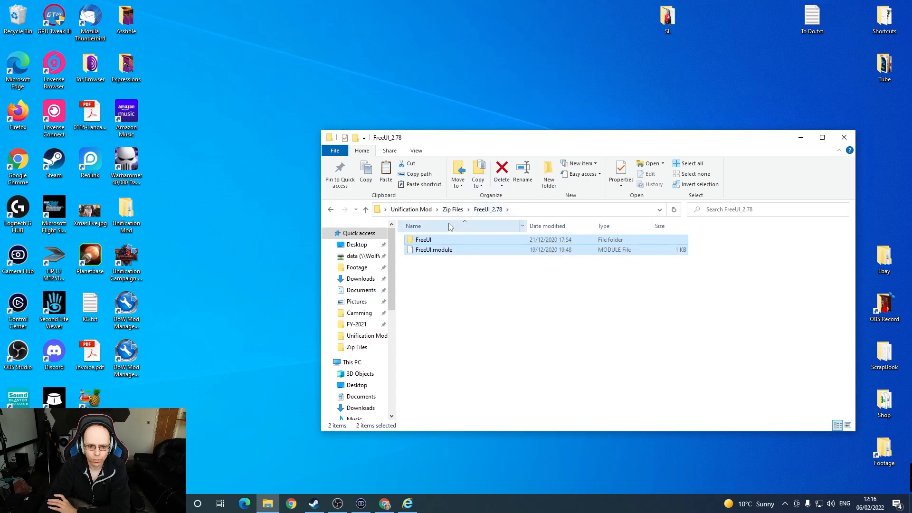
left_click(331, 209)
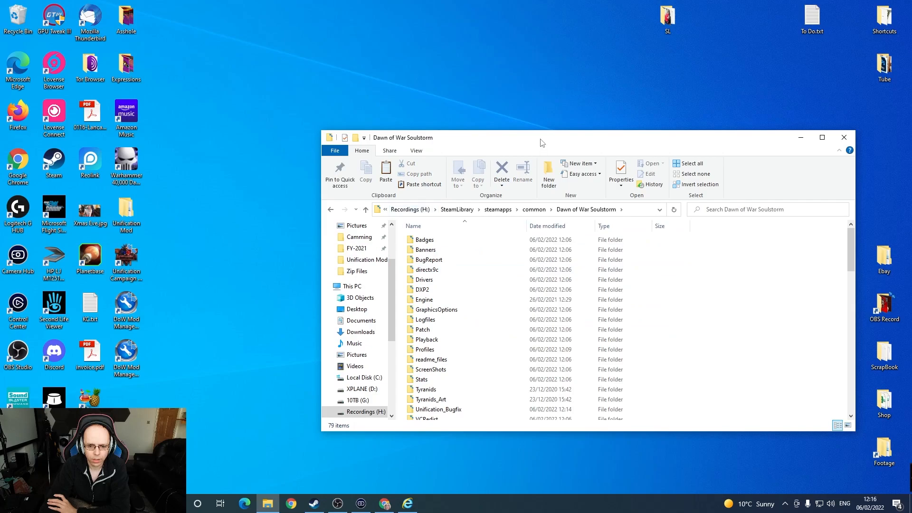
Arrange the windows and drag the unpacked objective points files into the Dawn of War Soulstorm folder.
left_click_drag(540, 137, 529, 107)
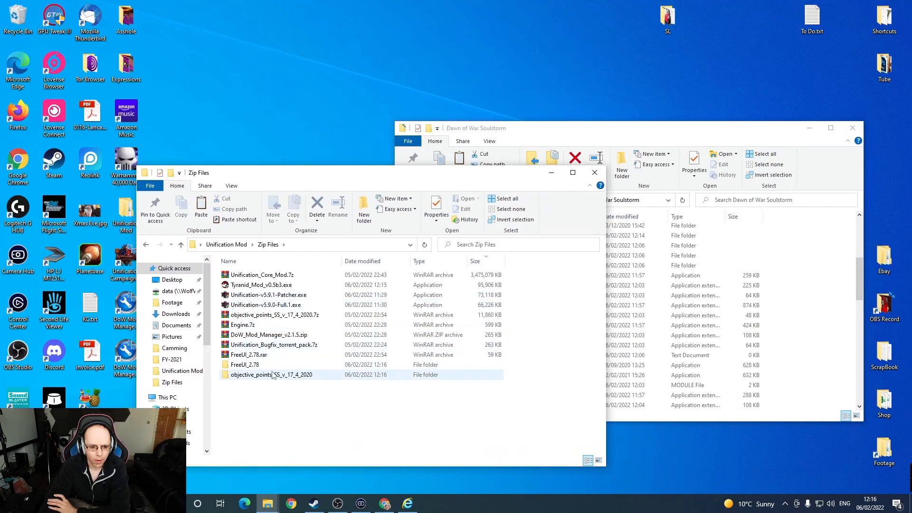
double_click(272, 375)
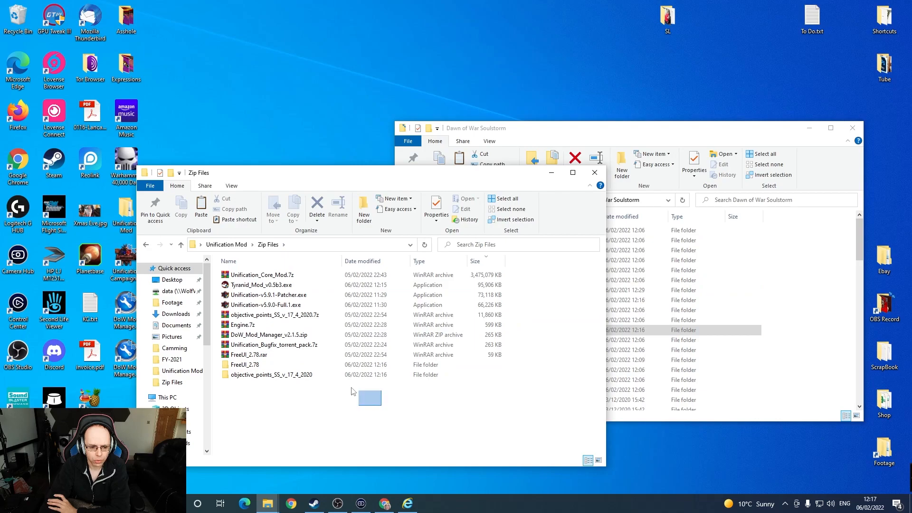
left_click_drag(370, 398, 398, 381)
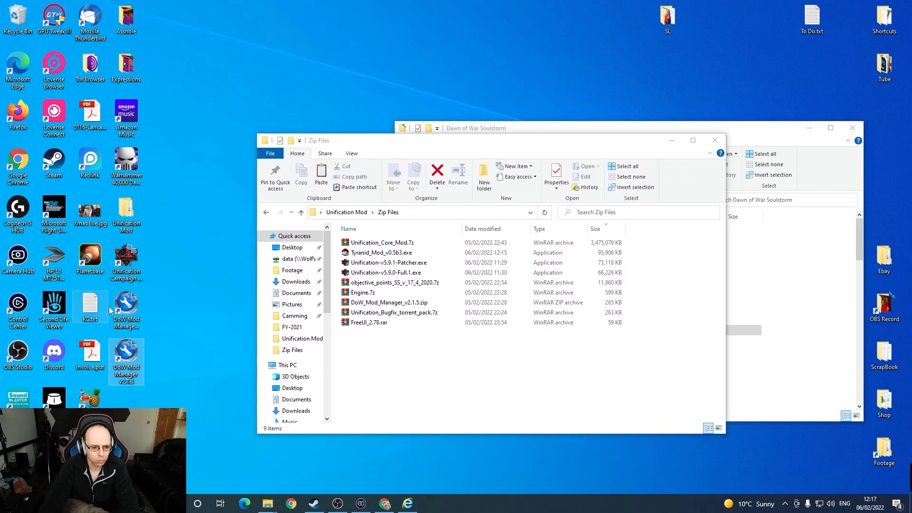
Copy Unification-v5.9.1-Patcher.exe into the Unification_Bugfix Torrent folder and select it.
left_click(388, 262)
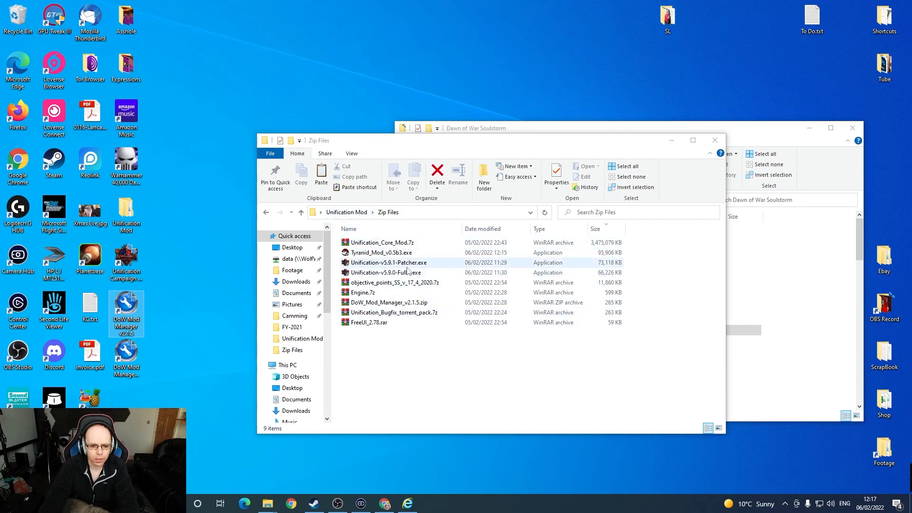
left_click(388, 262)
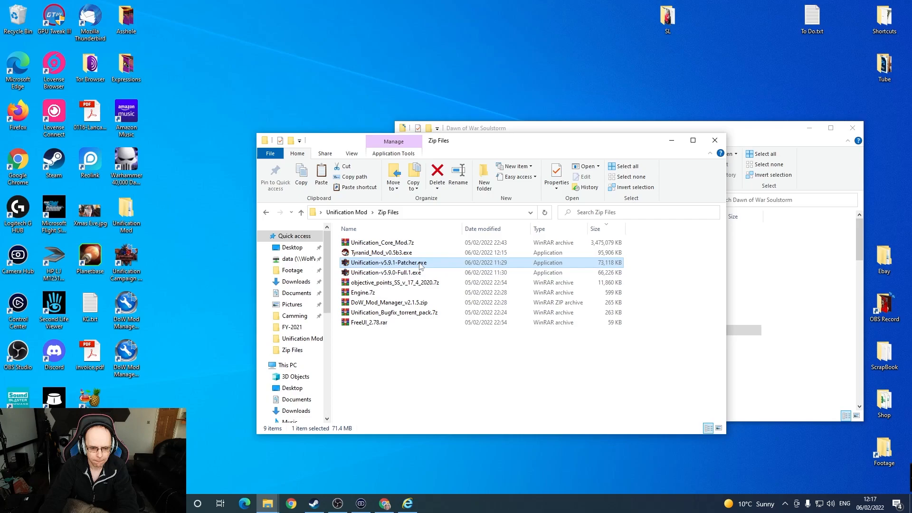
right_click(389, 262)
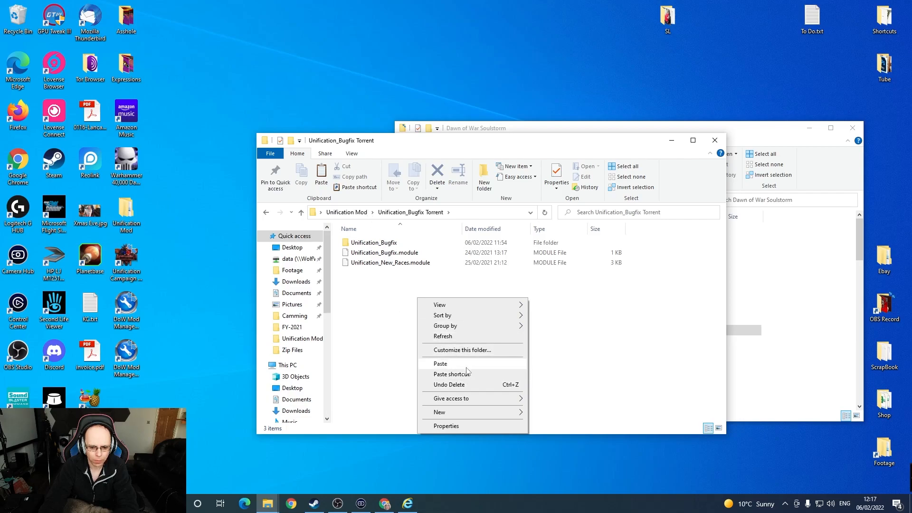
left_click(440, 363)
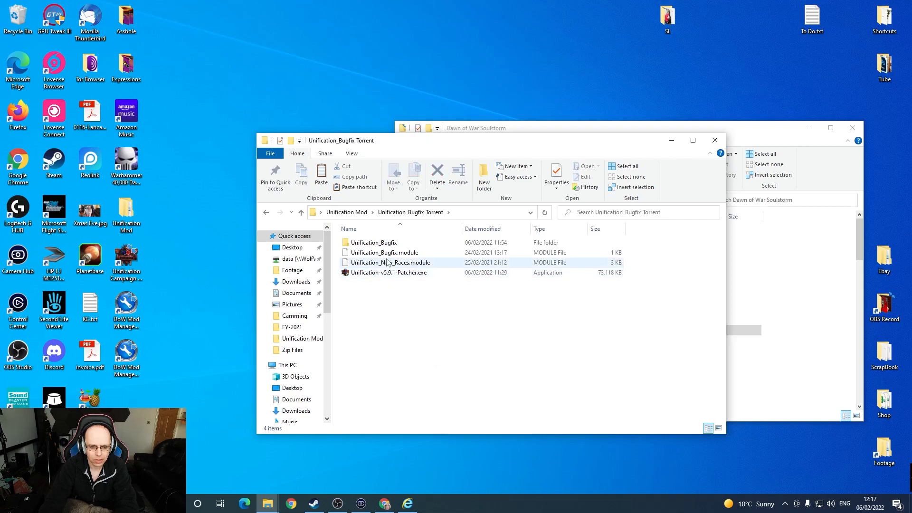
left_click(388, 272)
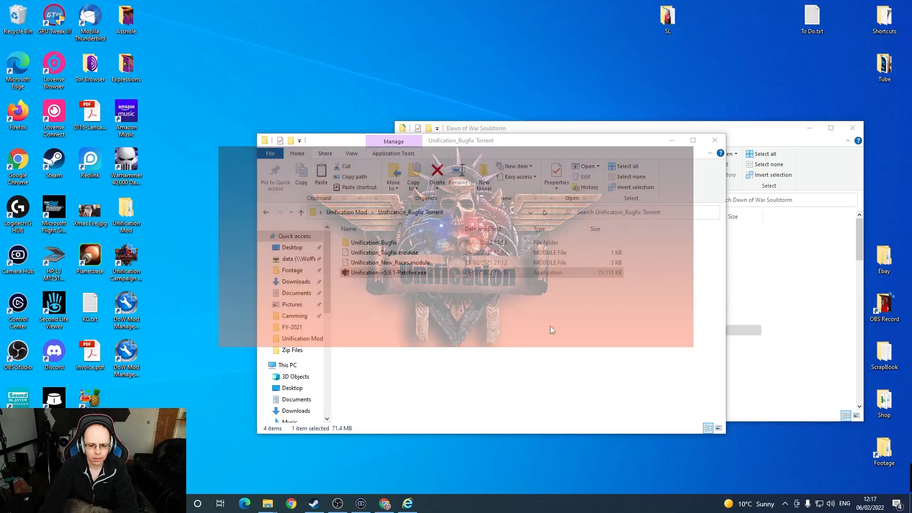
Run the v5.9.1 patcher, accept the licence, install into the Soulstorm folder with the log shown, and close it.
double_click(388, 273)
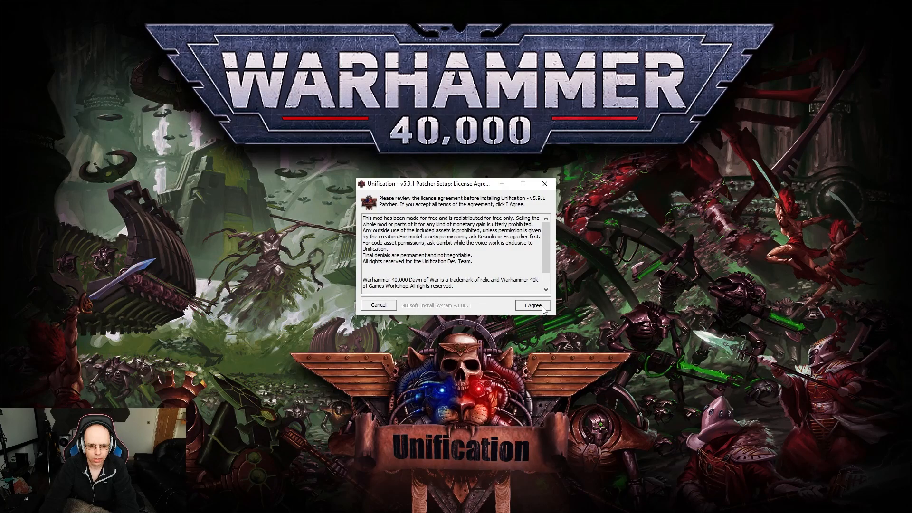
left_click(530, 305)
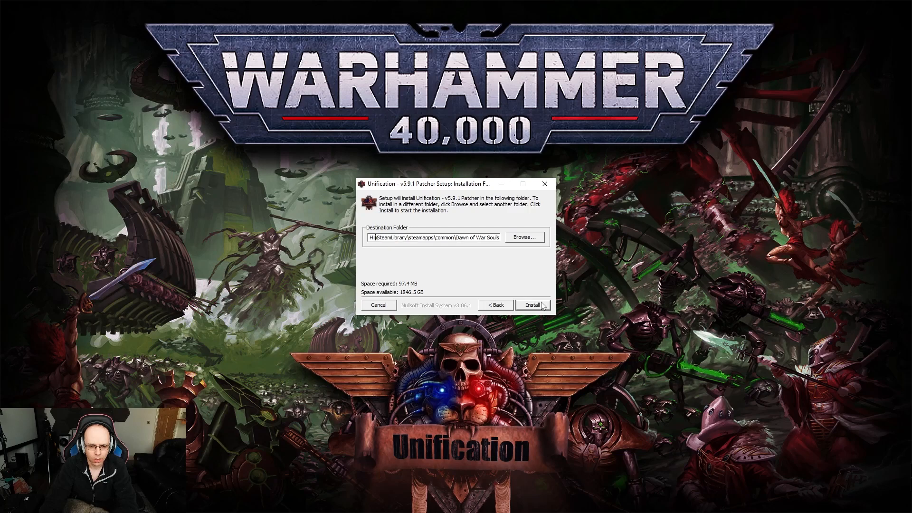
left_click(532, 305)
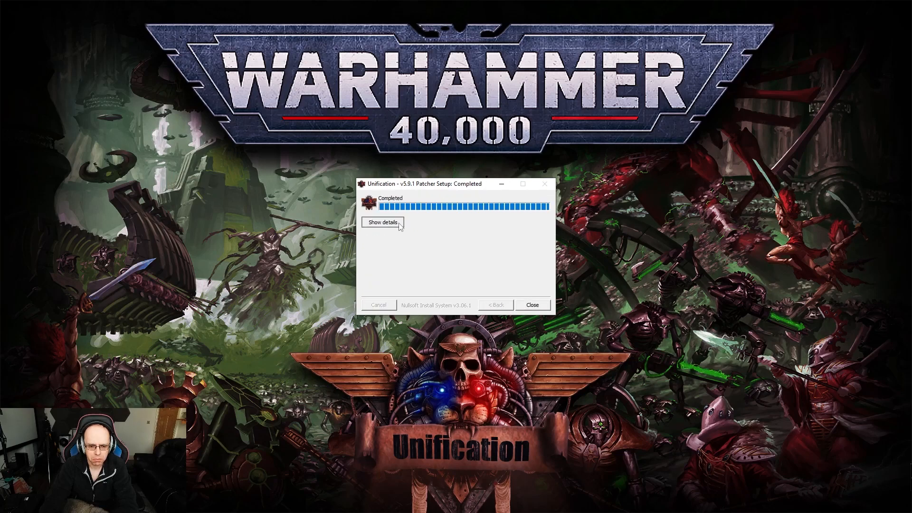
left_click(382, 222)
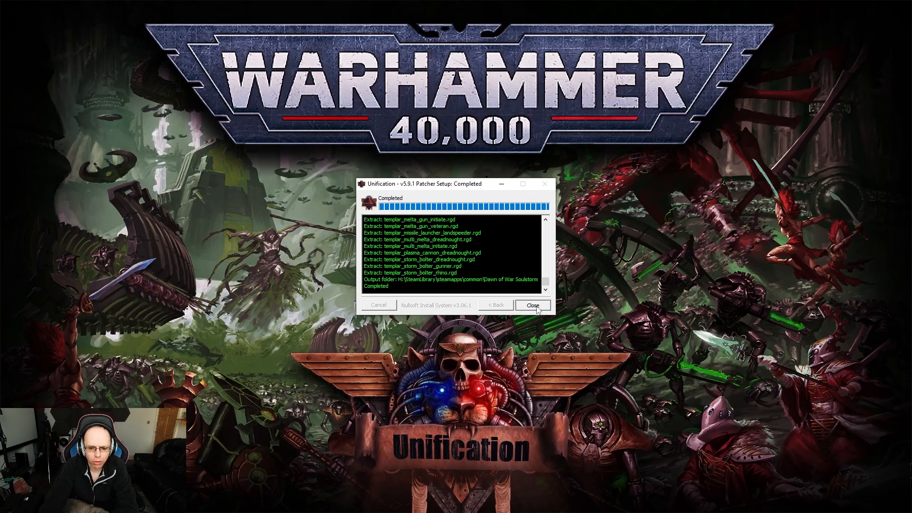
left_click(532, 305)
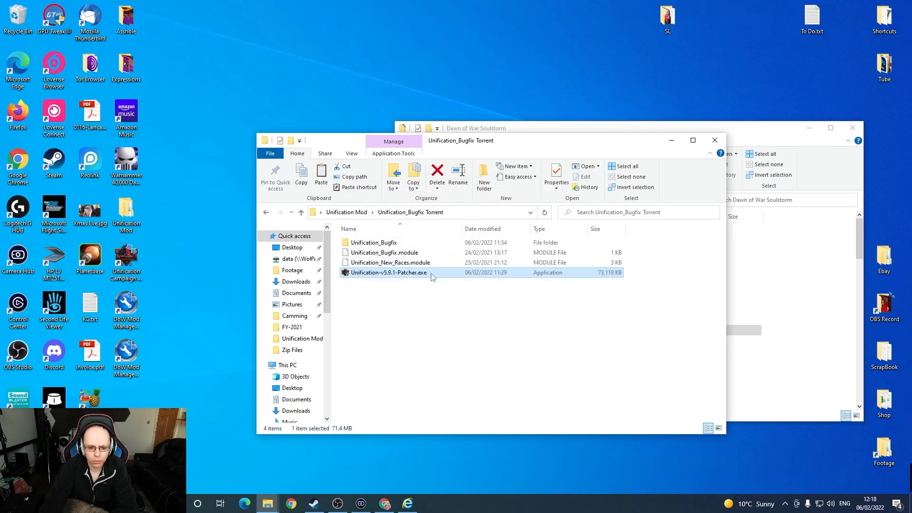
From Unification_Bugfix Torrent, copy the two .module files to the game folder, skipping the same-named existing files.
left_click(436, 172)
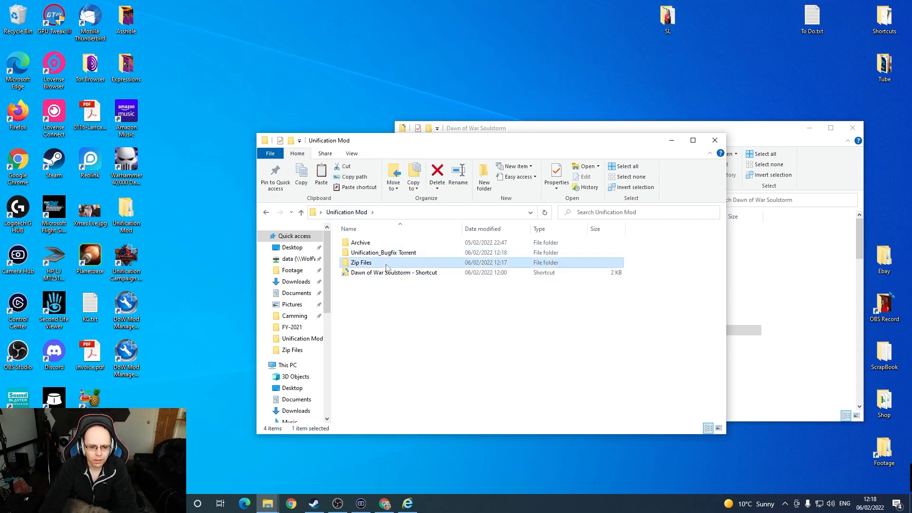
double_click(361, 262)
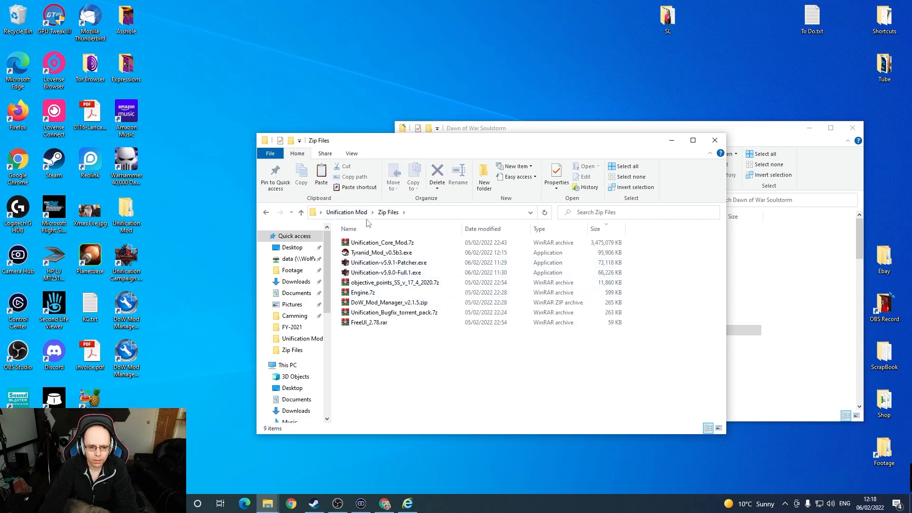
left_click(346, 212)
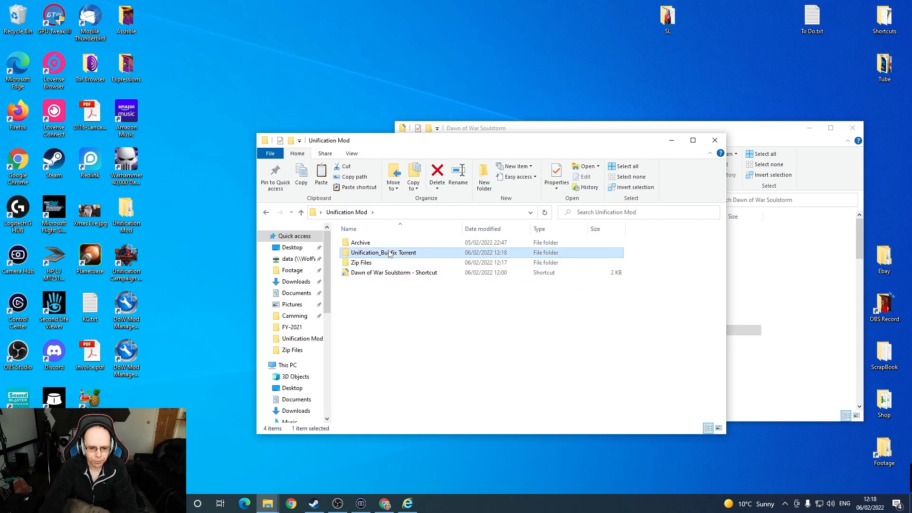
double_click(384, 252)
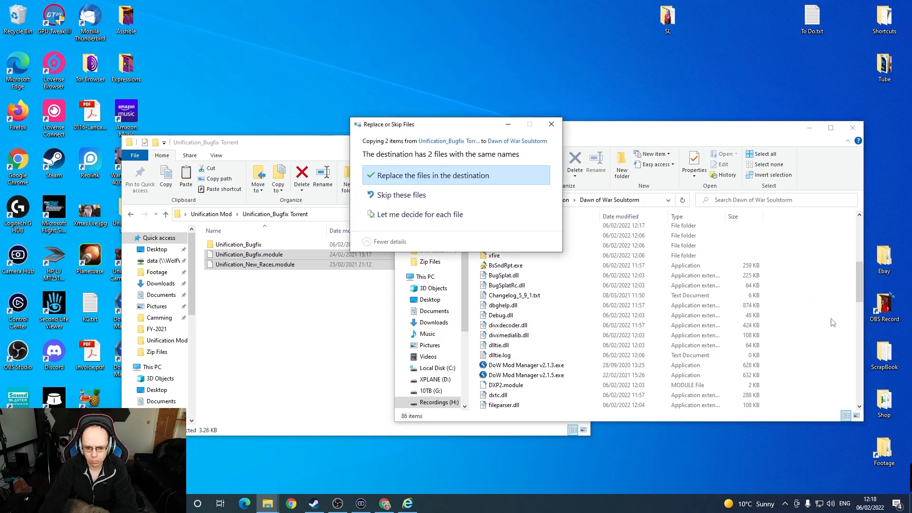
mouse_move(398, 195)
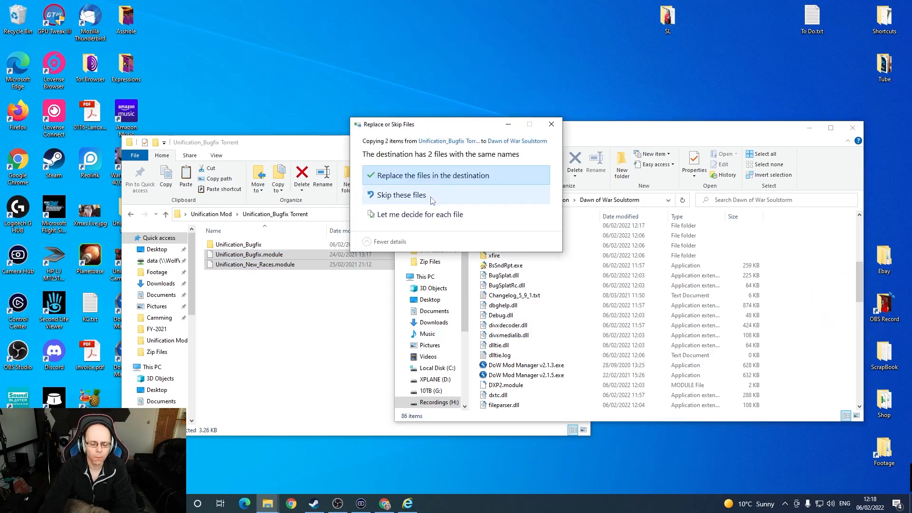
mouse_move(431, 195)
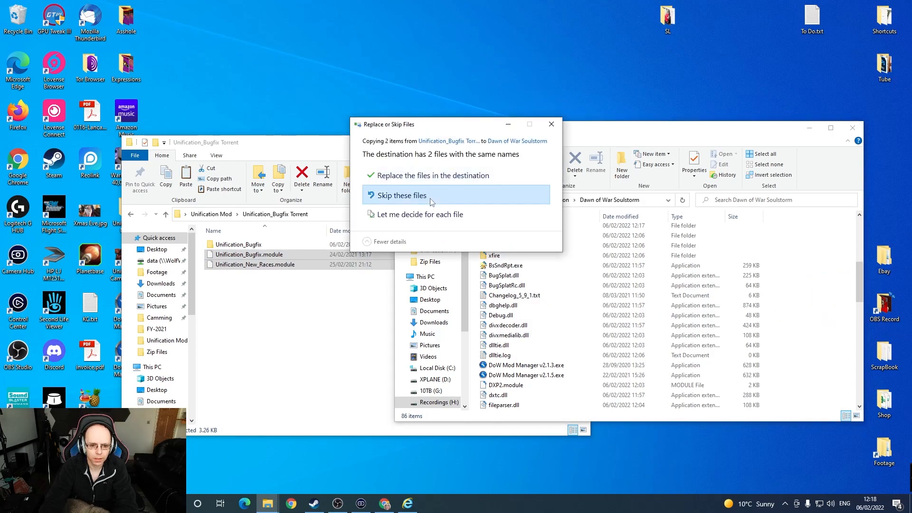
left_click(400, 195)
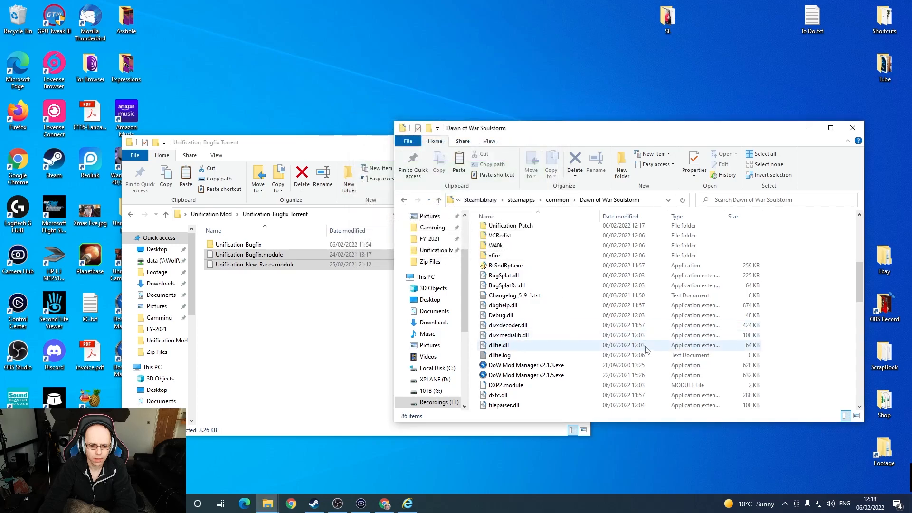
Scroll through the opened Unification_Bugfix folder listing Data, Locale, Movies and race SGA archives.
scroll("down", 3)
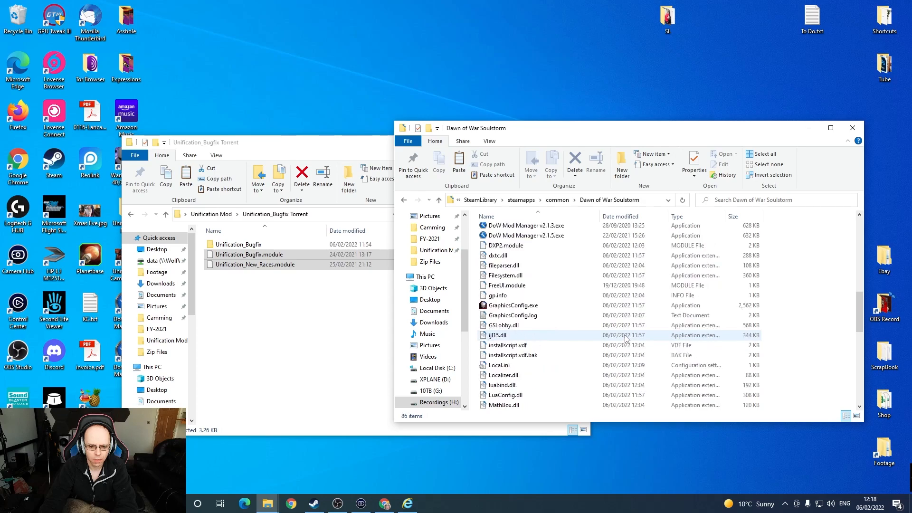
scroll("down", 3)
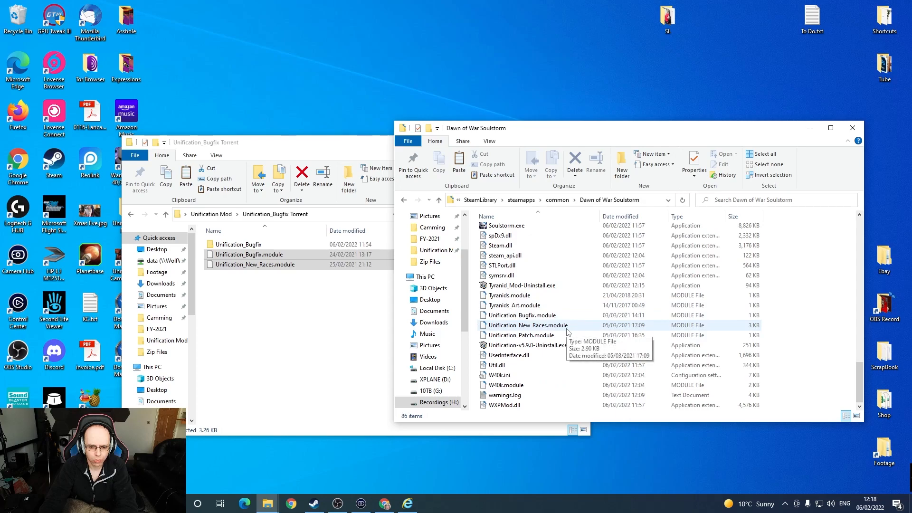
scroll("up", 3)
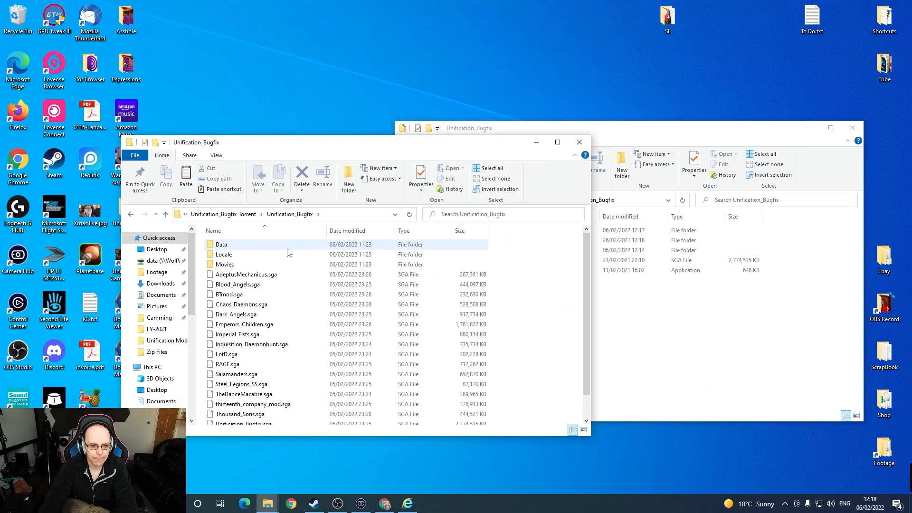
Copy the downloaded bugfix files into Unification_Bugfix, replacing the duplicate files.
scroll("down", 3)
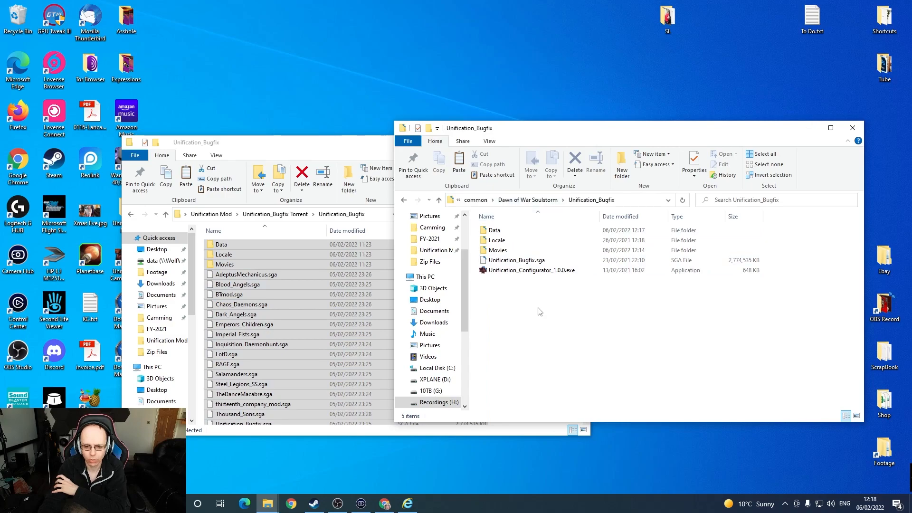
mouse_move(564, 348)
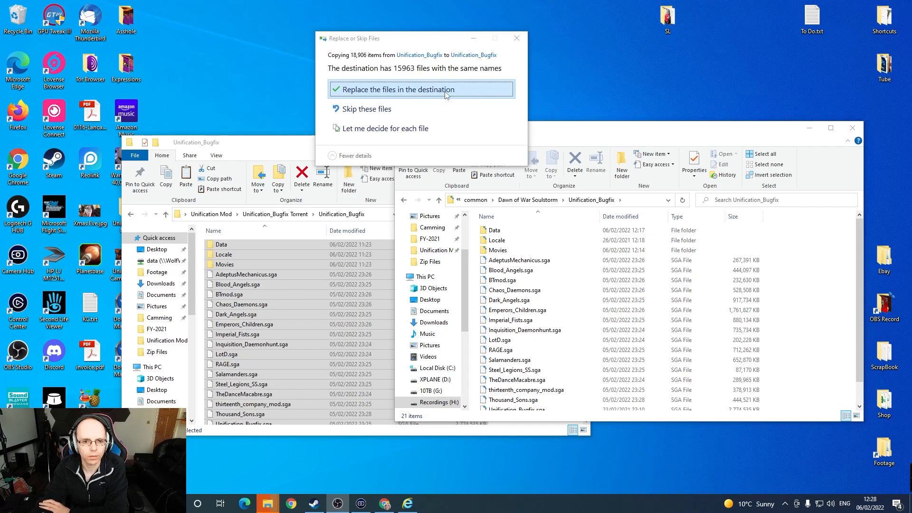
mouse_move(365, 108)
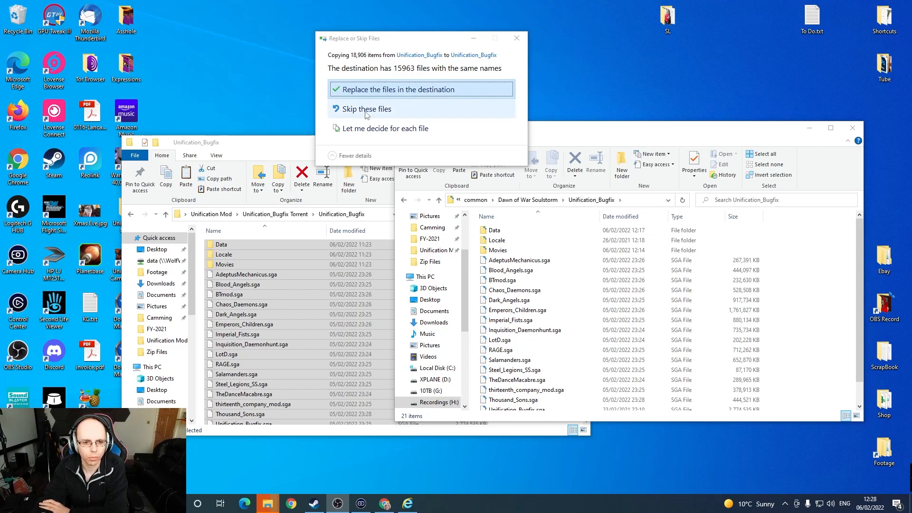
left_click(399, 89)
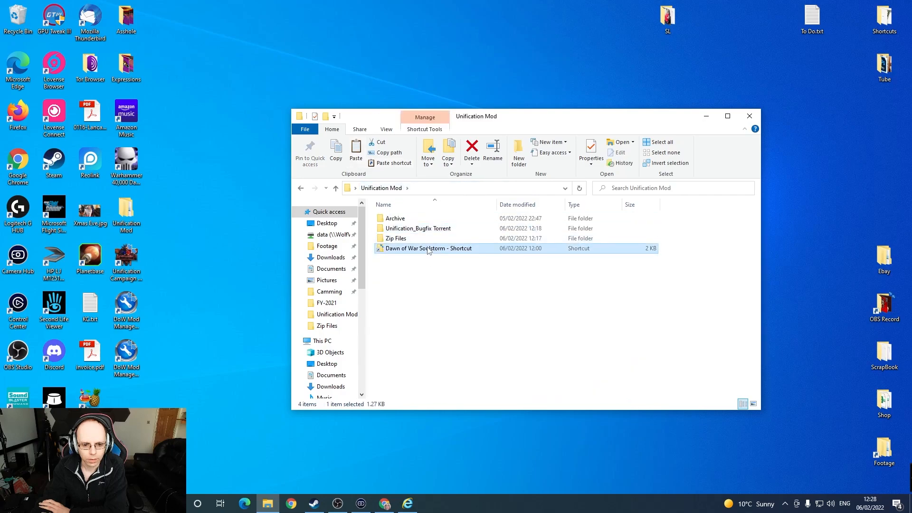
Enter the Soulstorm install folder and launch DoW Mod Manager v2.1.5.
double_click(427, 249)
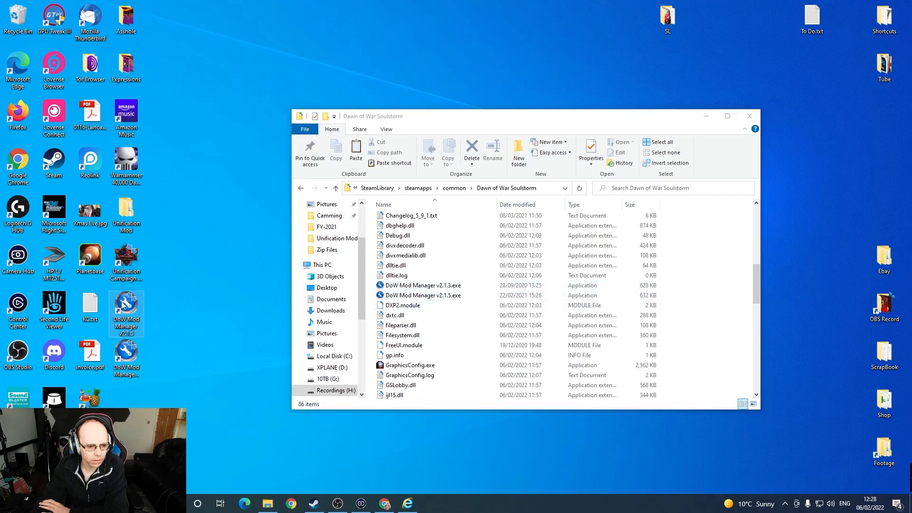
mouse_move(126, 305)
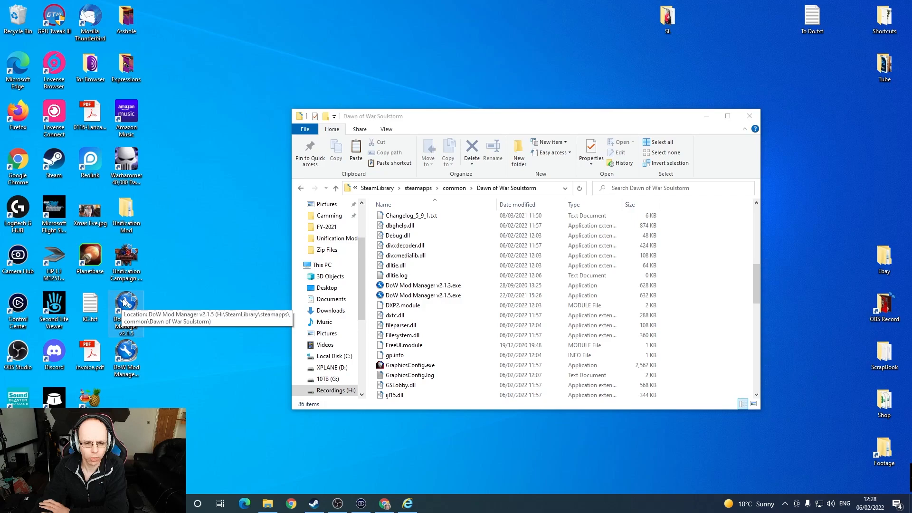
double_click(126, 305)
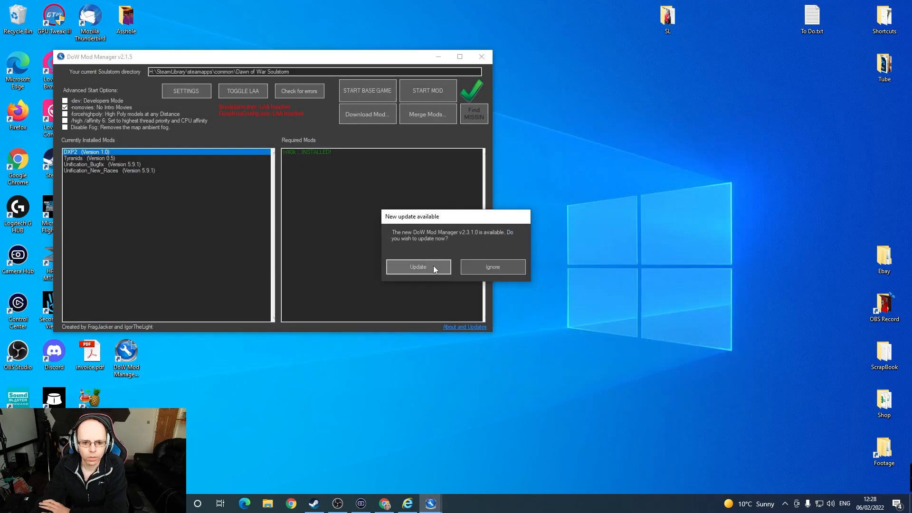
Accept the update to DoW Mod Manager 2.3.1.0 and close the manager.
left_click(491, 266)
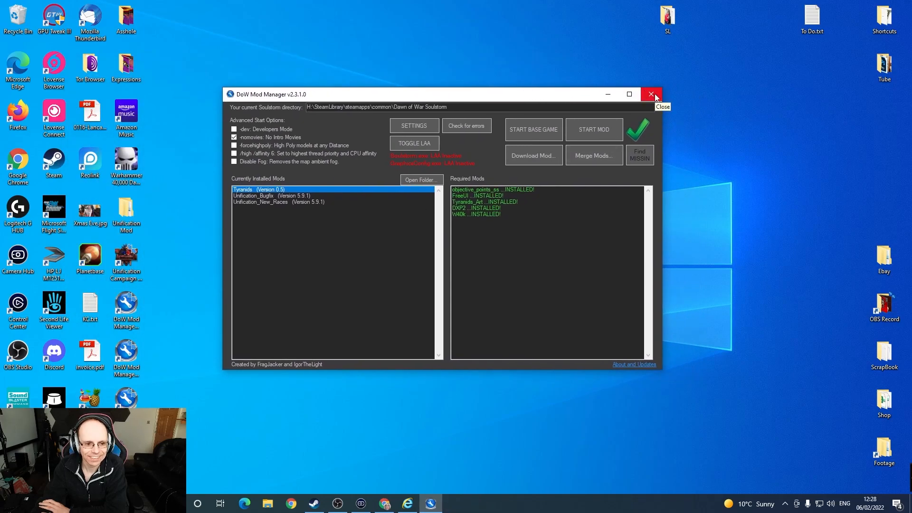
left_click(652, 95)
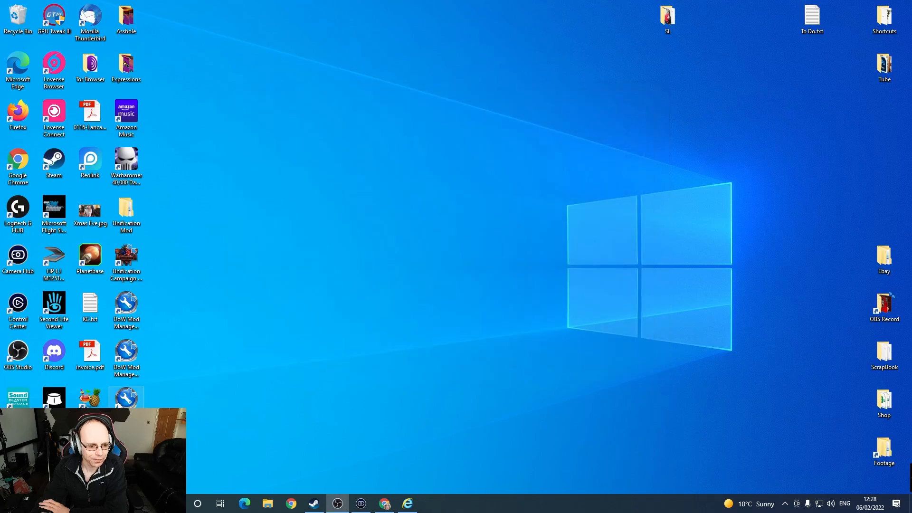
mouse_move(127, 399)
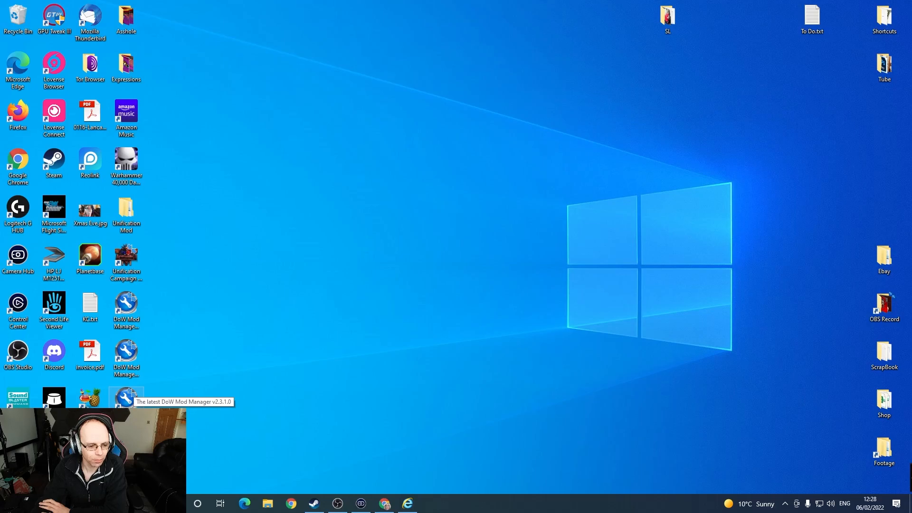
mouse_move(275, 352)
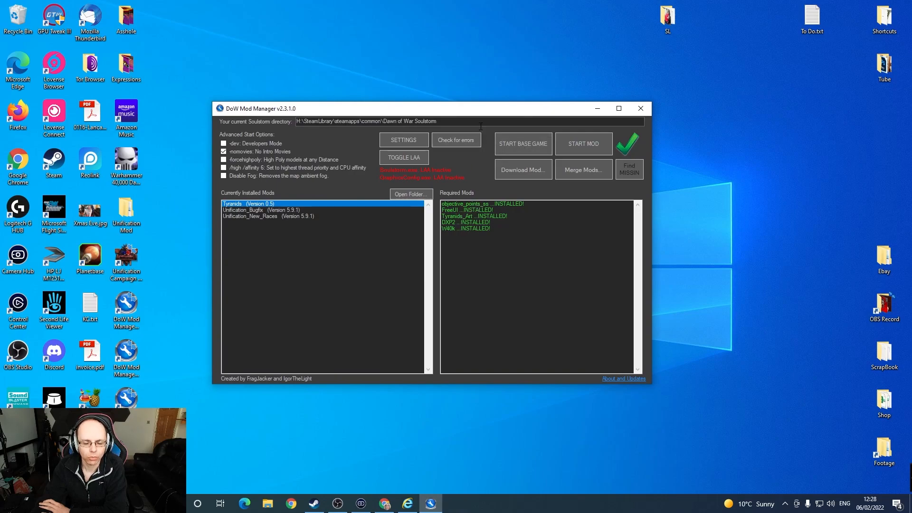
mouse_move(285, 226)
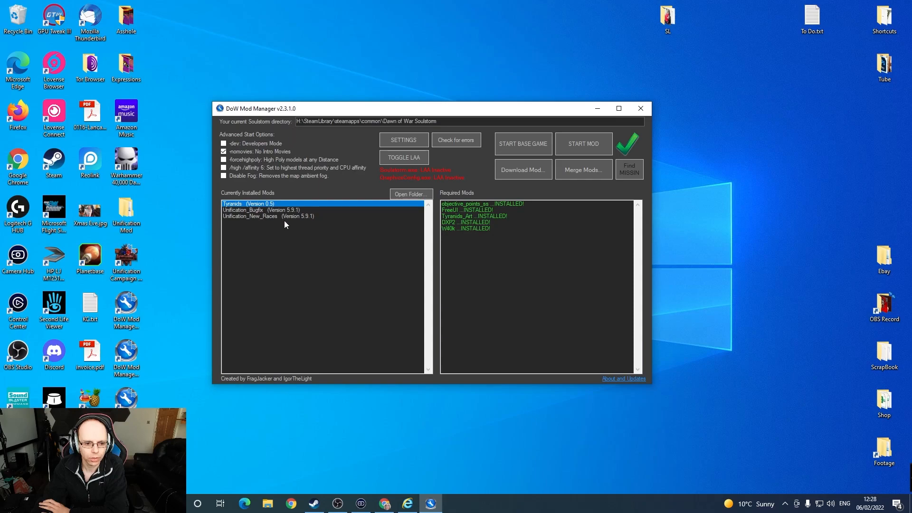
mouse_move(487, 209)
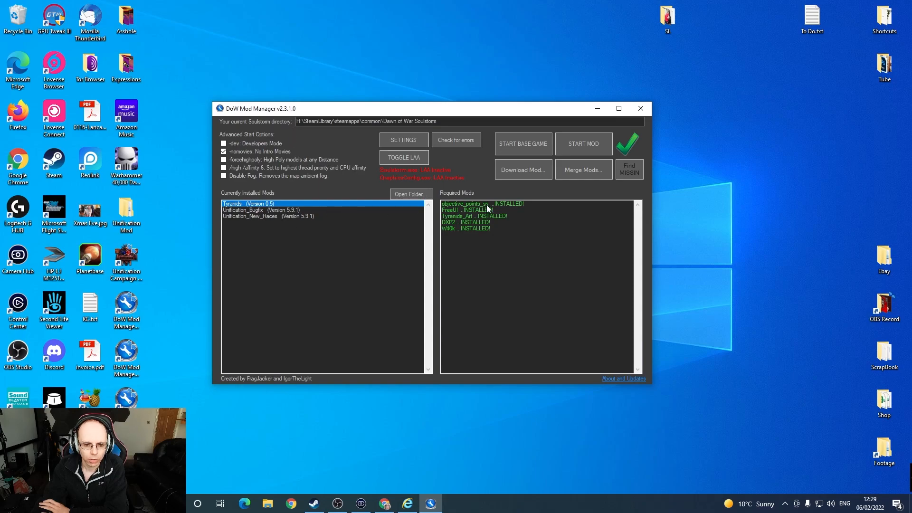
Review the FreeUI and Unification_Bugfix entries, then choose Unification_New_Races as the mod.
left_click(466, 209)
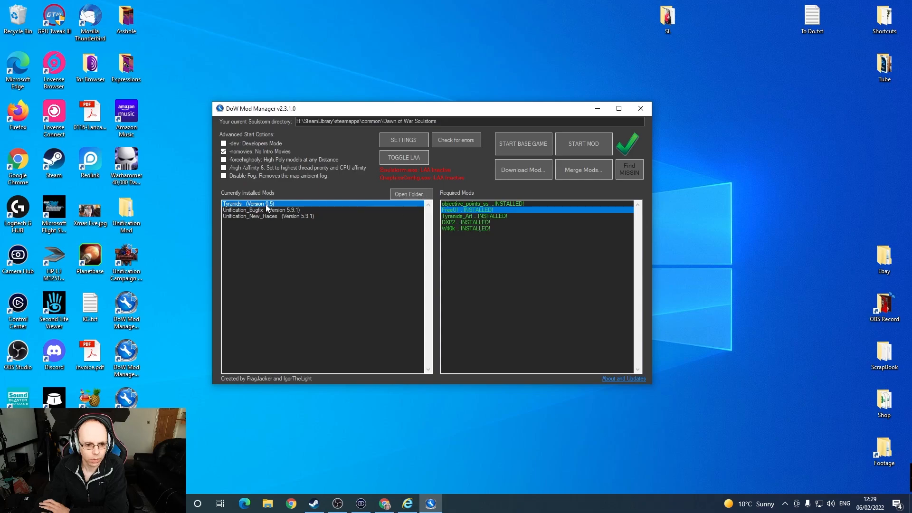
left_click(243, 209)
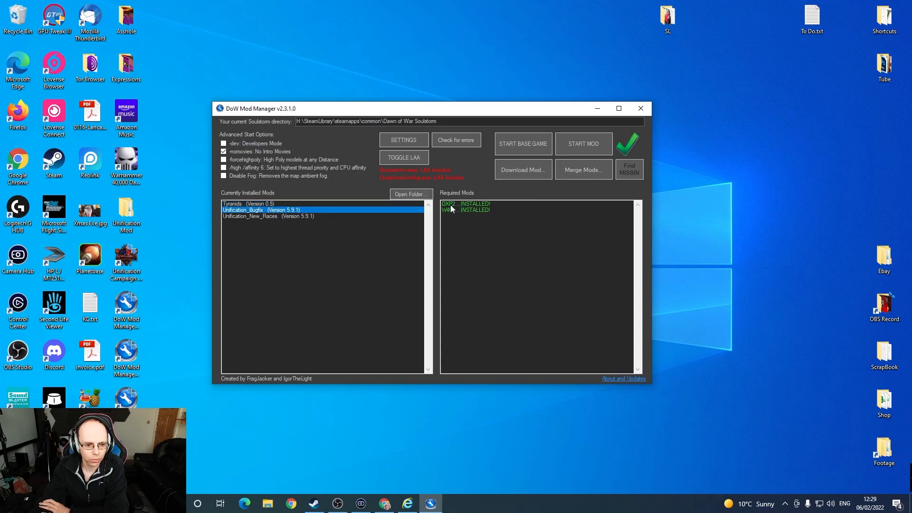
left_click(268, 216)
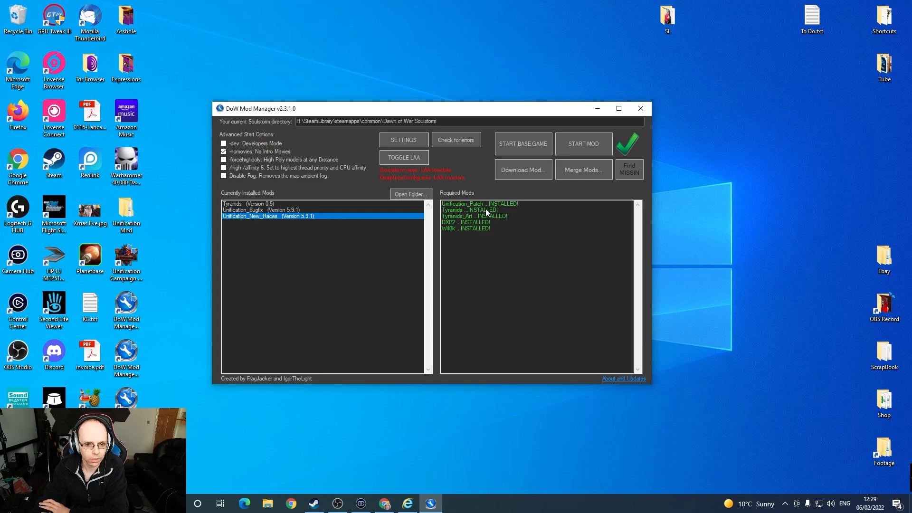
mouse_move(312, 234)
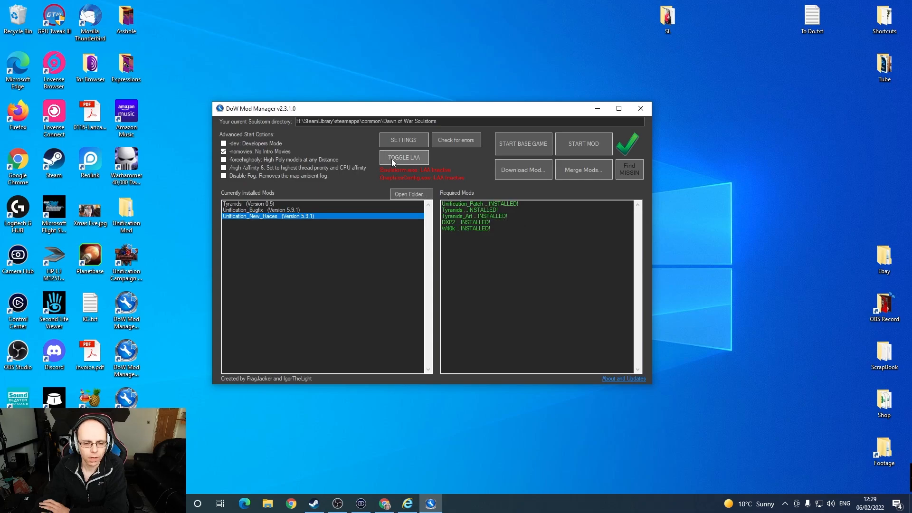
Toggle LAA so Soulstorm.exe and GraphicsConfig.exe become large-address aware.
left_click(403, 157)
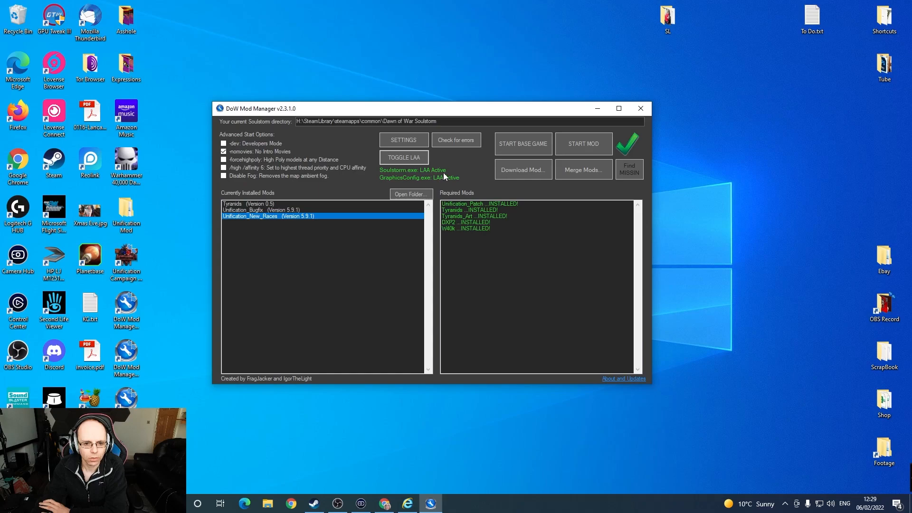
left_click(403, 140)
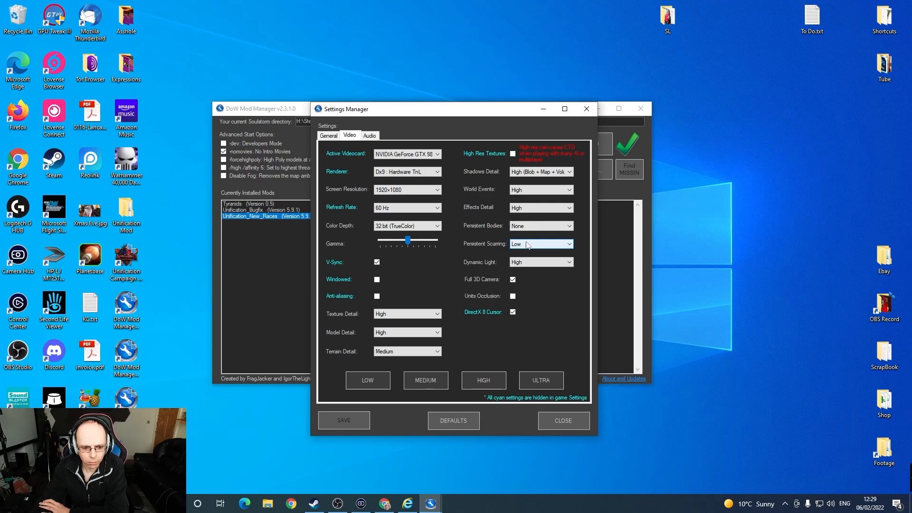
mouse_move(537, 246)
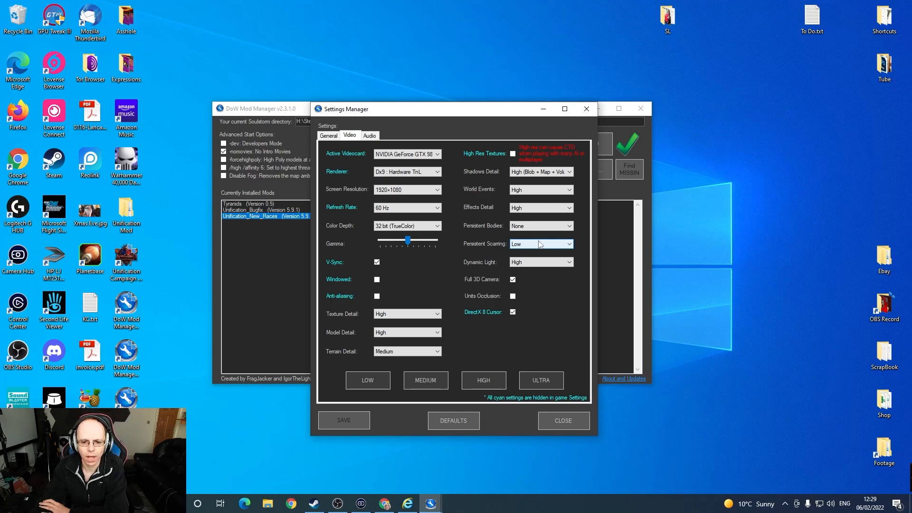
mouse_move(544, 245)
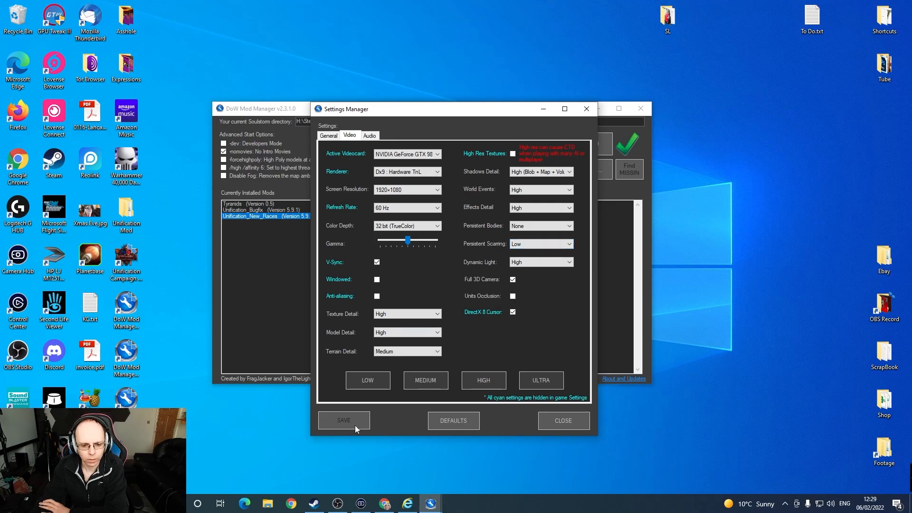
Leave the Settings Manager and start Soulstorm with the Unification_New_Races mod.
left_click(562, 420)
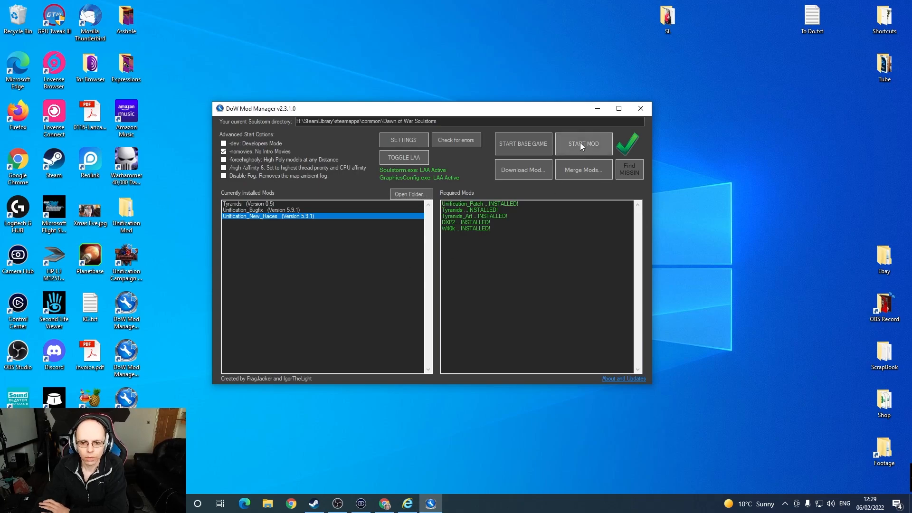
left_click(583, 144)
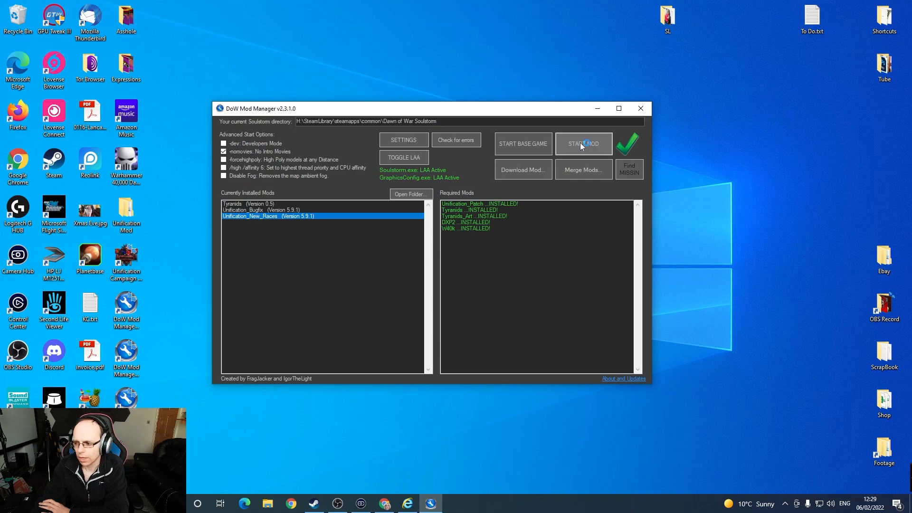
left_click(582, 144)
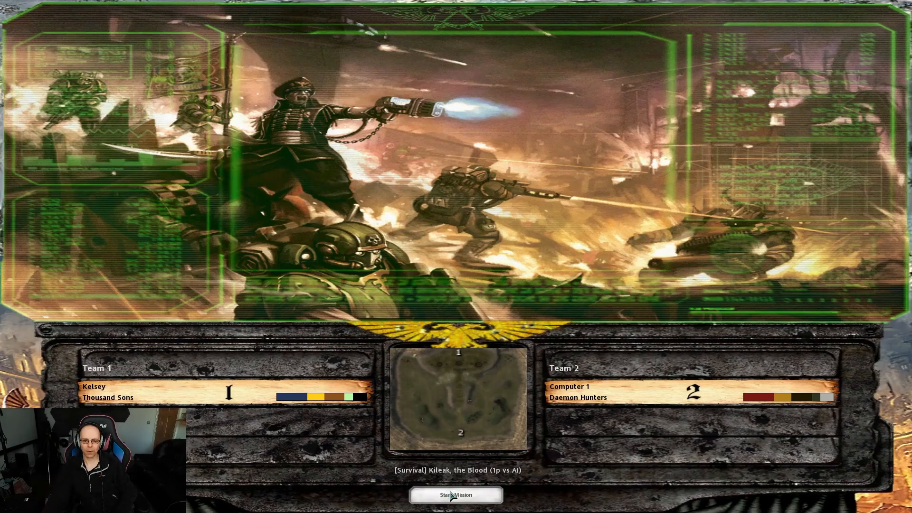
Start the Survival mission and select the Rubric Marines squad to command.
left_click(455, 495)
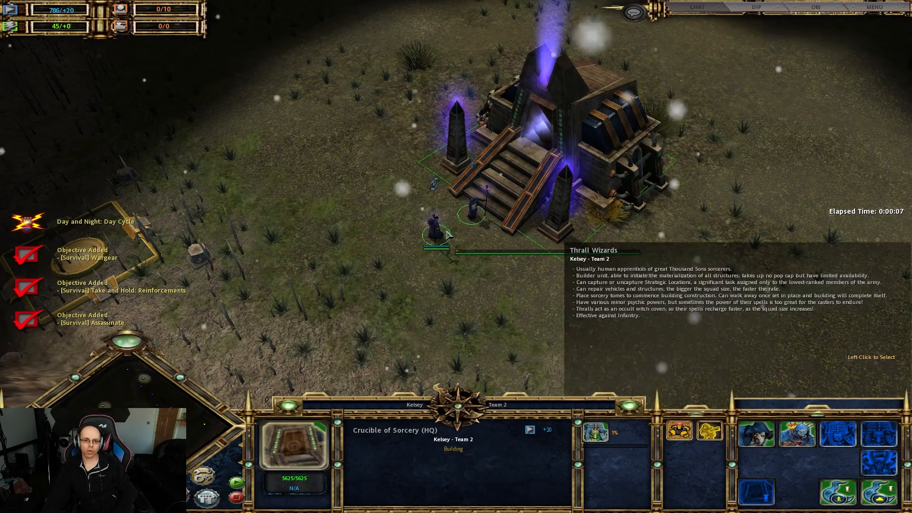
left_click(427, 233)
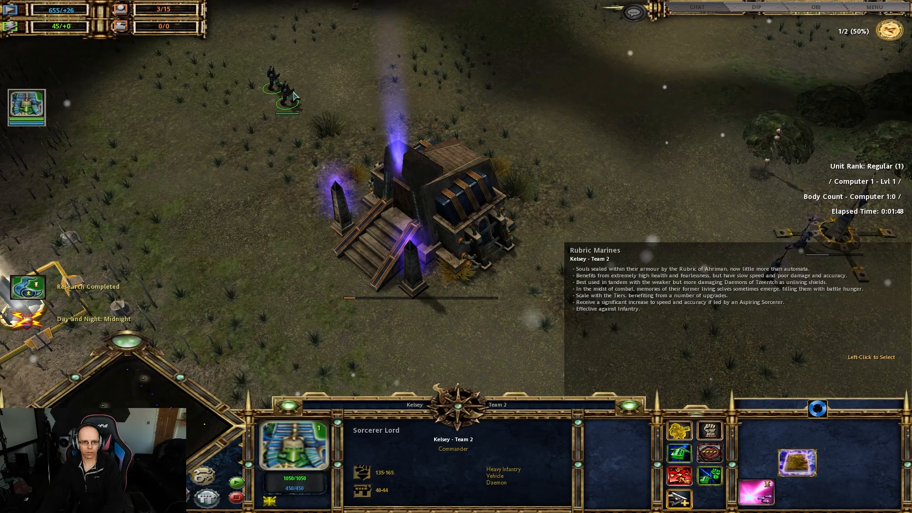
left_click(520, 123)
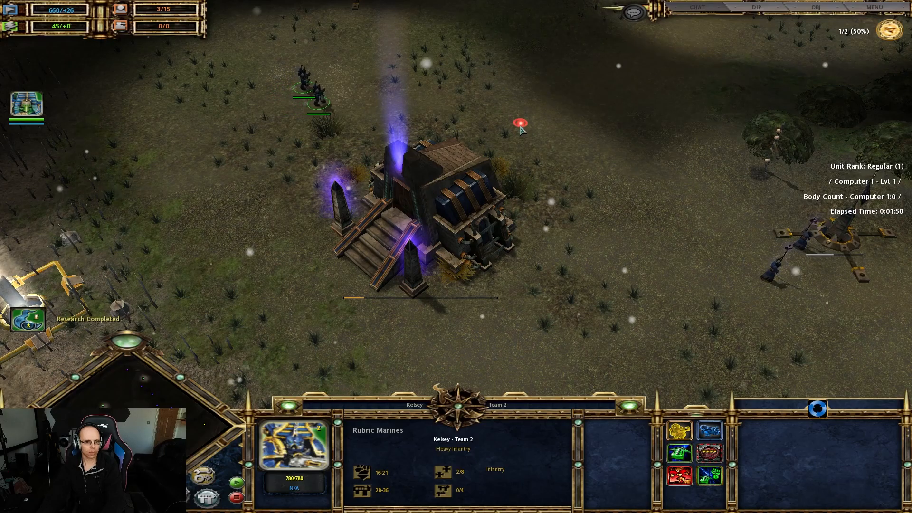